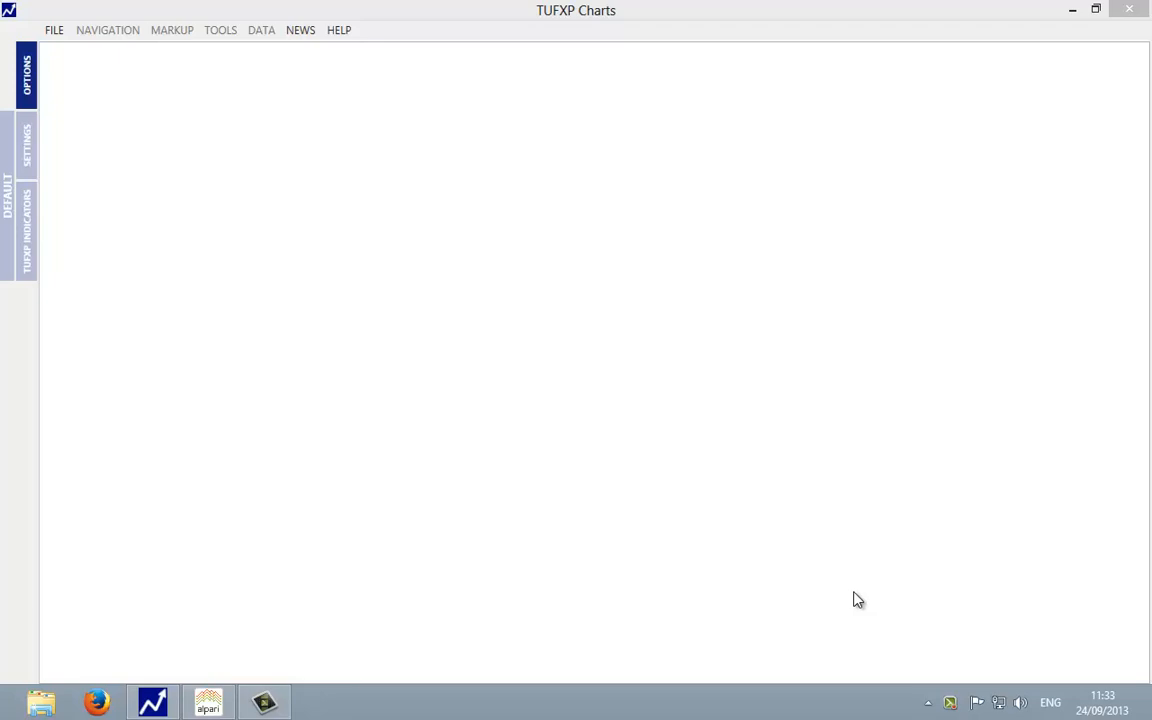
{"action": "mouse_move", "coordinate": [208, 702]}
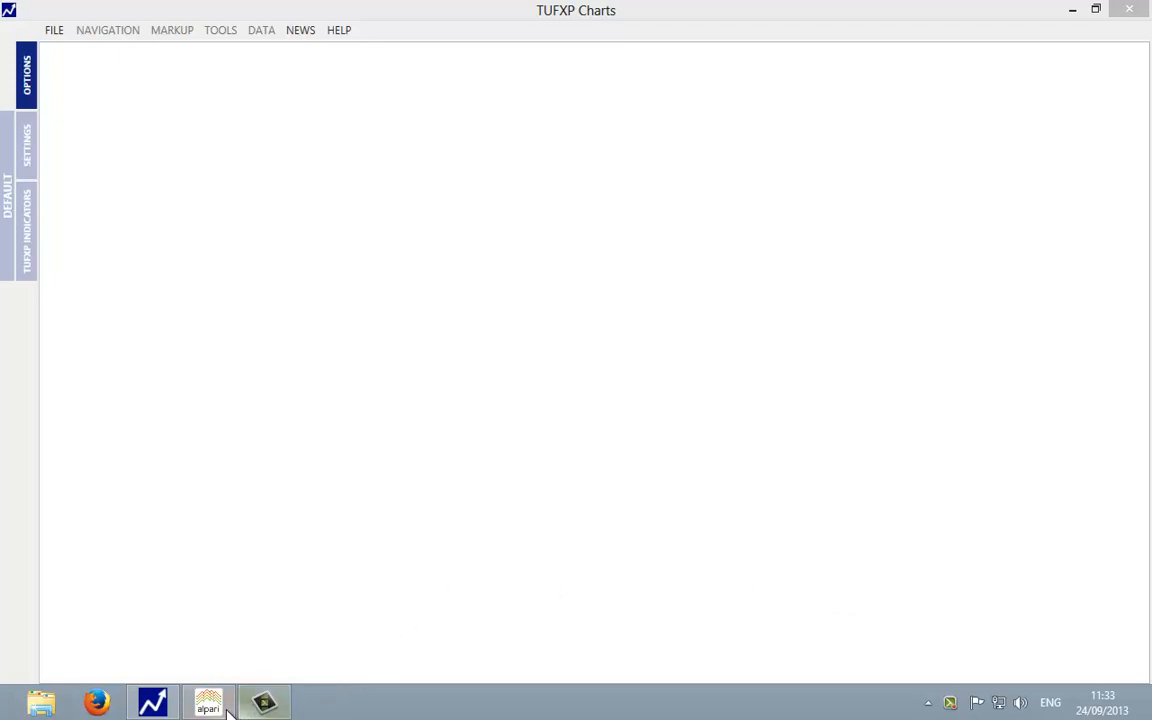
Bring MetaTrader 4 forward and scroll Market Watch down to the index and commodity futures symbols.
{"action": "left_click", "coordinate": [208, 700]}
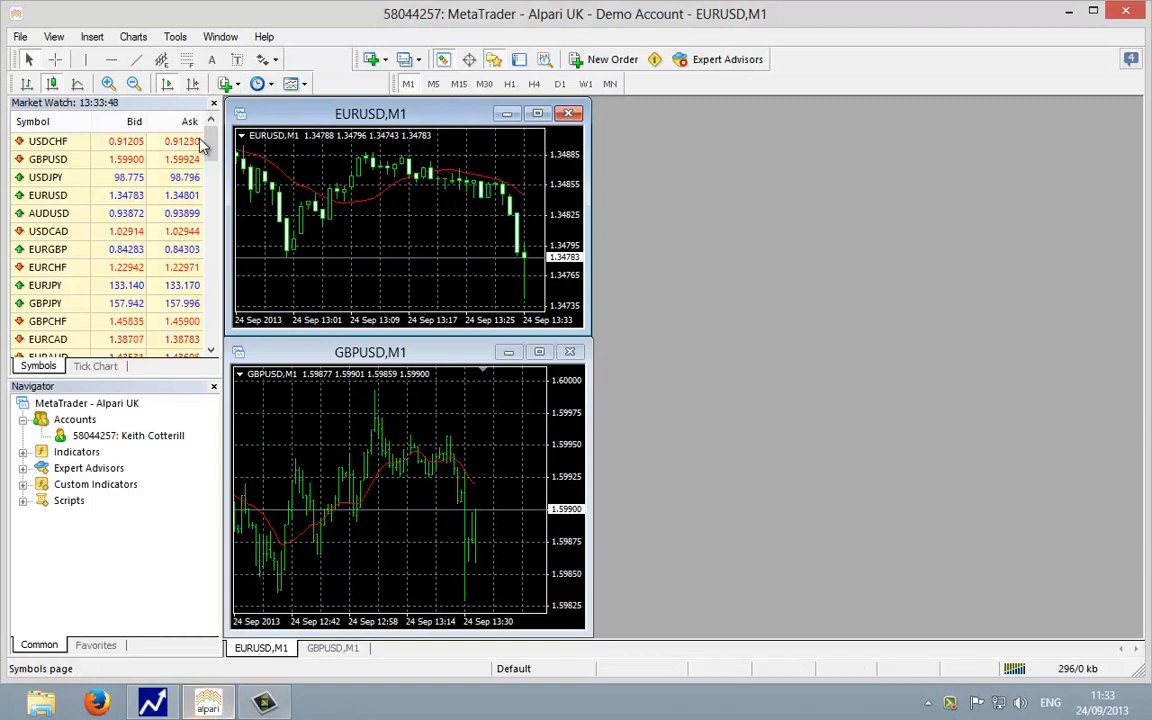
{"action": "scroll", "scroll_direction": "down", "scroll_amount": 3}
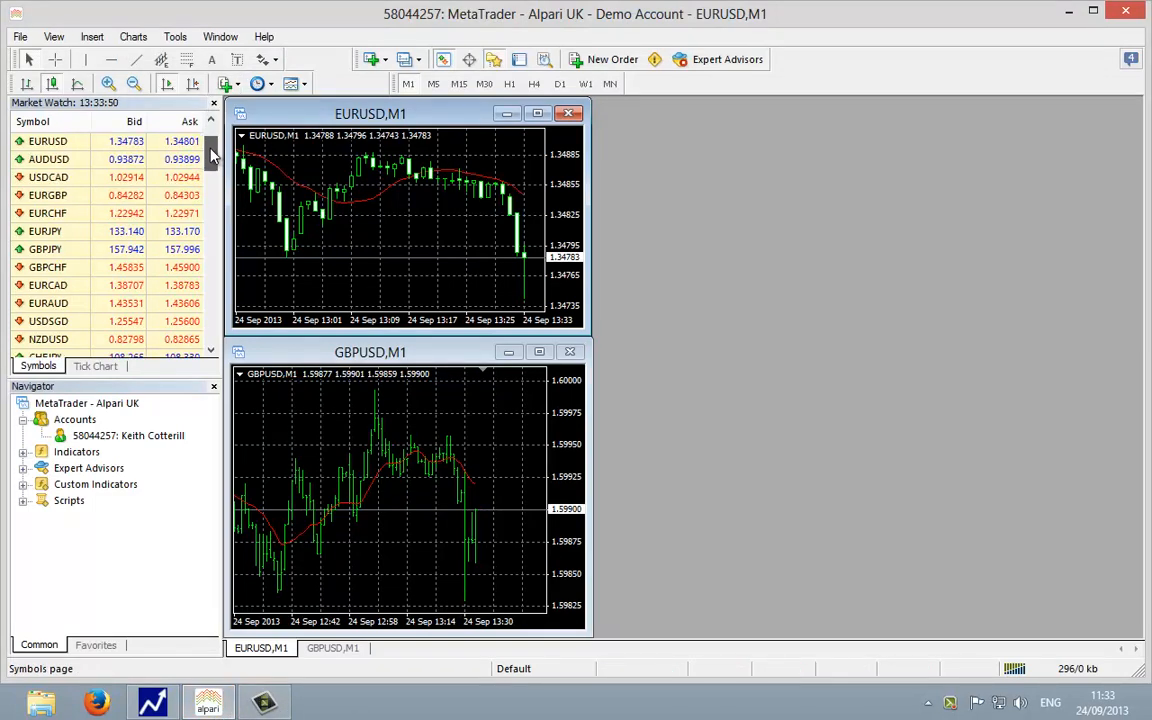
{"action": "scroll", "scroll_direction": "down", "scroll_amount": 3}
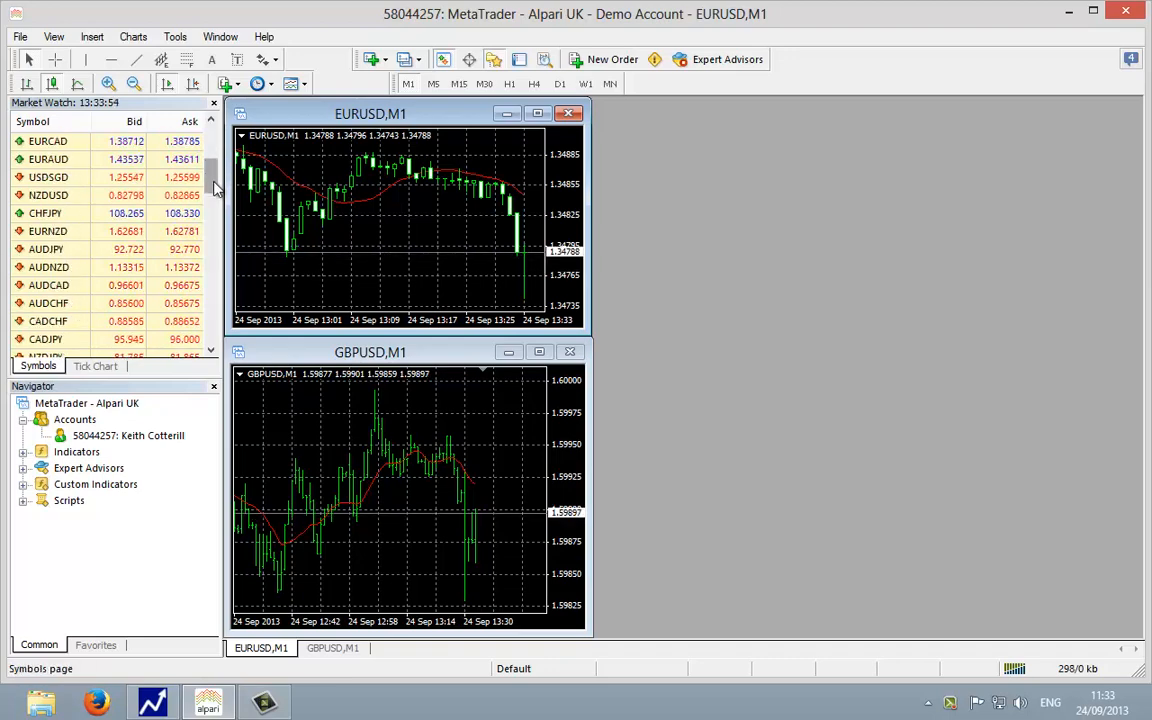
{"action": "scroll", "scroll_direction": "down", "scroll_amount": 3}
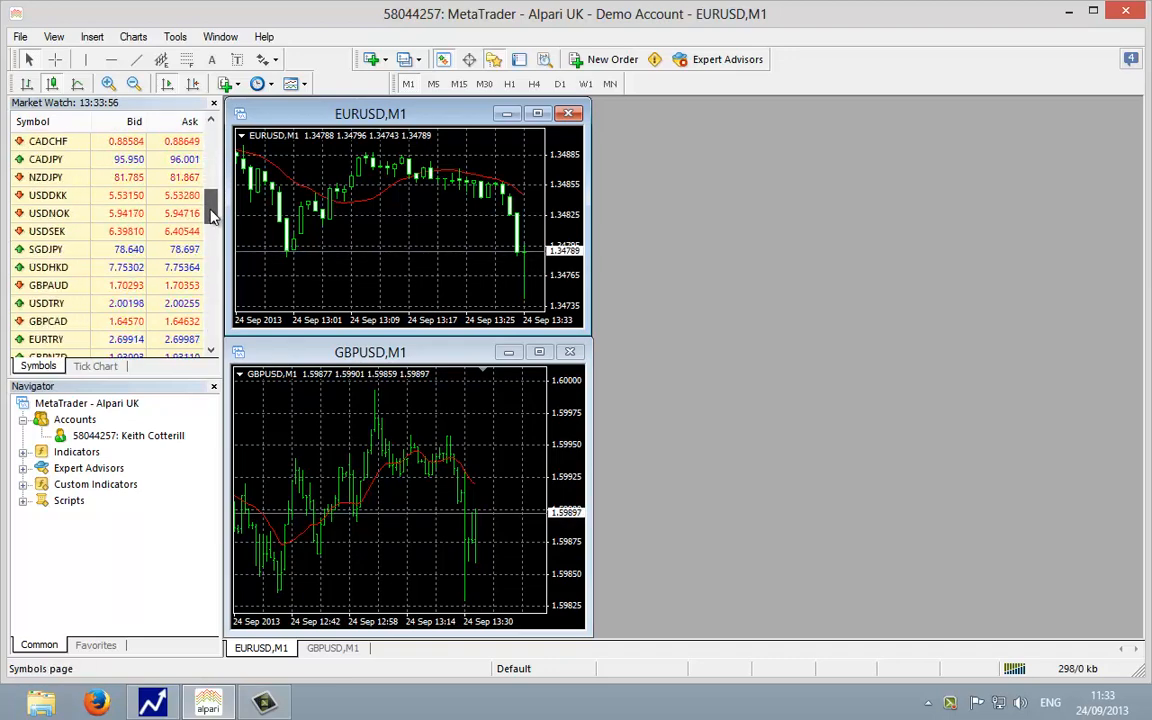
{"action": "scroll", "scroll_direction": "down", "scroll_amount": 3}
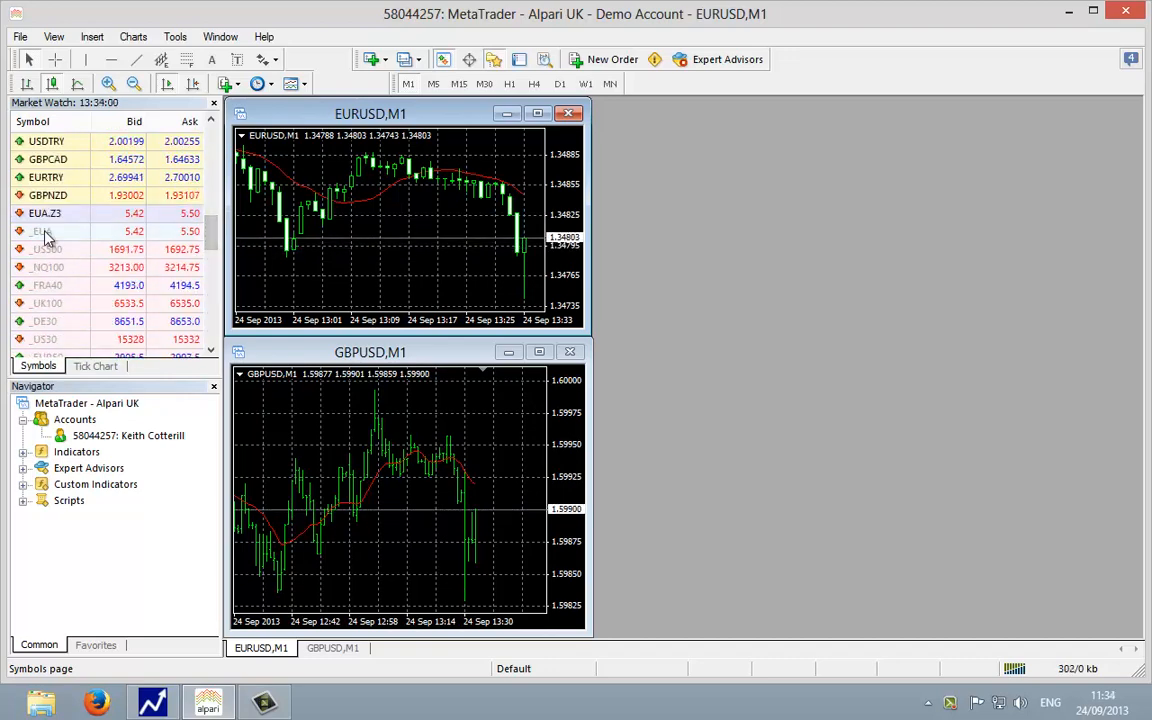
{"action": "mouse_move", "coordinate": [80, 318]}
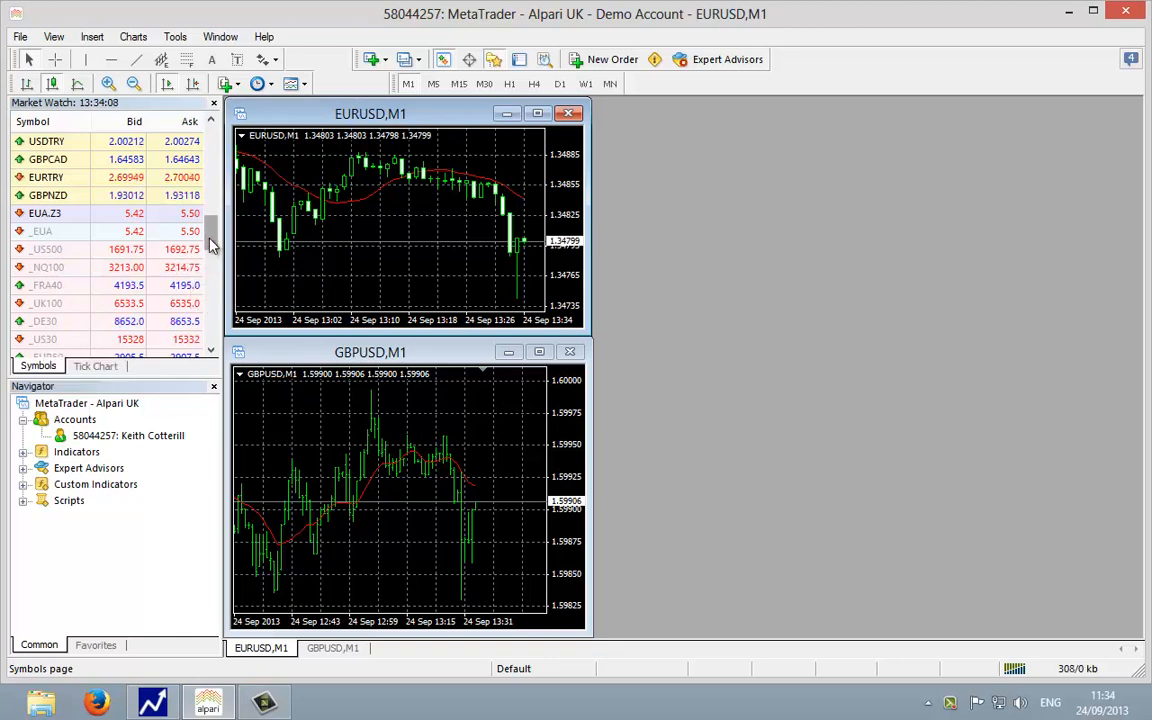
{"action": "scroll", "scroll_direction": "down", "scroll_amount": 3}
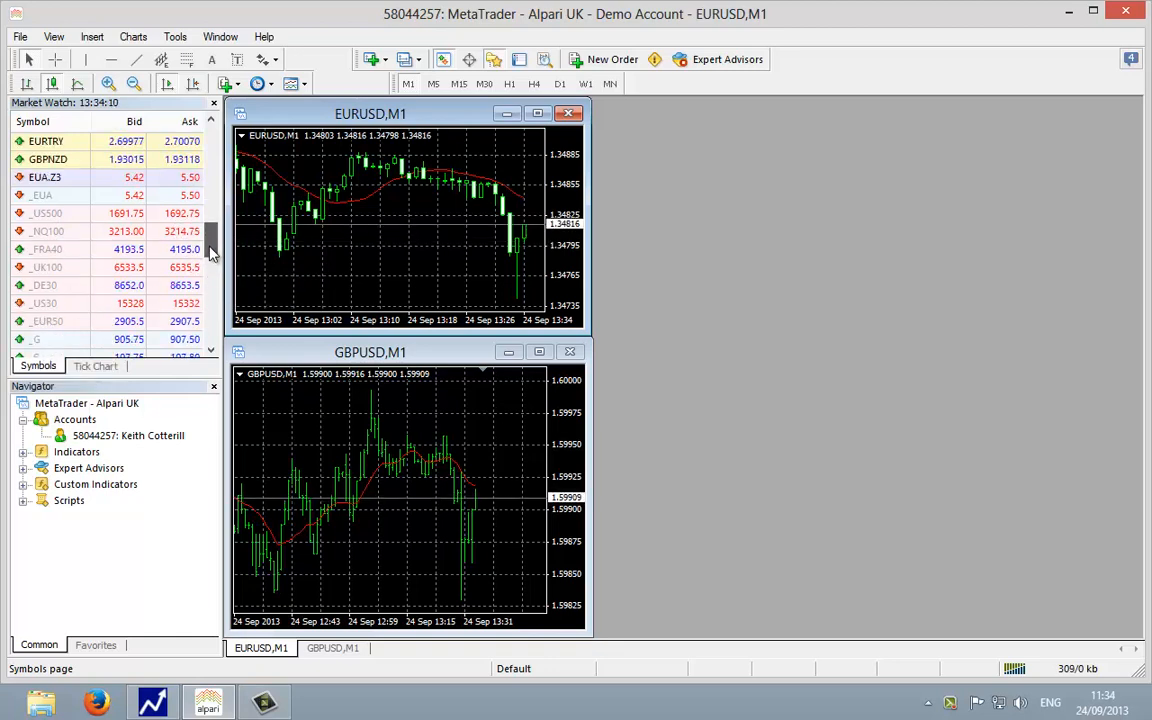
{"action": "scroll", "scroll_direction": "down", "scroll_amount": 3}
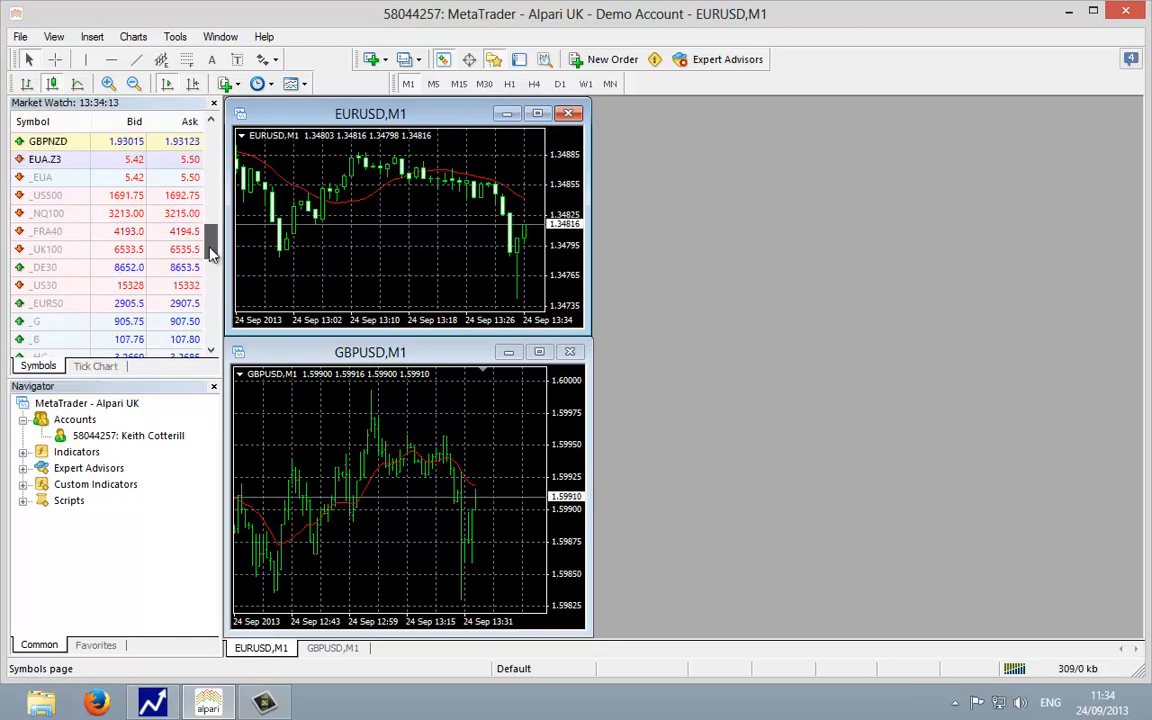
{"action": "scroll", "scroll_direction": "down", "scroll_amount": 3}
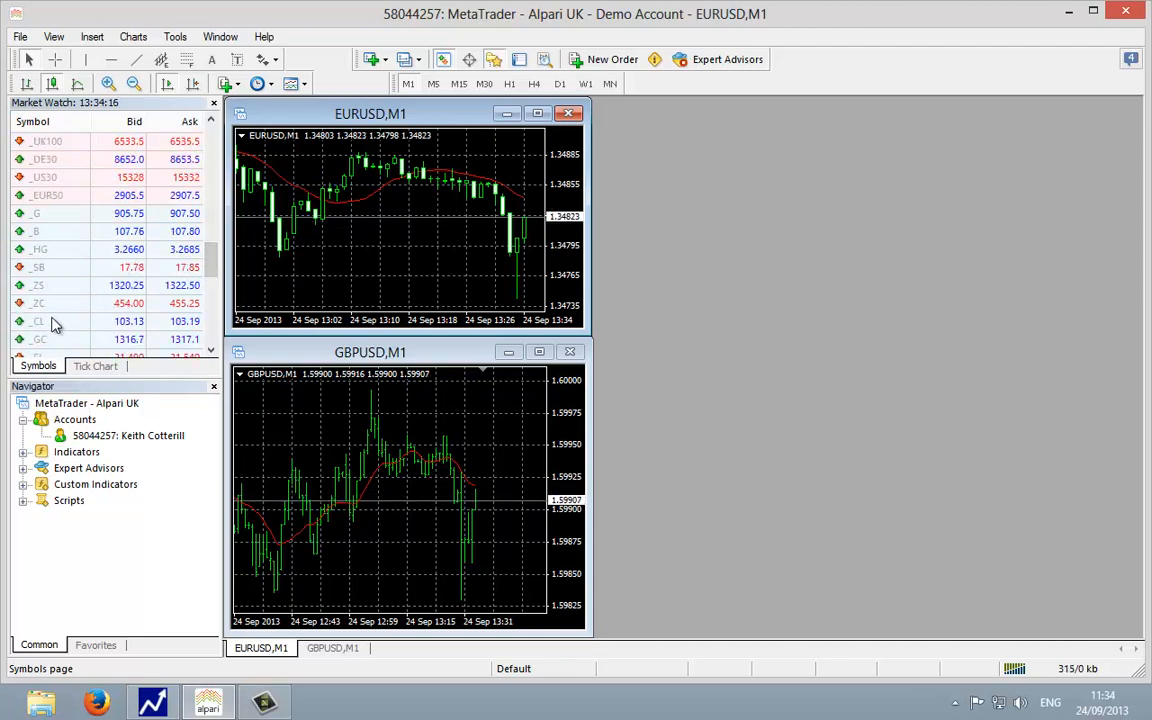
{"action": "mouse_move", "coordinate": [90, 324]}
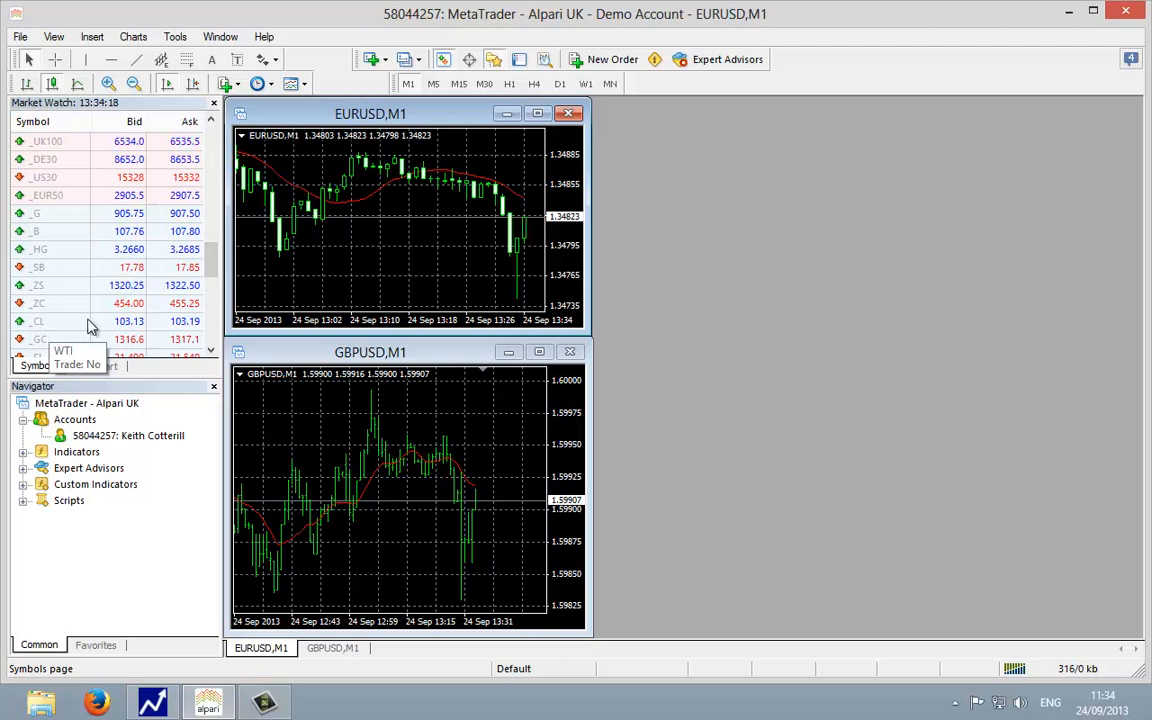
{"action": "mouse_move", "coordinate": [158, 292]}
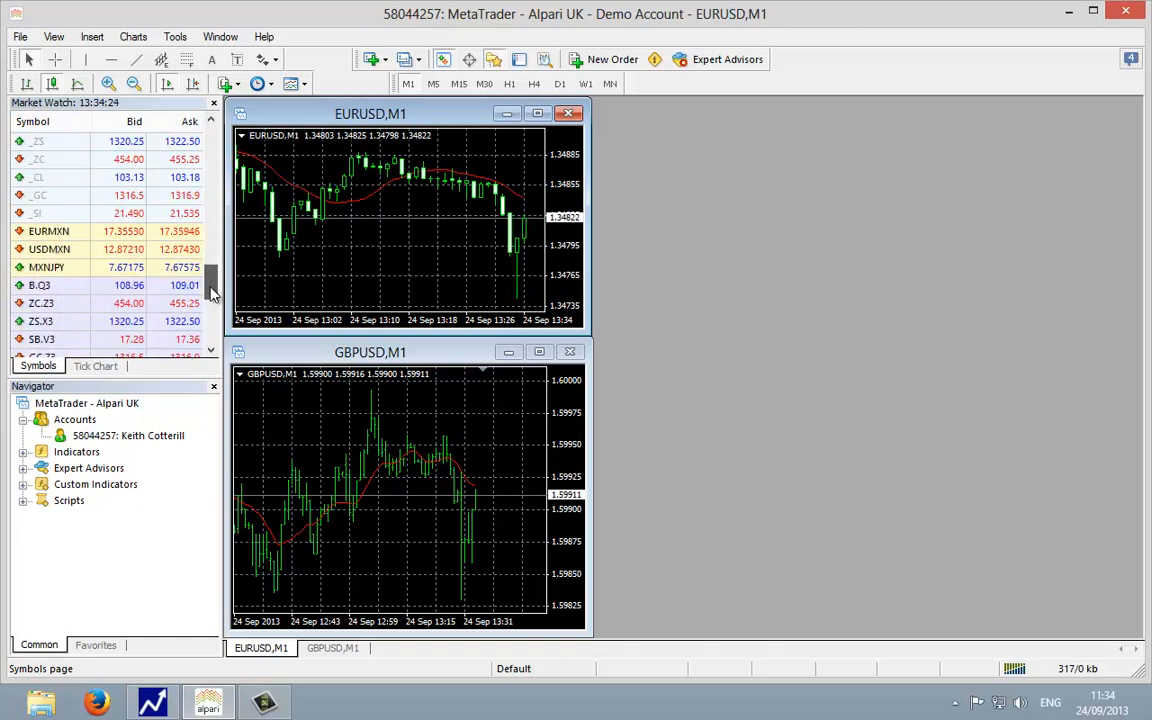
{"action": "scroll", "scroll_direction": "down", "scroll_amount": 3}
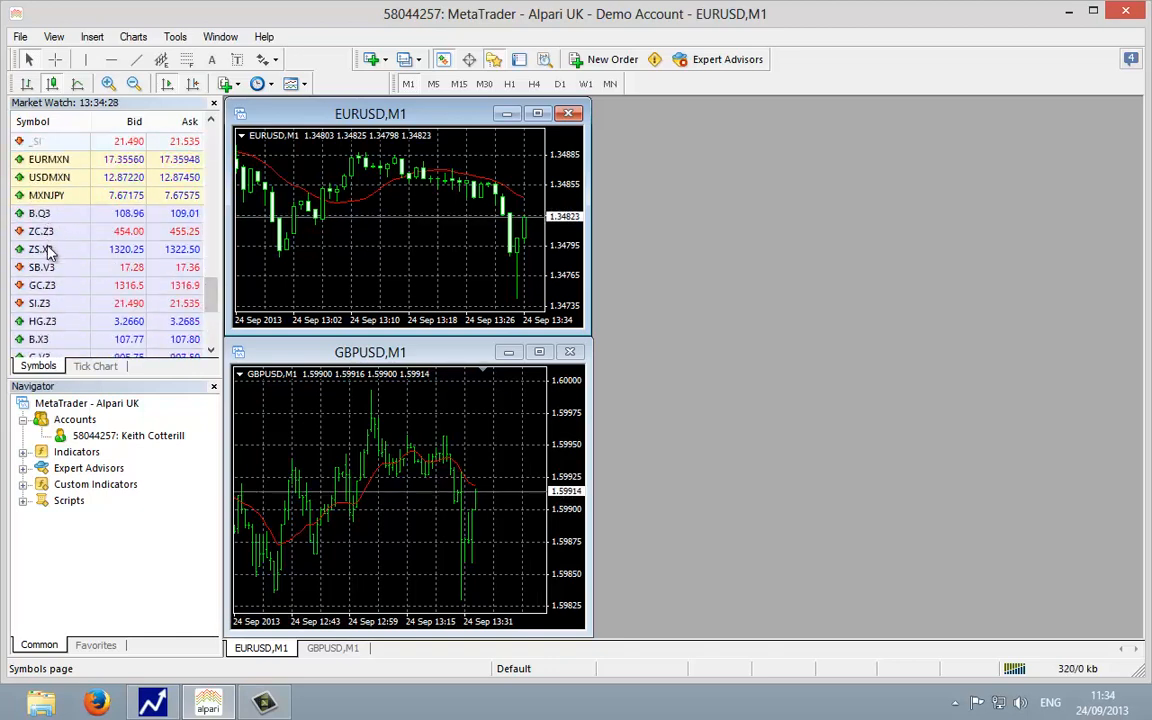
{"action": "mouse_move", "coordinate": [50, 304]}
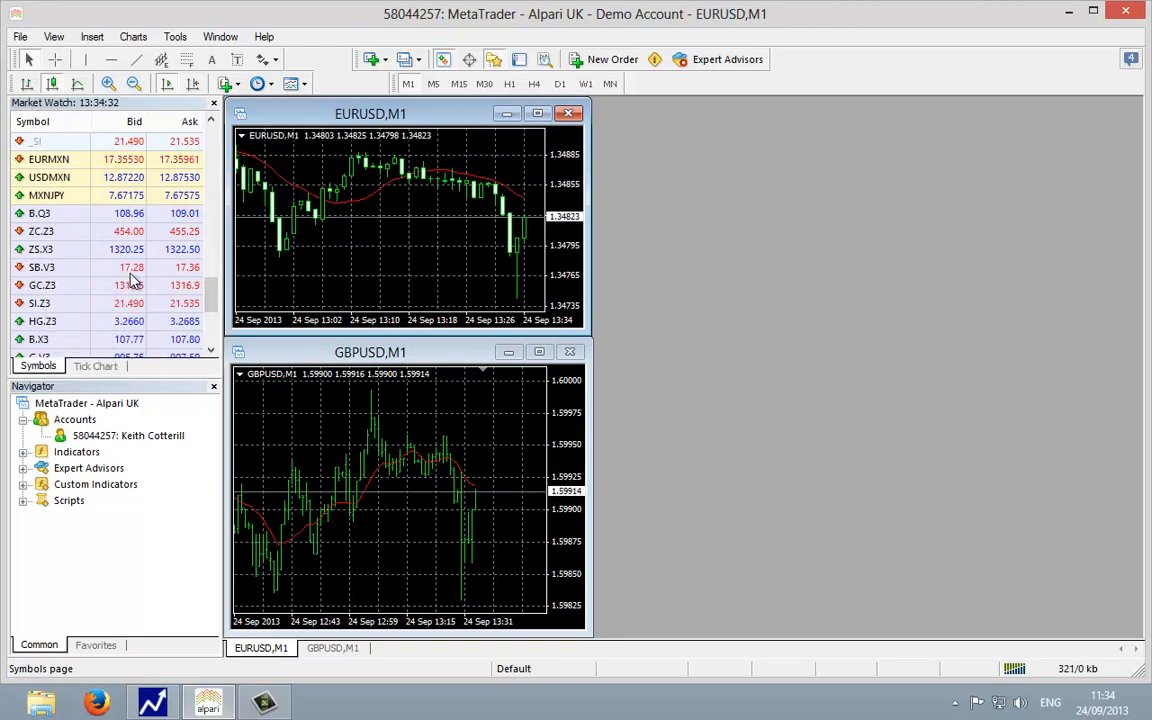
{"action": "scroll", "scroll_direction": "down", "scroll_amount": 3}
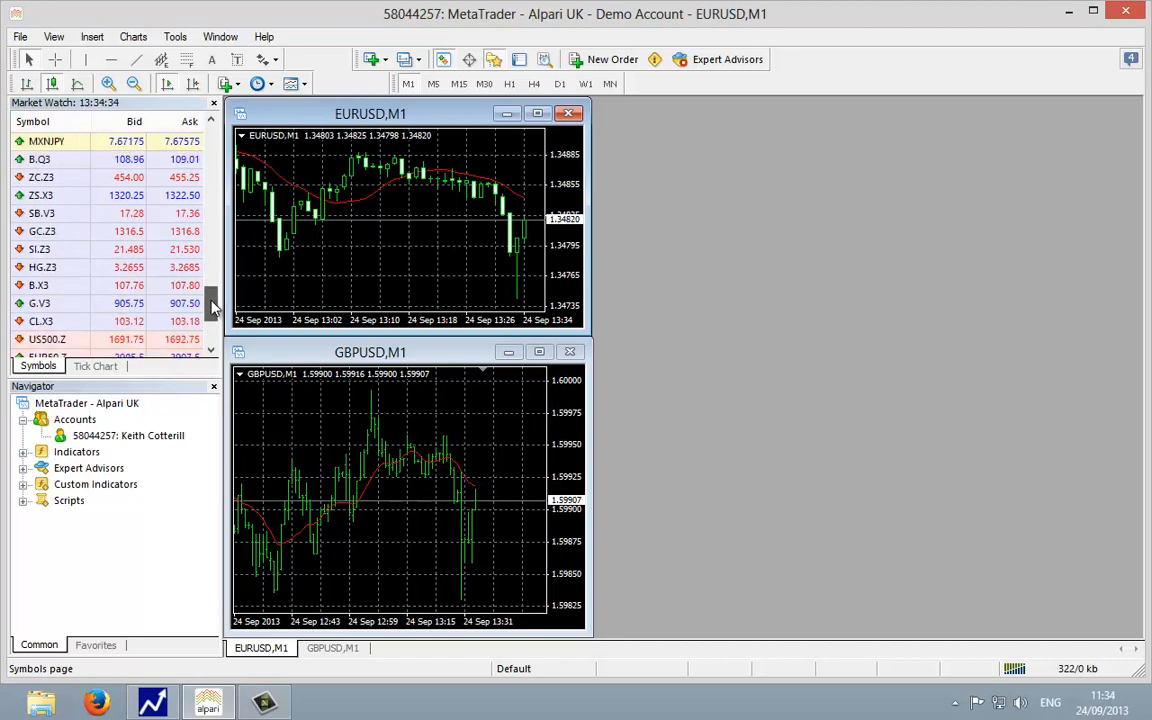
{"action": "scroll", "scroll_direction": "down", "scroll_amount": 3}
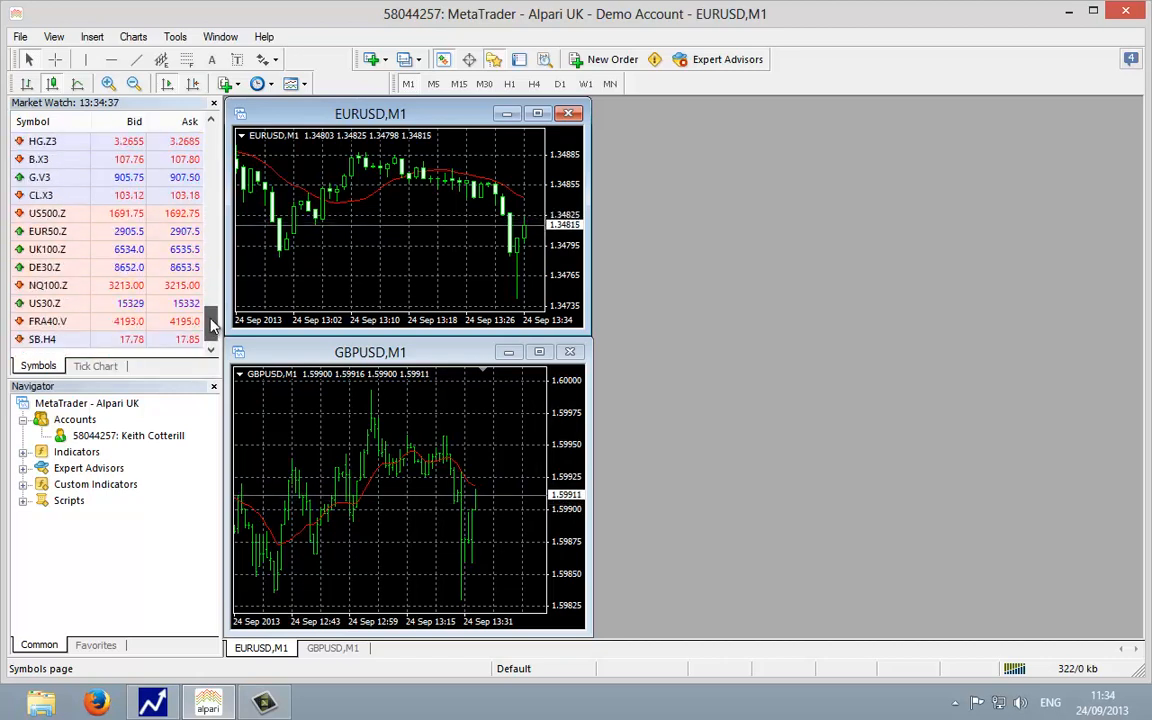
{"action": "mouse_move", "coordinate": [48, 232]}
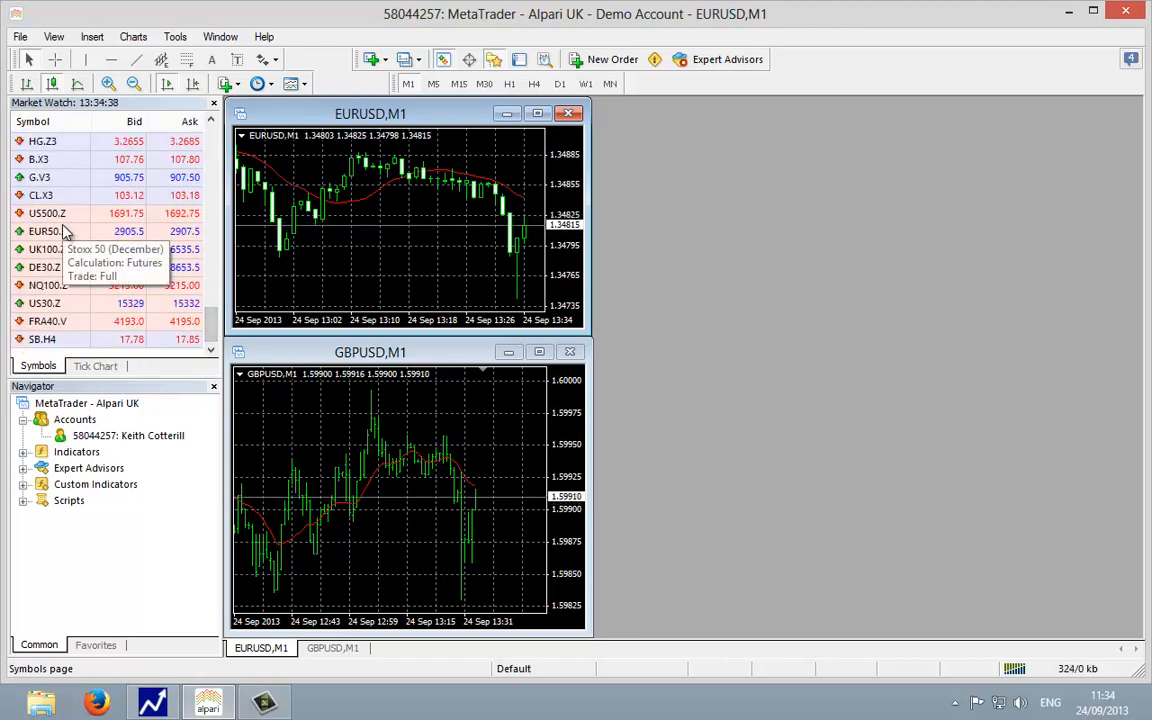
{"action": "mouse_move", "coordinate": [68, 278]}
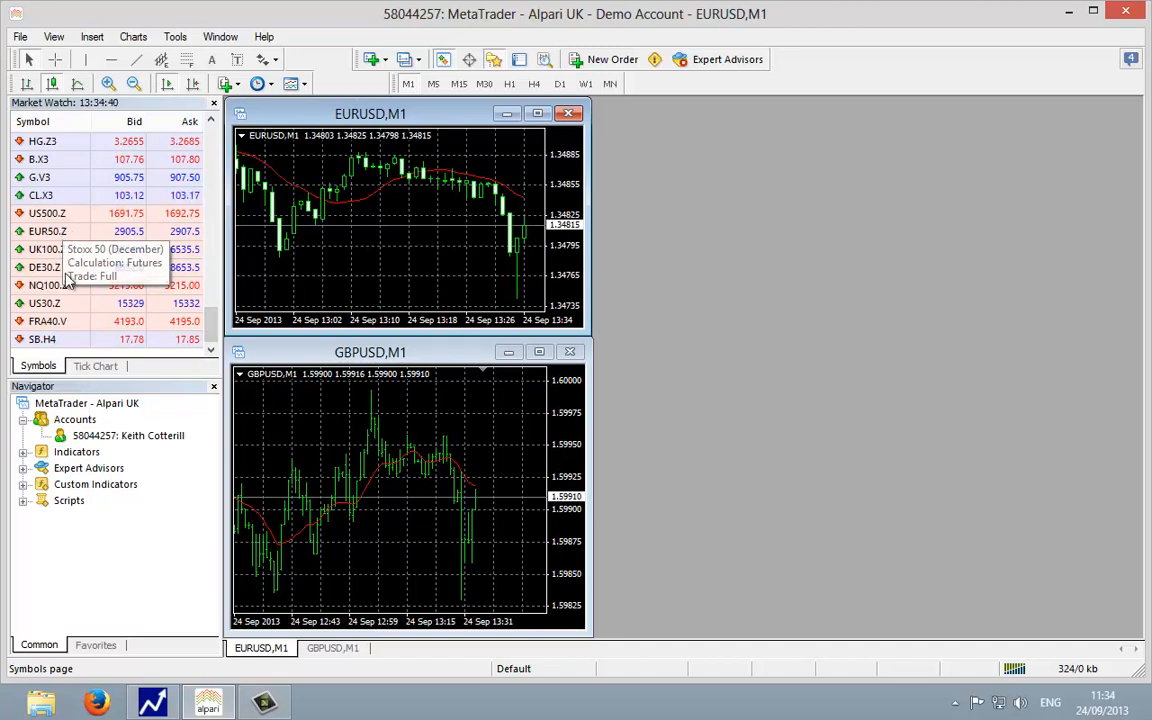
{"action": "mouse_move", "coordinate": [70, 304]}
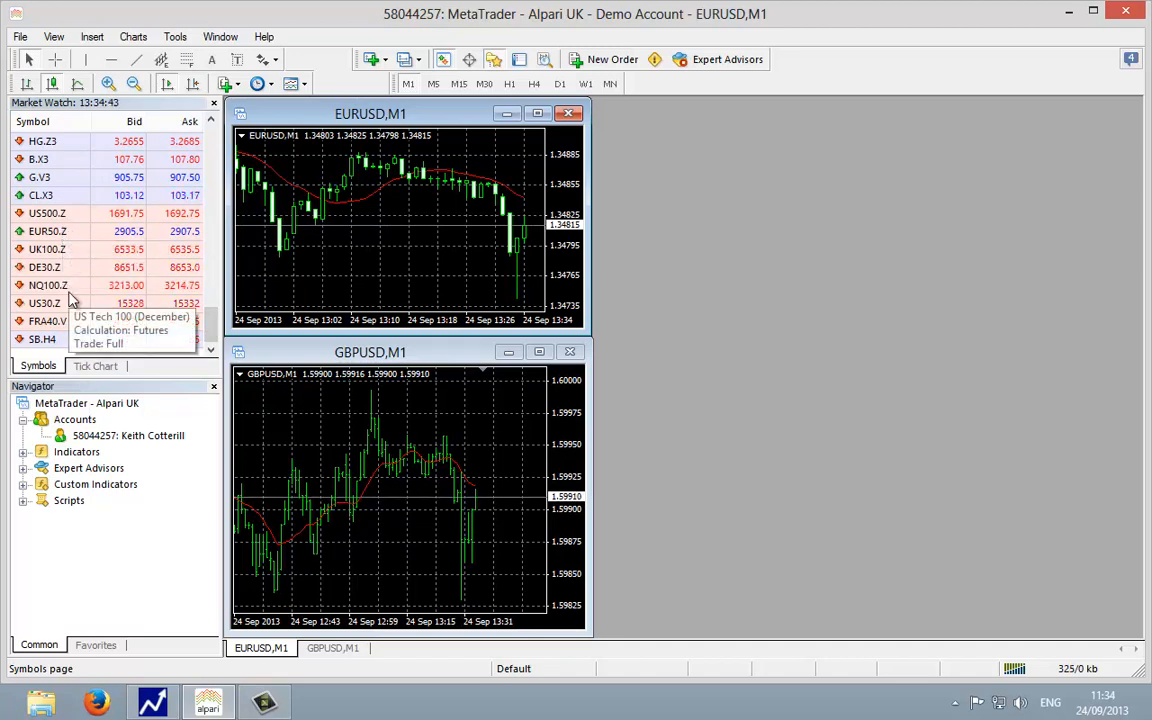
{"action": "mouse_move", "coordinate": [108, 224]}
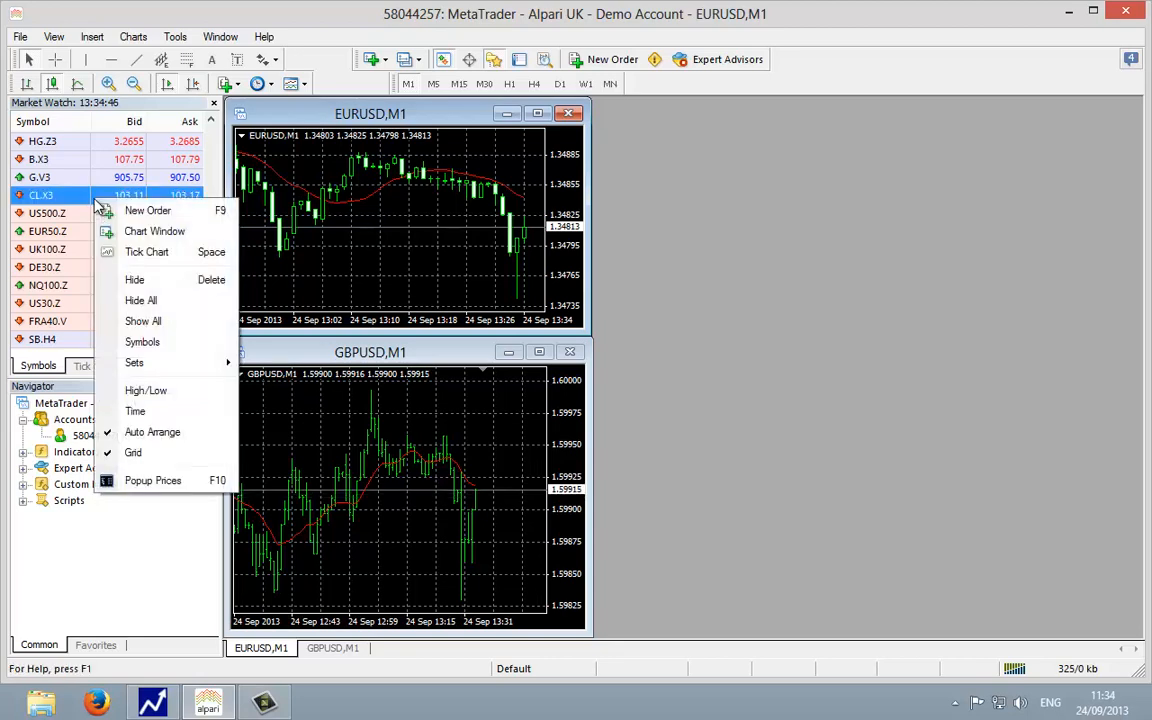
{"action": "mouse_move", "coordinate": [38, 196]}
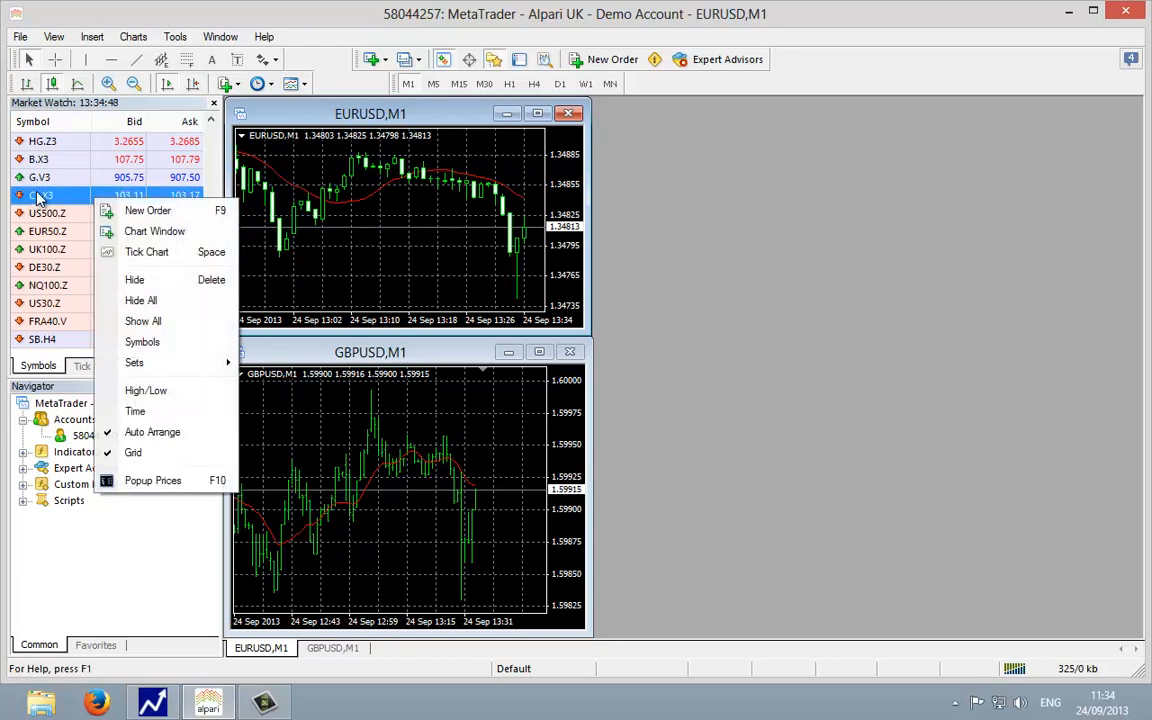
{"action": "mouse_move", "coordinate": [156, 232]}
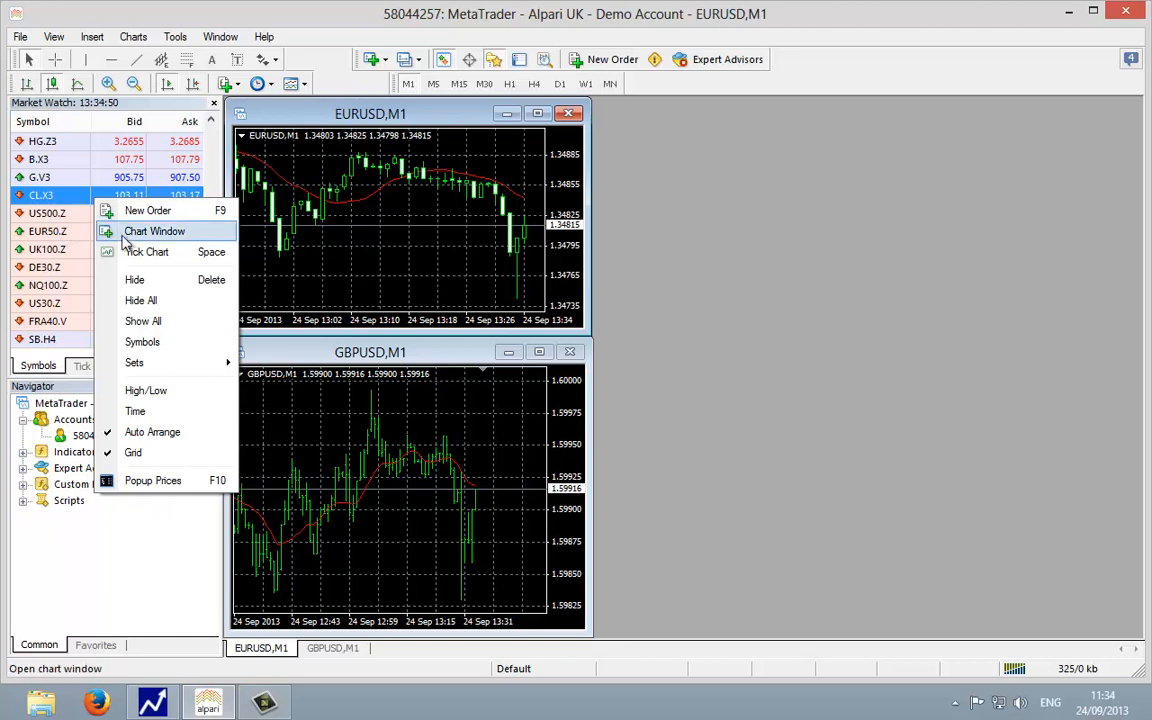
{"action": "mouse_move", "coordinate": [144, 320]}
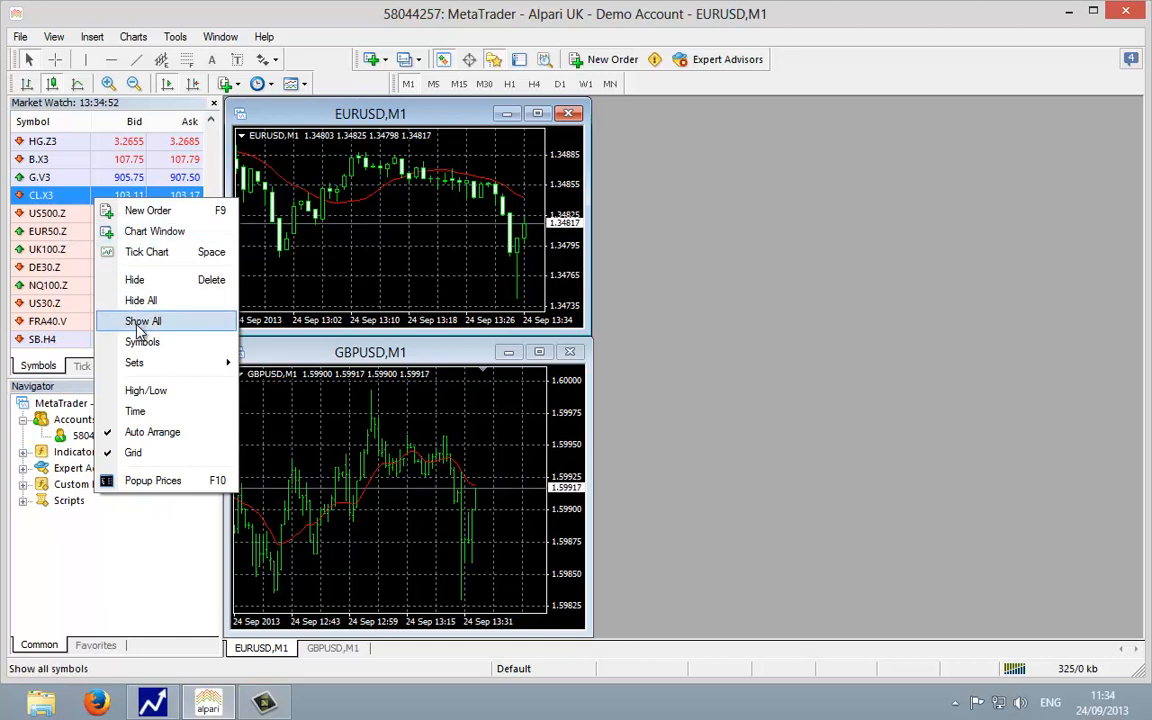
{"action": "mouse_move", "coordinate": [168, 334]}
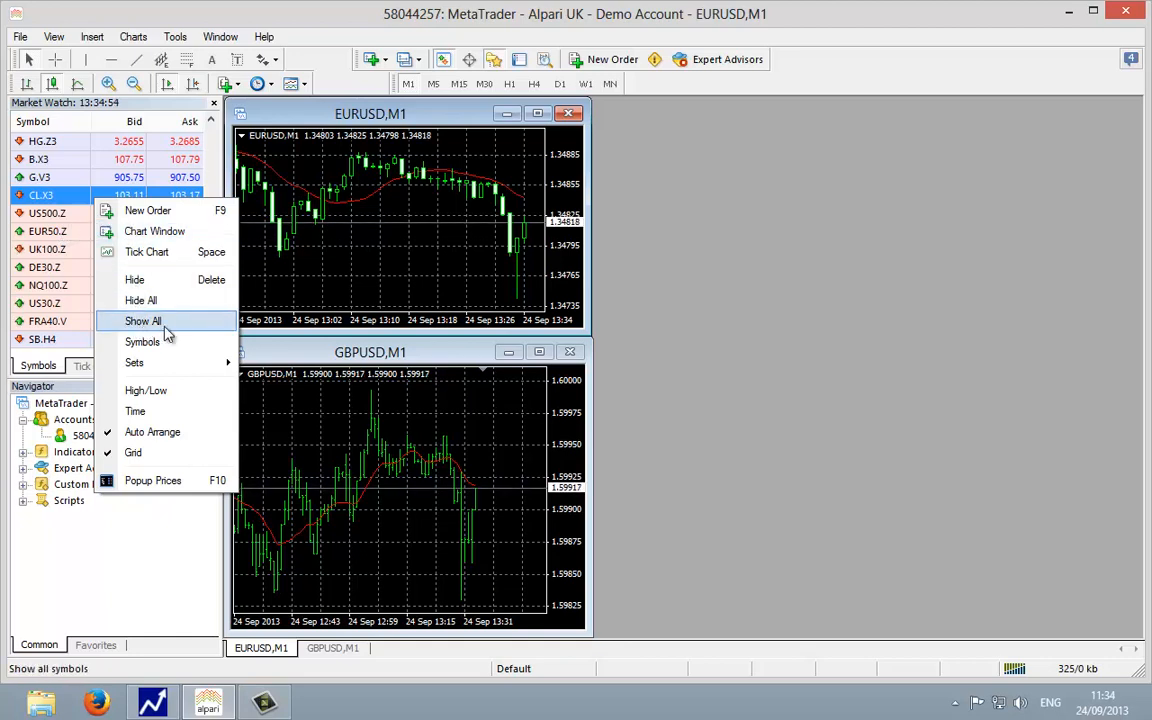
Use Show All so Market Watch lists every available symbol, including futures like ZC.Z3.
{"action": "left_click", "coordinate": [144, 320]}
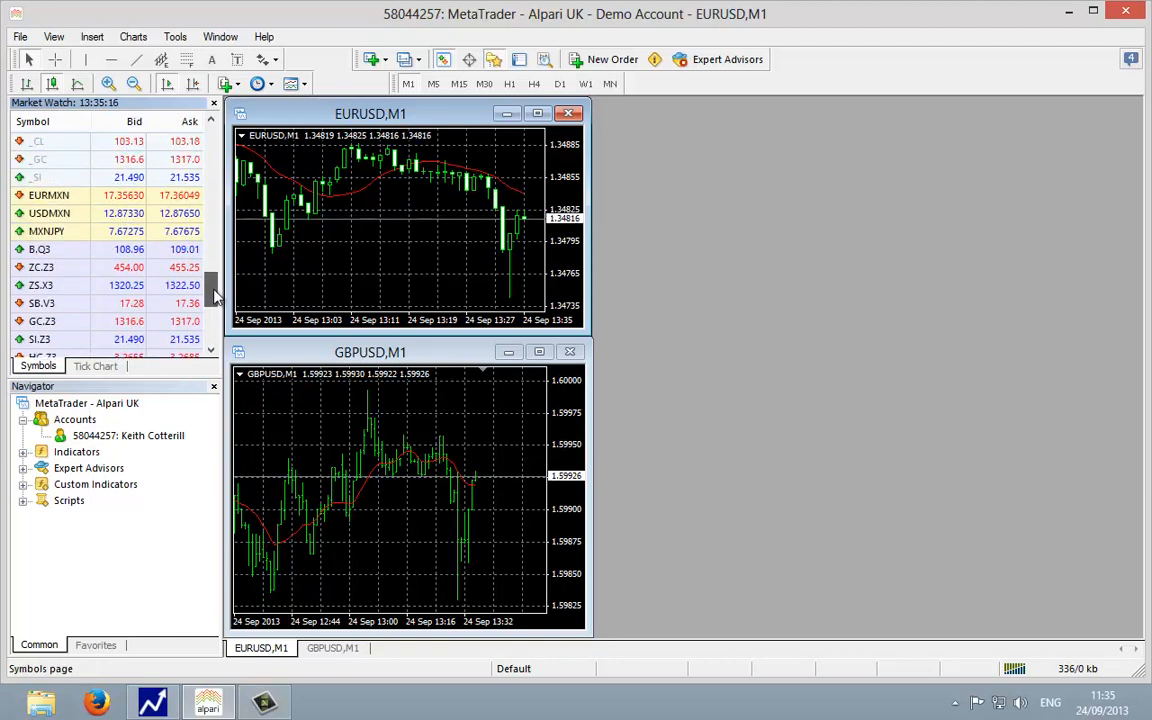
{"action": "scroll", "scroll_direction": "down", "scroll_amount": 3}
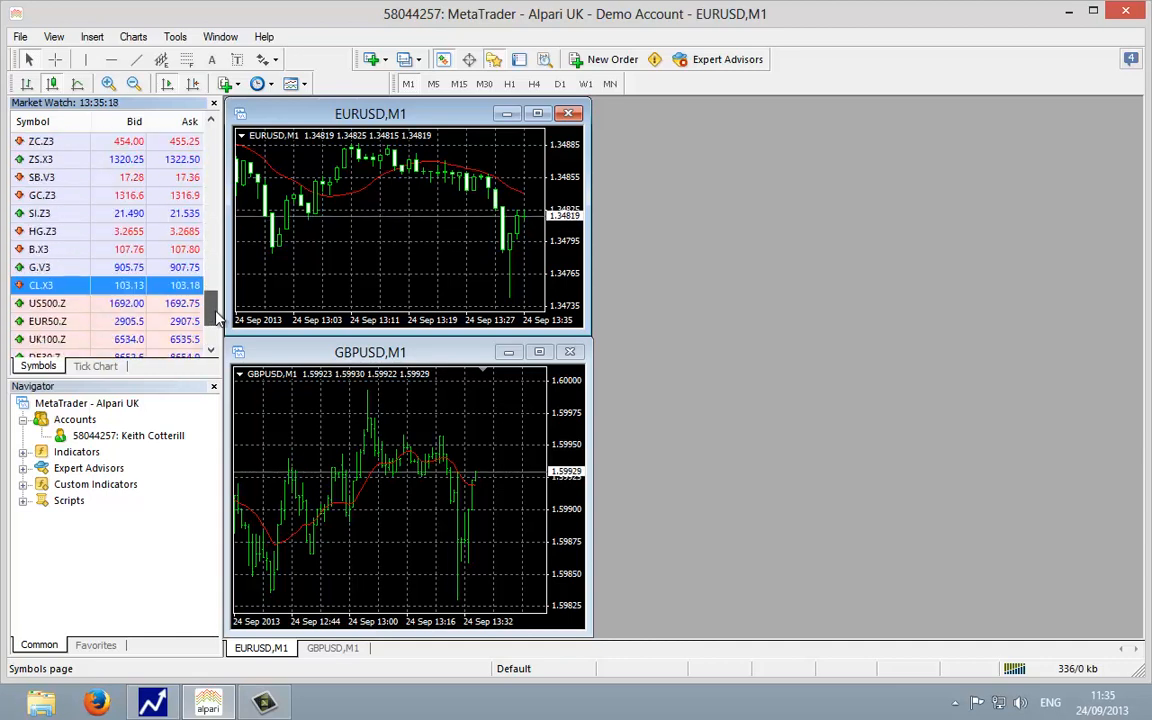
{"action": "scroll", "scroll_direction": "down", "scroll_amount": 3}
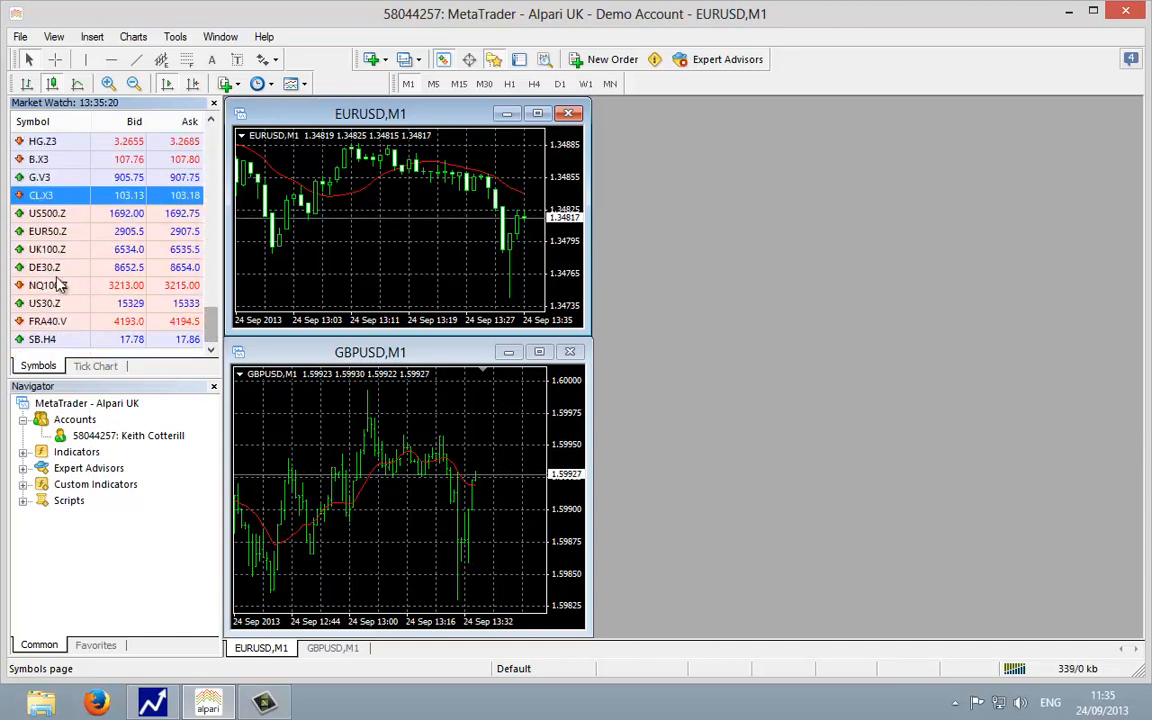
{"action": "mouse_move", "coordinate": [70, 248]}
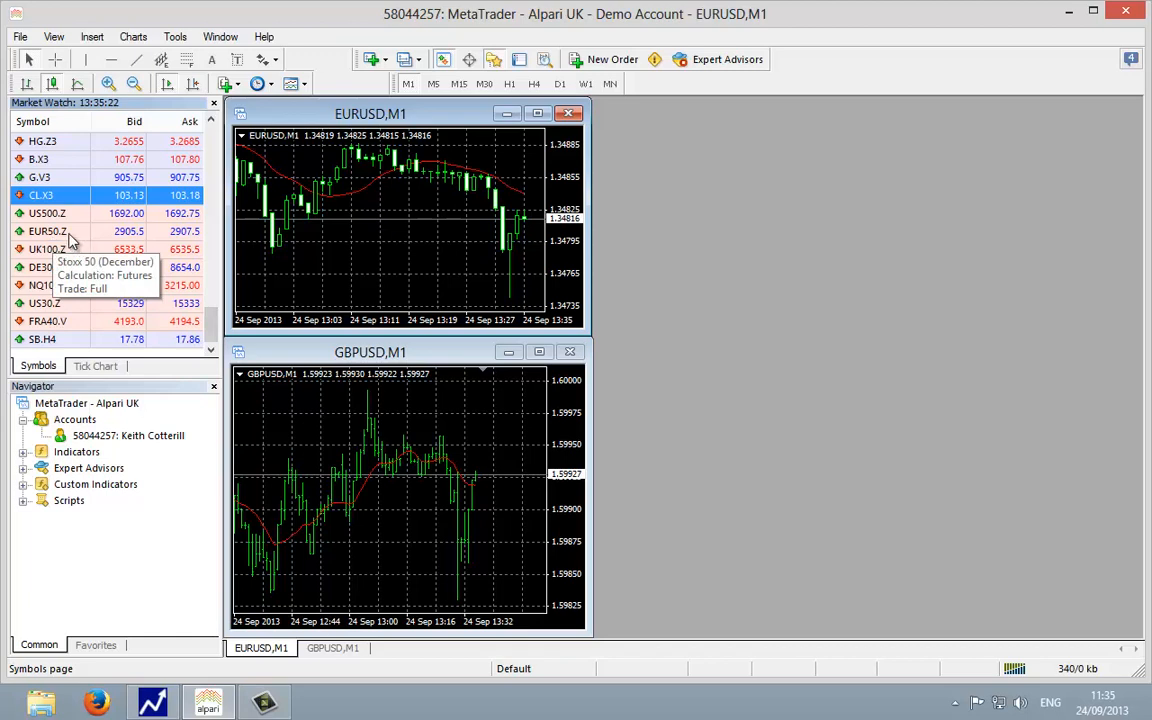
{"action": "mouse_move", "coordinate": [58, 312]}
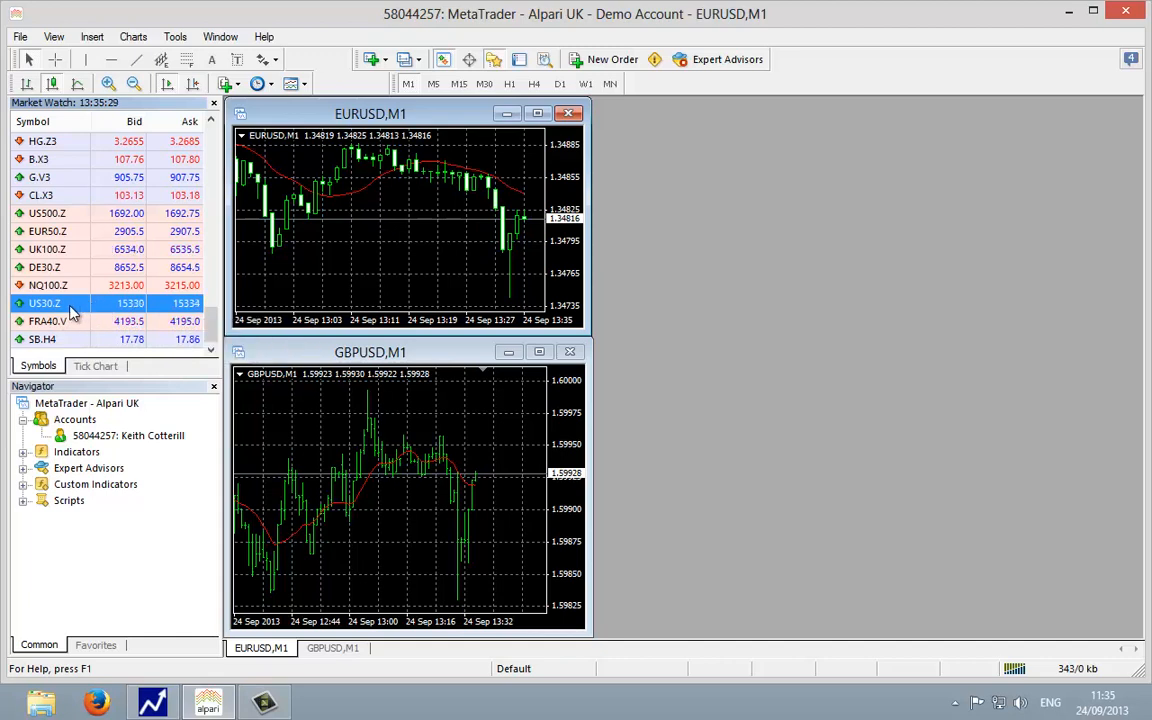
{"action": "mouse_move", "coordinate": [70, 304]}
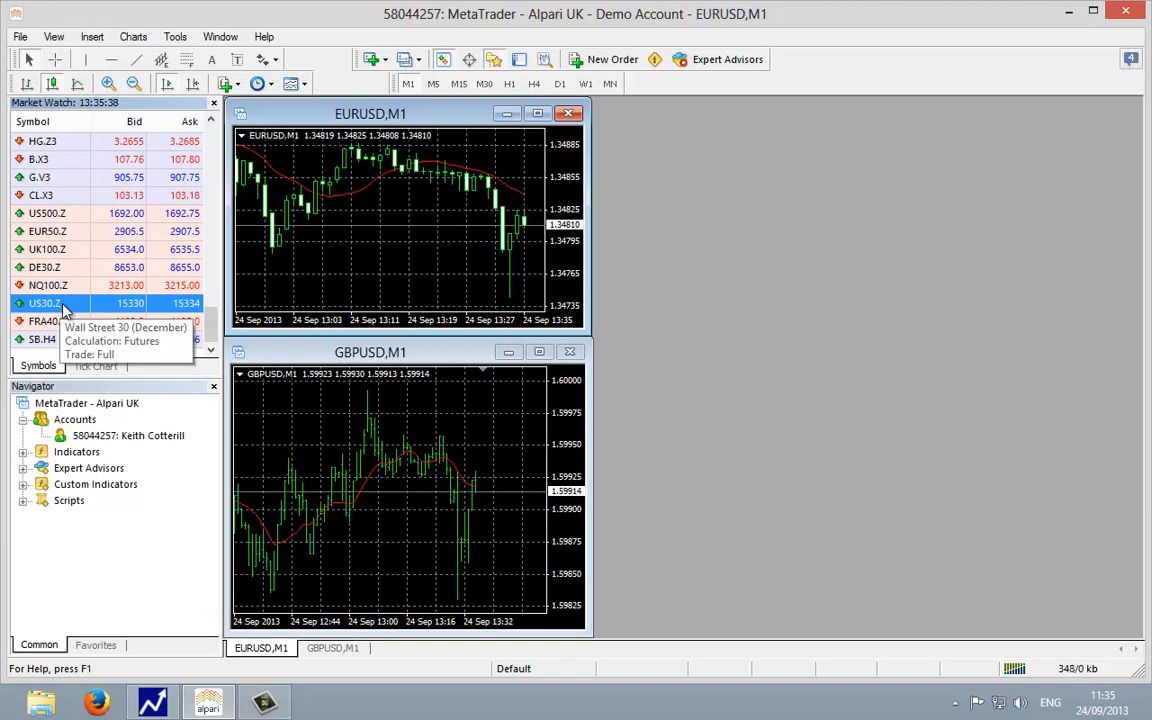
{"action": "scroll", "scroll_direction": "up", "scroll_amount": 3}
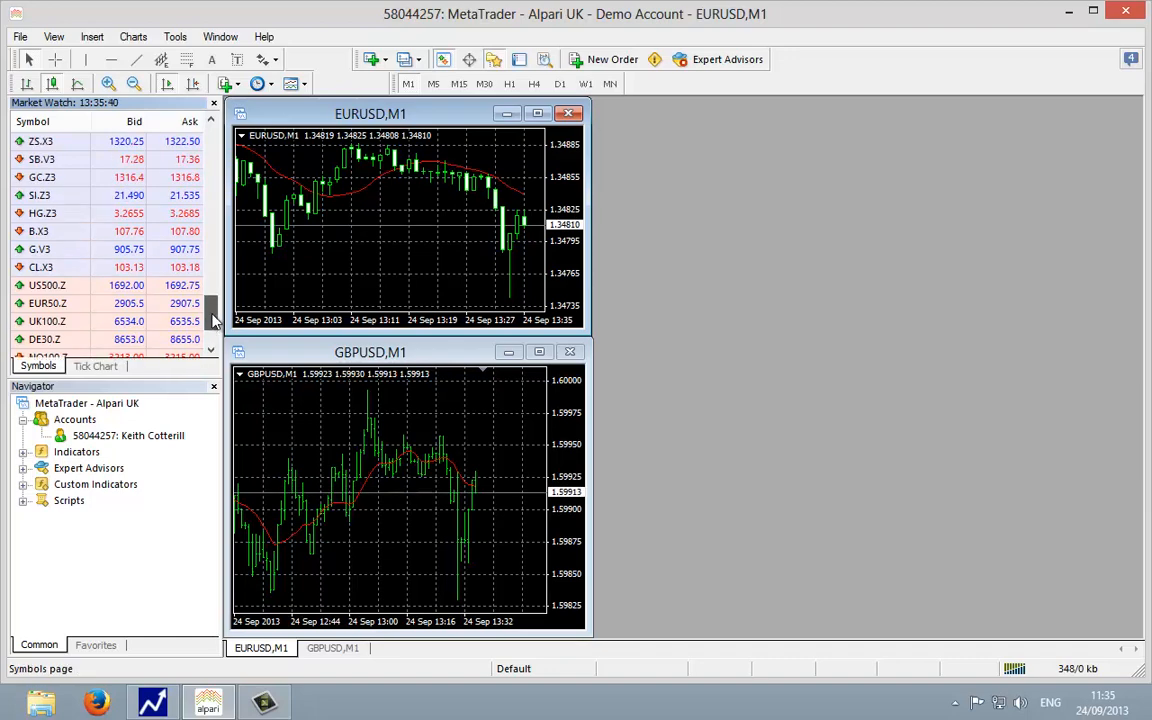
{"action": "scroll", "scroll_direction": "up", "scroll_amount": 3}
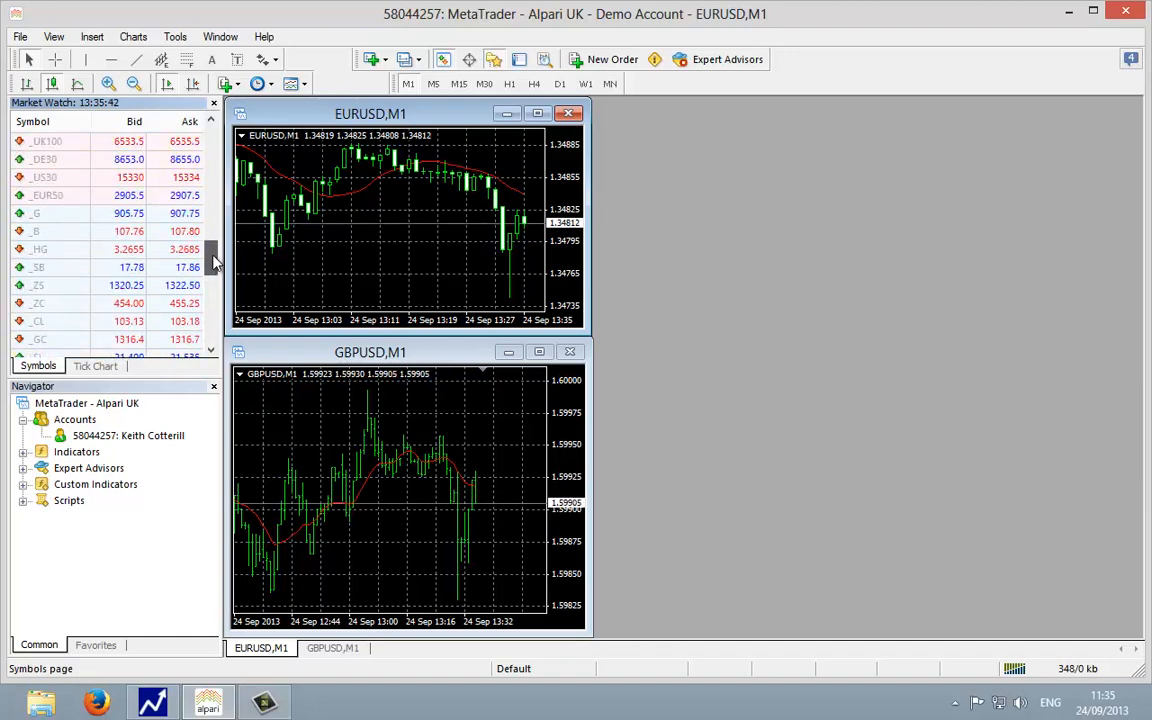
{"action": "scroll", "scroll_direction": "up", "scroll_amount": 3}
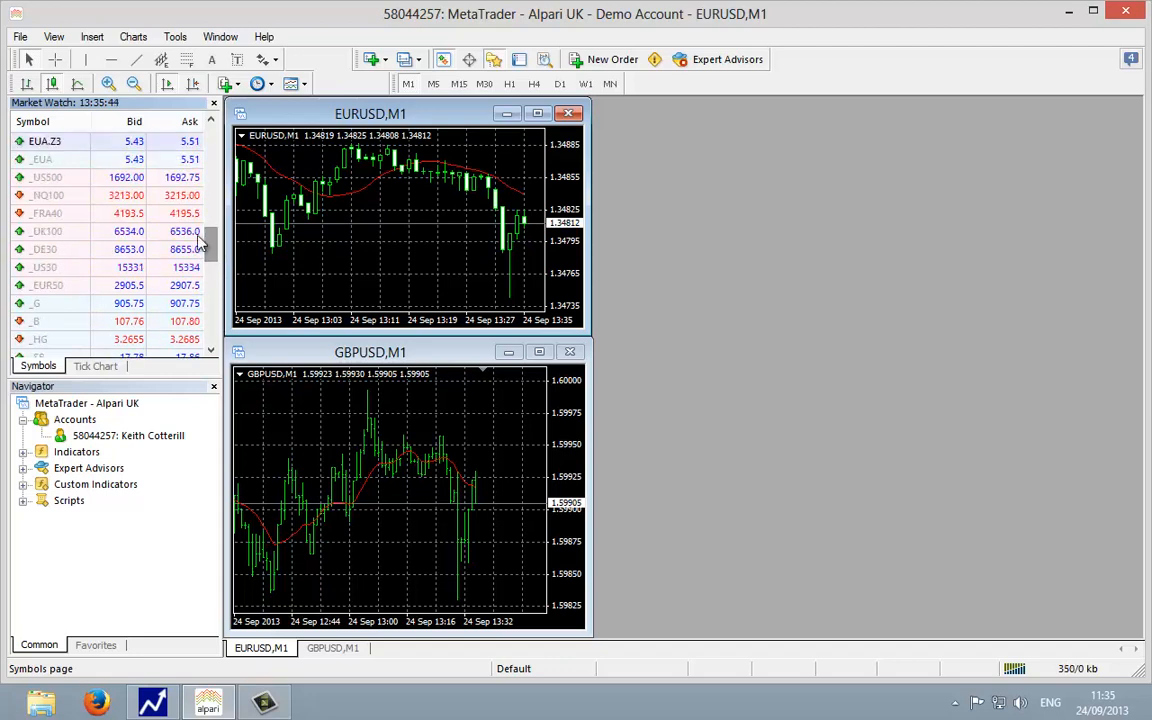
{"action": "left_click", "coordinate": [44, 268]}
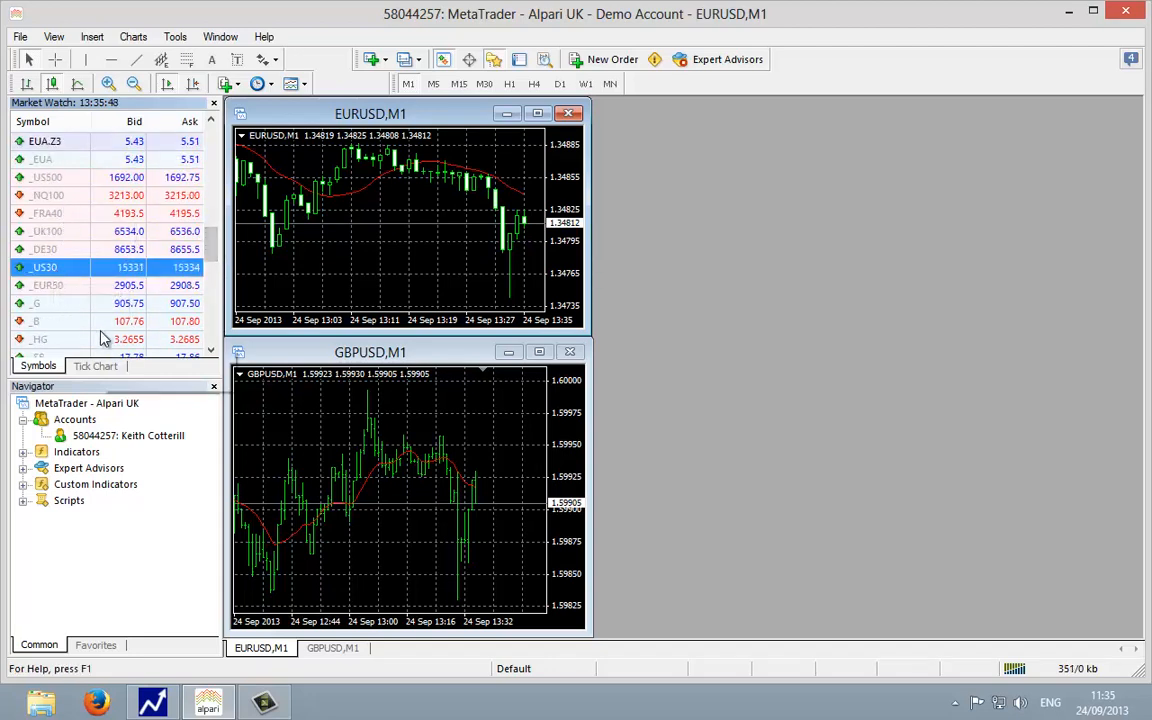
{"action": "mouse_move", "coordinate": [56, 272]}
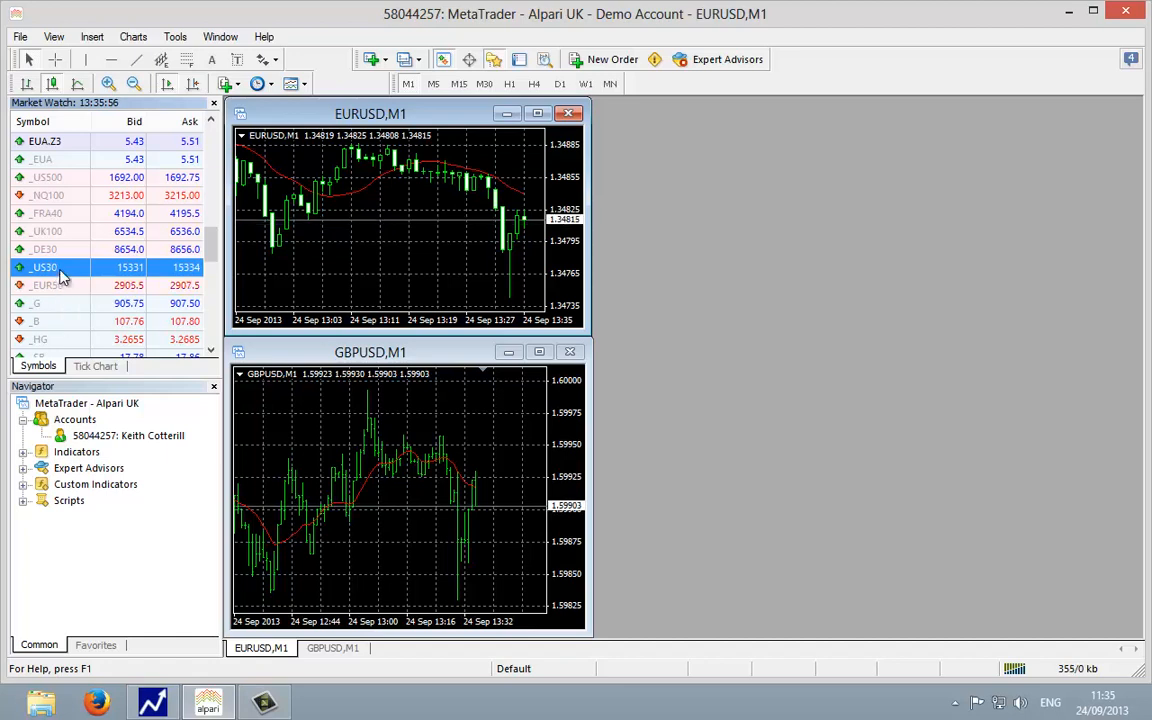
{"action": "mouse_move", "coordinate": [60, 276]}
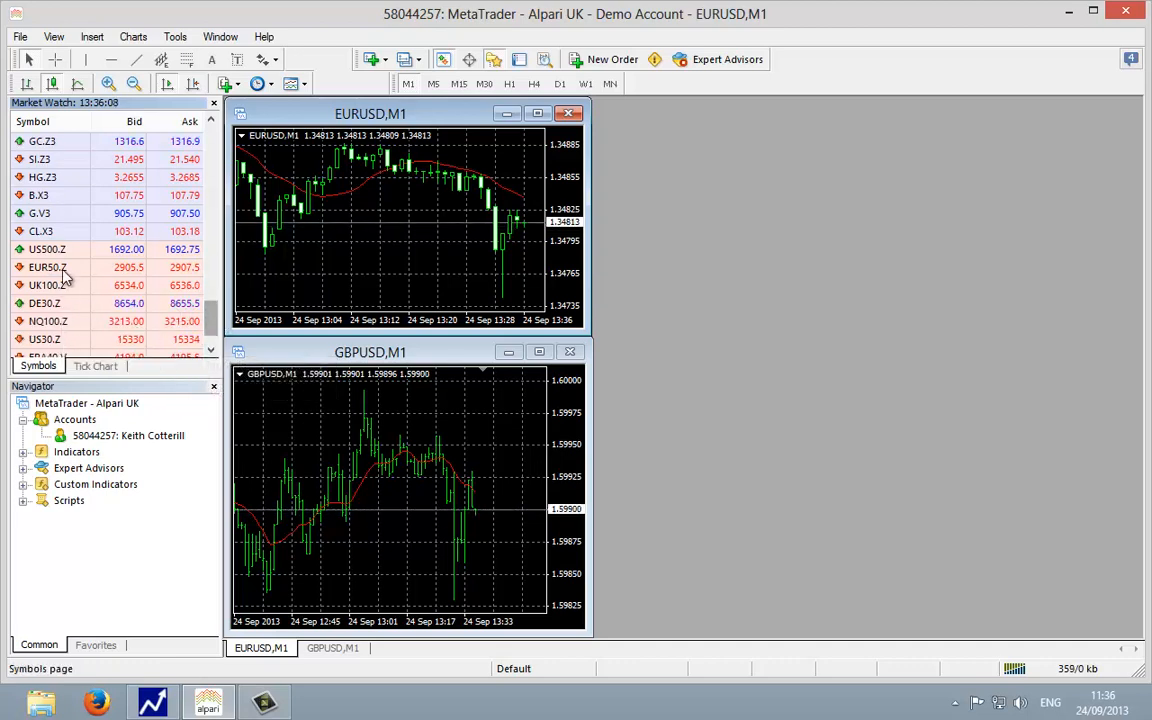
Open a US30.Z hourly chart from Market Watch and move its window left beside EURUSD and GBPUSD.
{"action": "scroll", "scroll_direction": "down", "scroll_amount": 3}
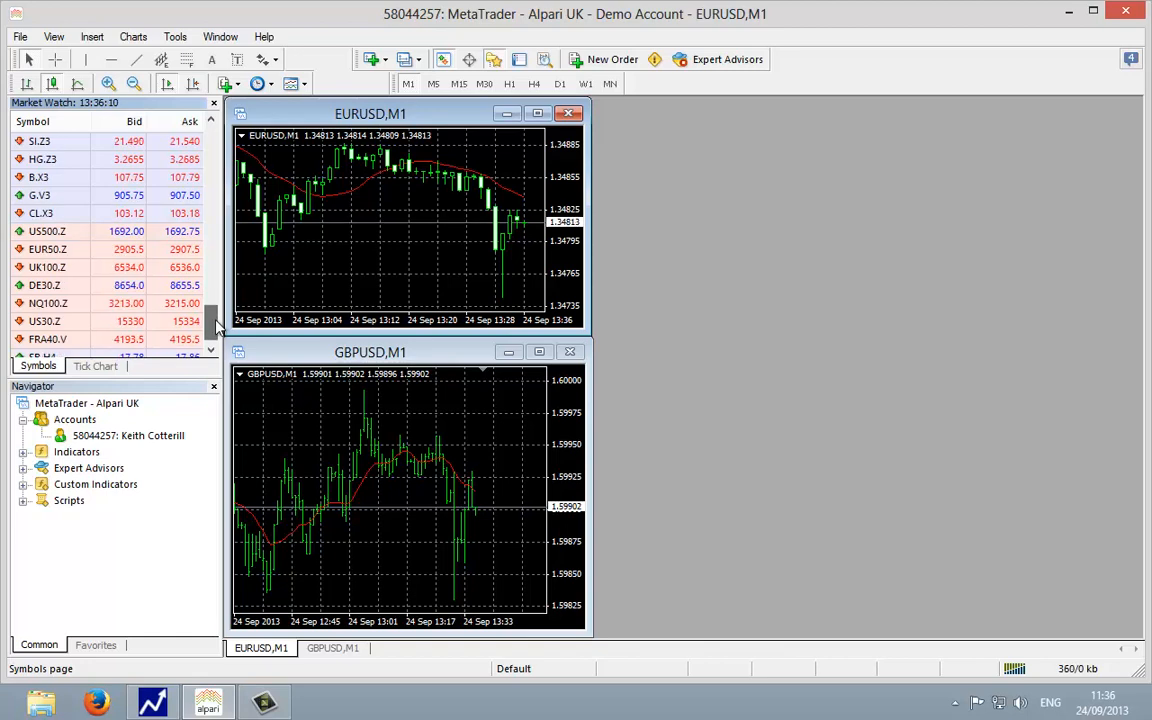
{"action": "mouse_move", "coordinate": [62, 328]}
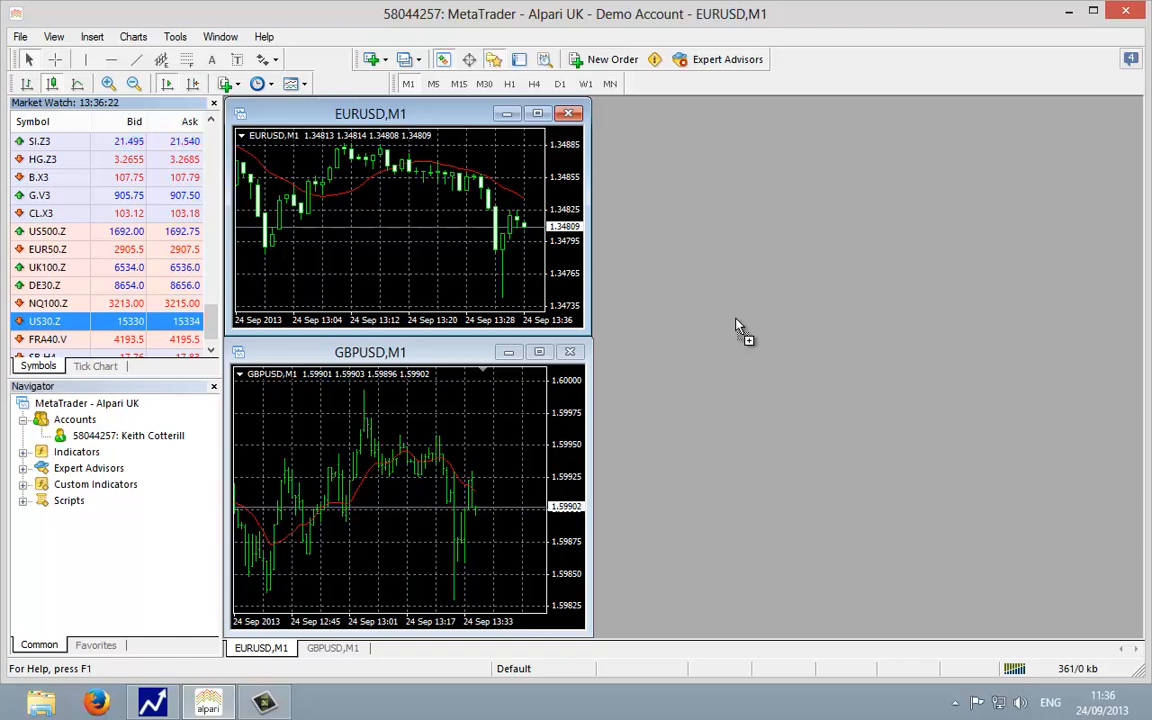
{"action": "double_click", "coordinate": [44, 320]}
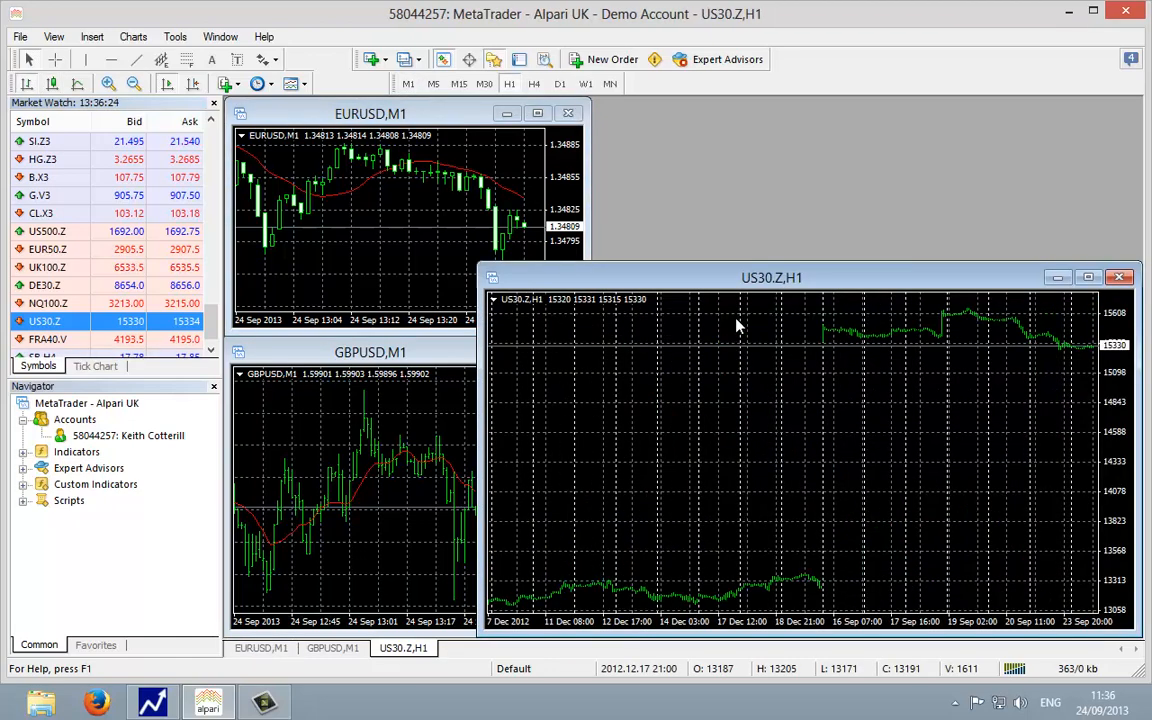
{"action": "left_click_drag", "start_coordinate": [772, 276], "coordinate": [722, 222]}
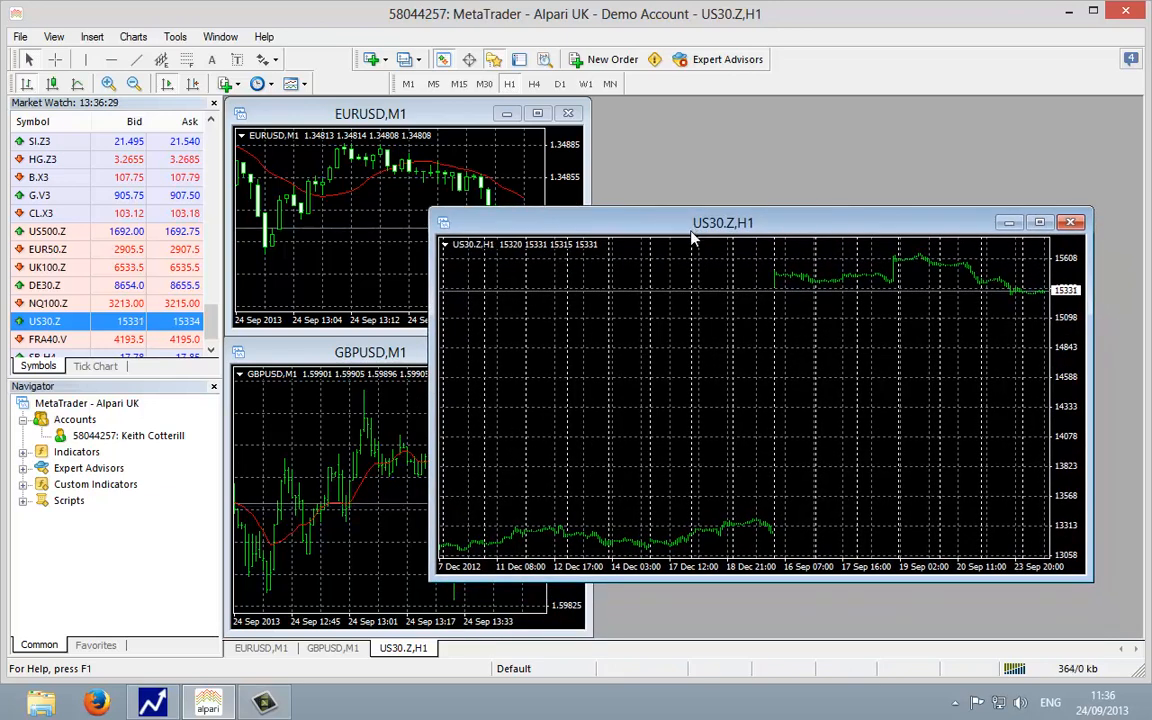
{"action": "mouse_move", "coordinate": [784, 428]}
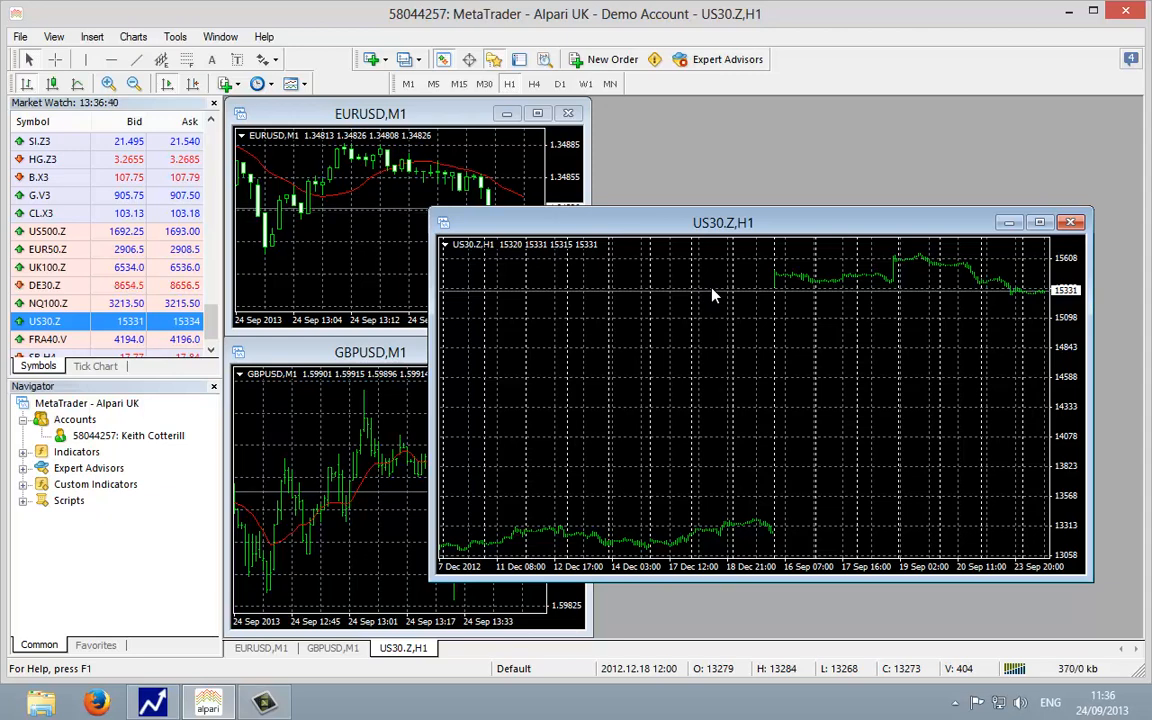
{"action": "mouse_move", "coordinate": [784, 520]}
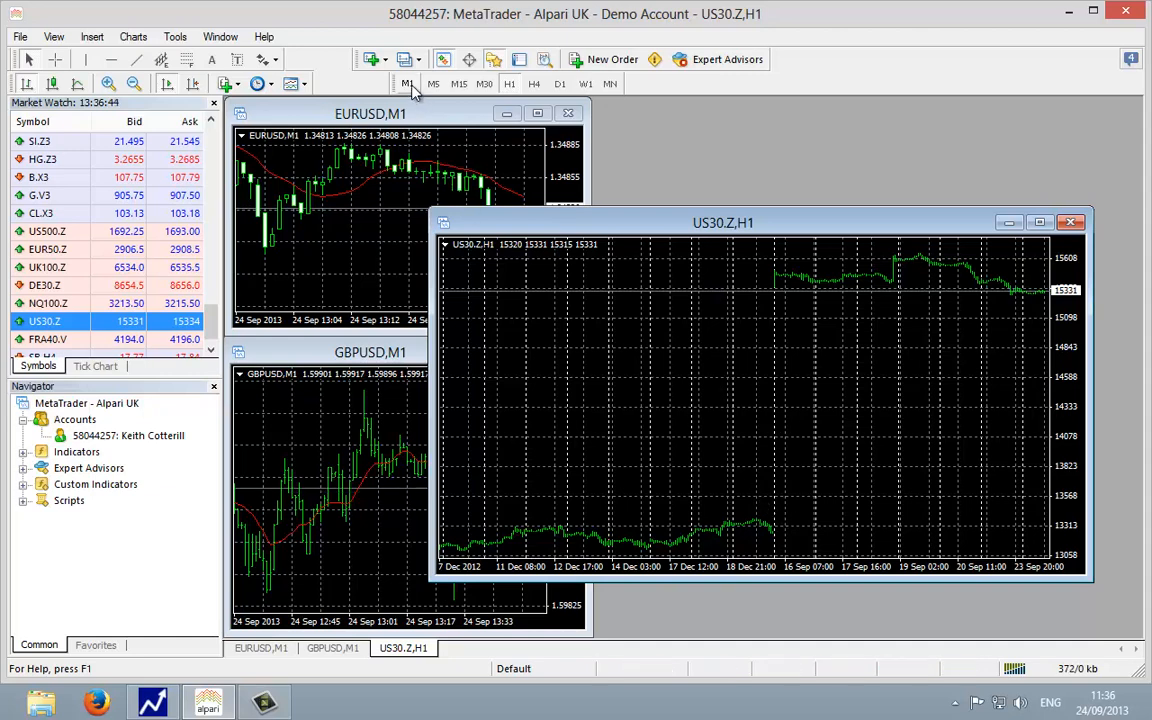
Switch the US30.Z chart to M1 one-minute bars and shift its window over the other charts.
{"action": "left_click", "coordinate": [406, 84]}
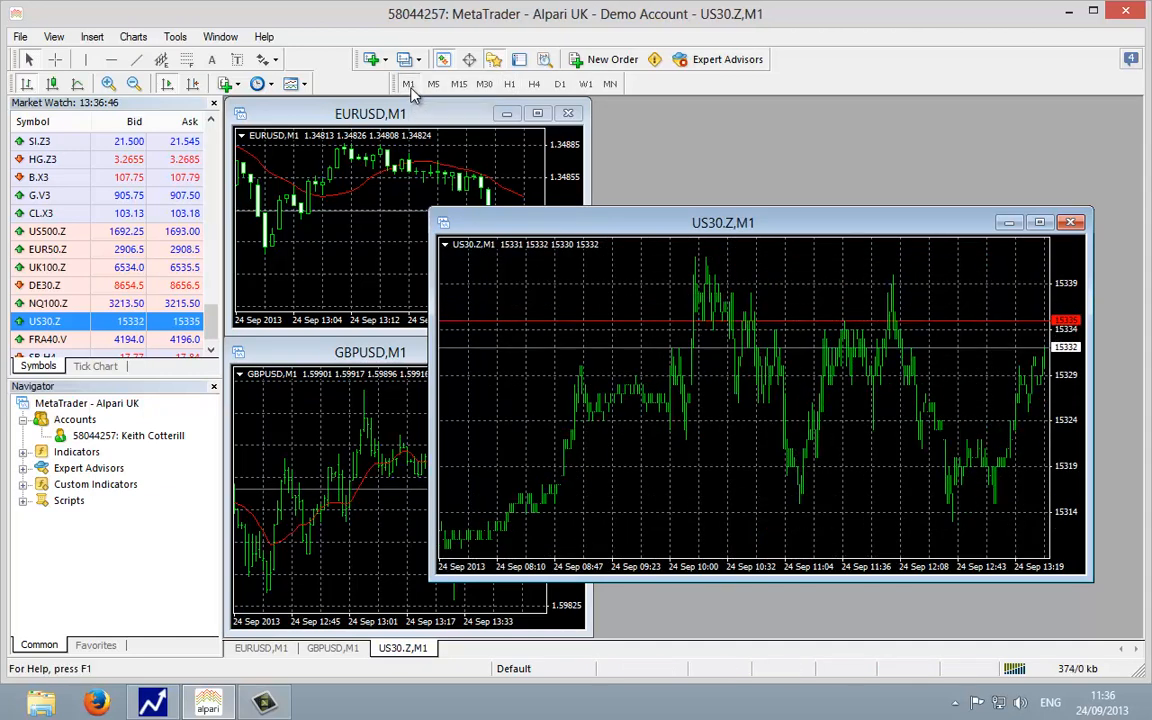
{"action": "left_click_drag", "start_coordinate": [722, 222], "coordinate": [620, 188]}
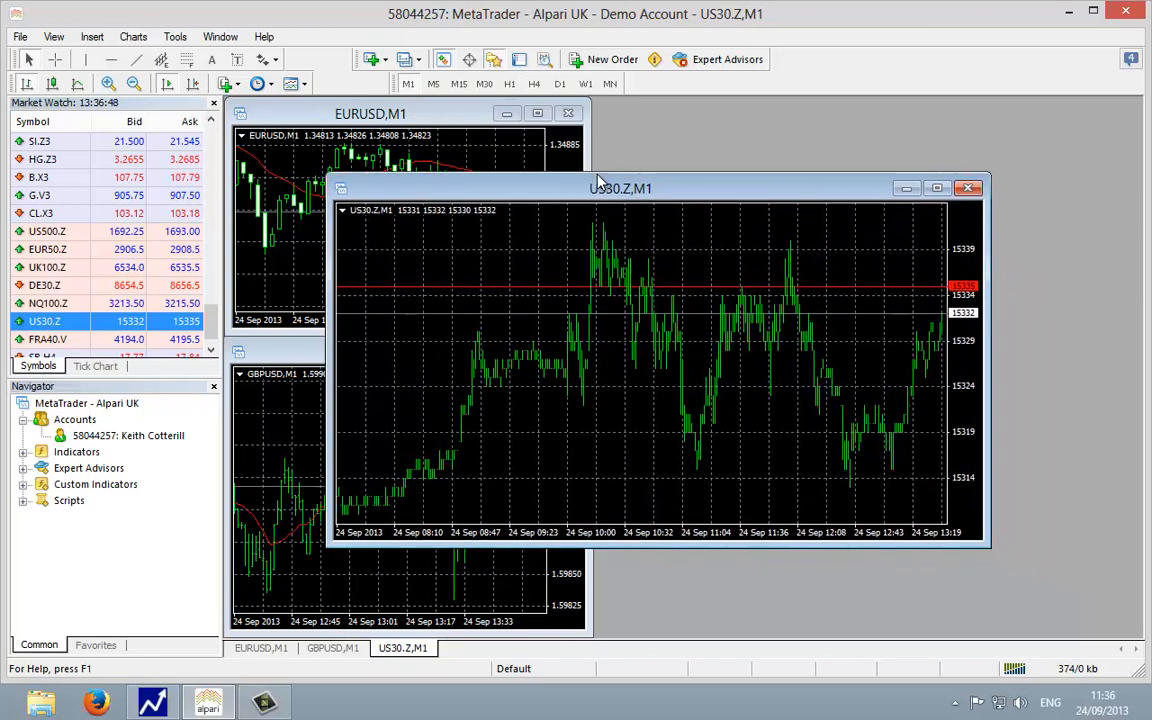
{"action": "left_click_drag", "start_coordinate": [620, 188], "coordinate": [608, 170]}
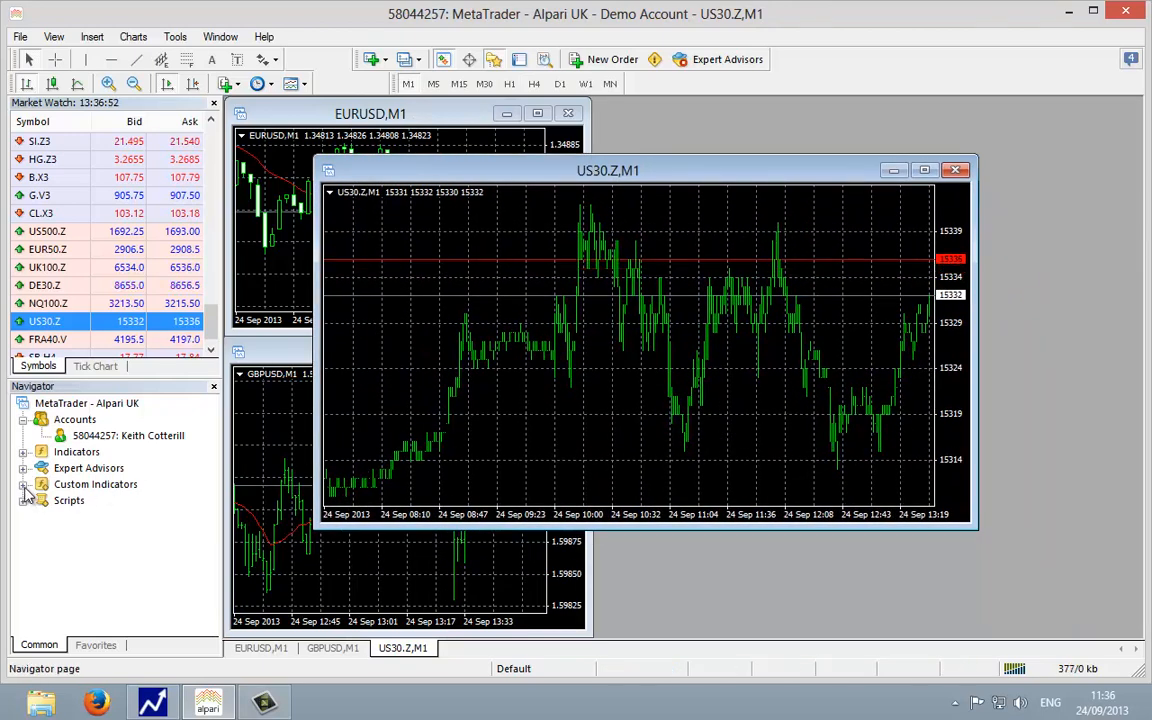
Locate TUFXP-DataFeed under Custom Indicators in Navigator and attach it to the US30.Z chart.
{"action": "left_click", "coordinate": [24, 484]}
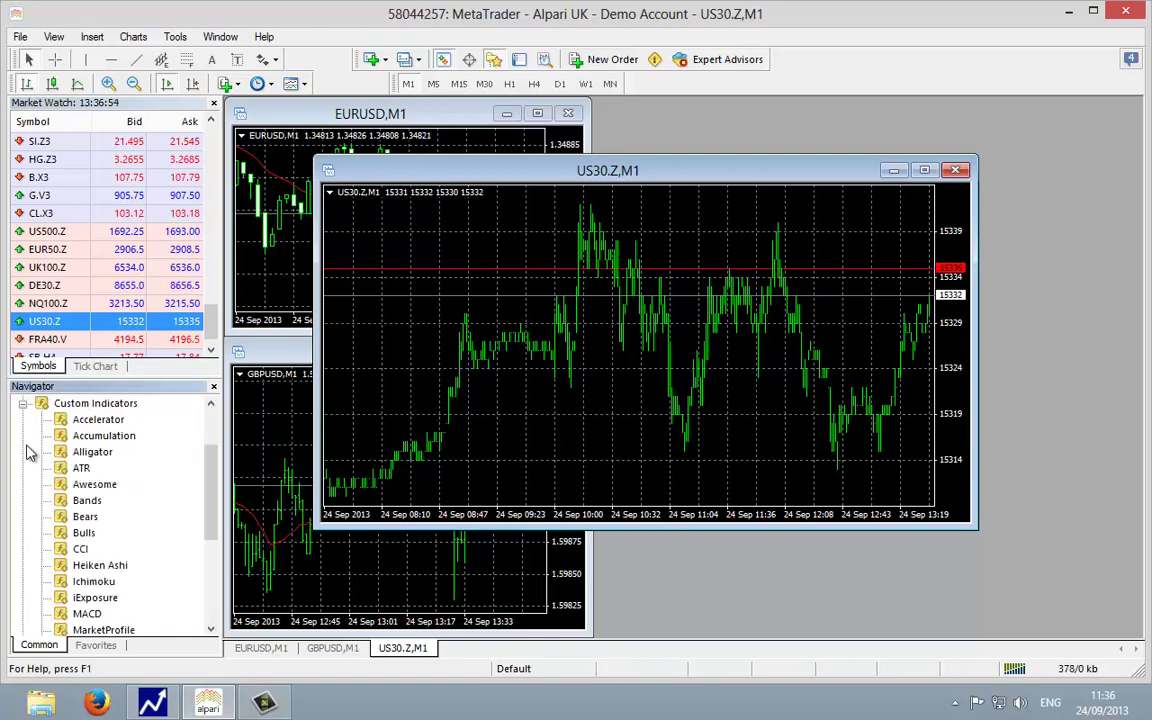
{"action": "left_click", "coordinate": [96, 404]}
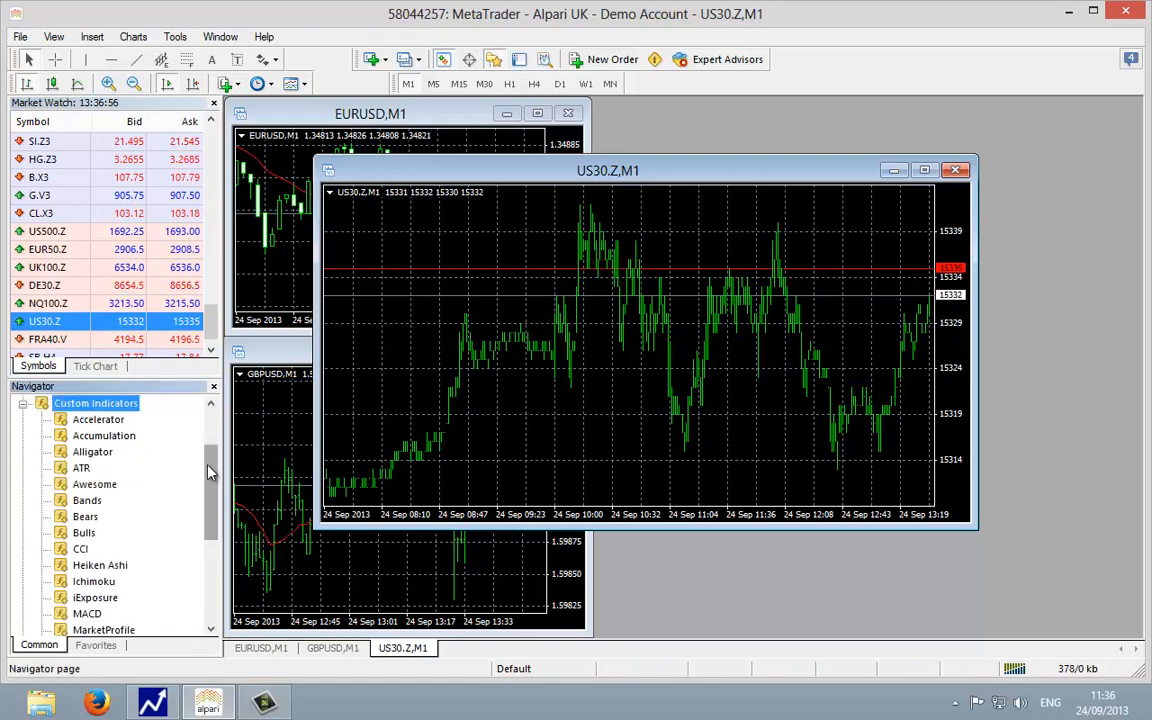
{"action": "scroll", "scroll_direction": "down", "scroll_amount": 3}
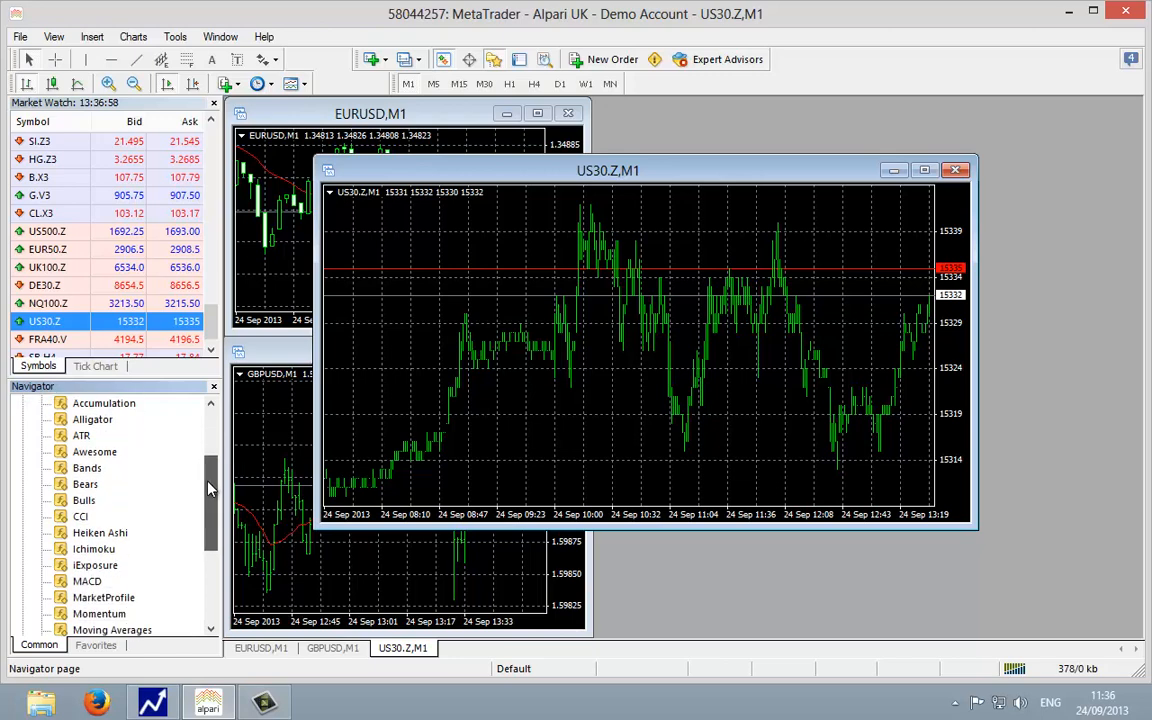
{"action": "scroll", "scroll_direction": "down", "scroll_amount": 3}
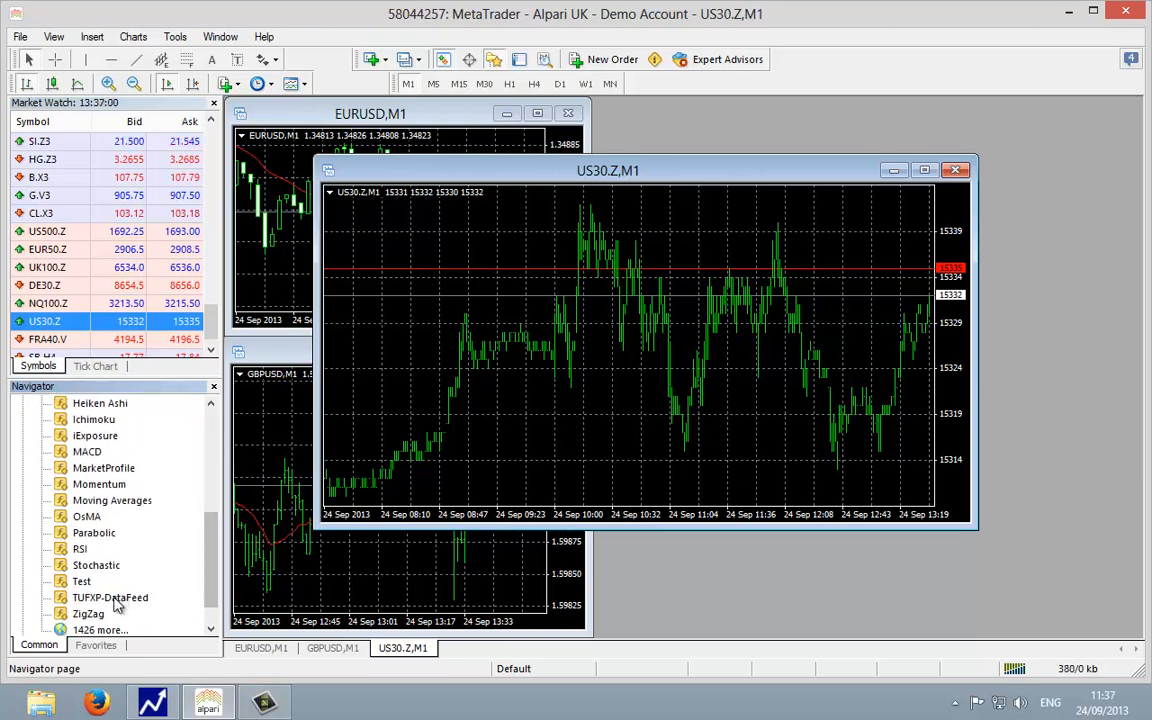
{"action": "left_click", "coordinate": [110, 596]}
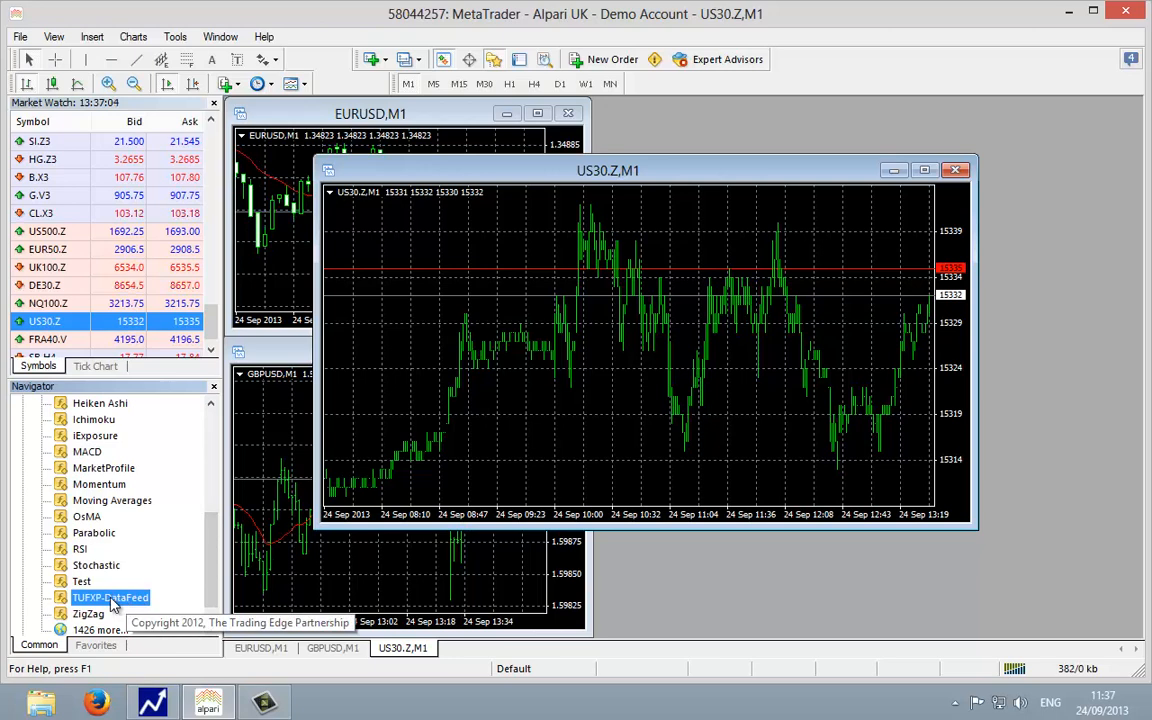
{"action": "mouse_move", "coordinate": [624, 410]}
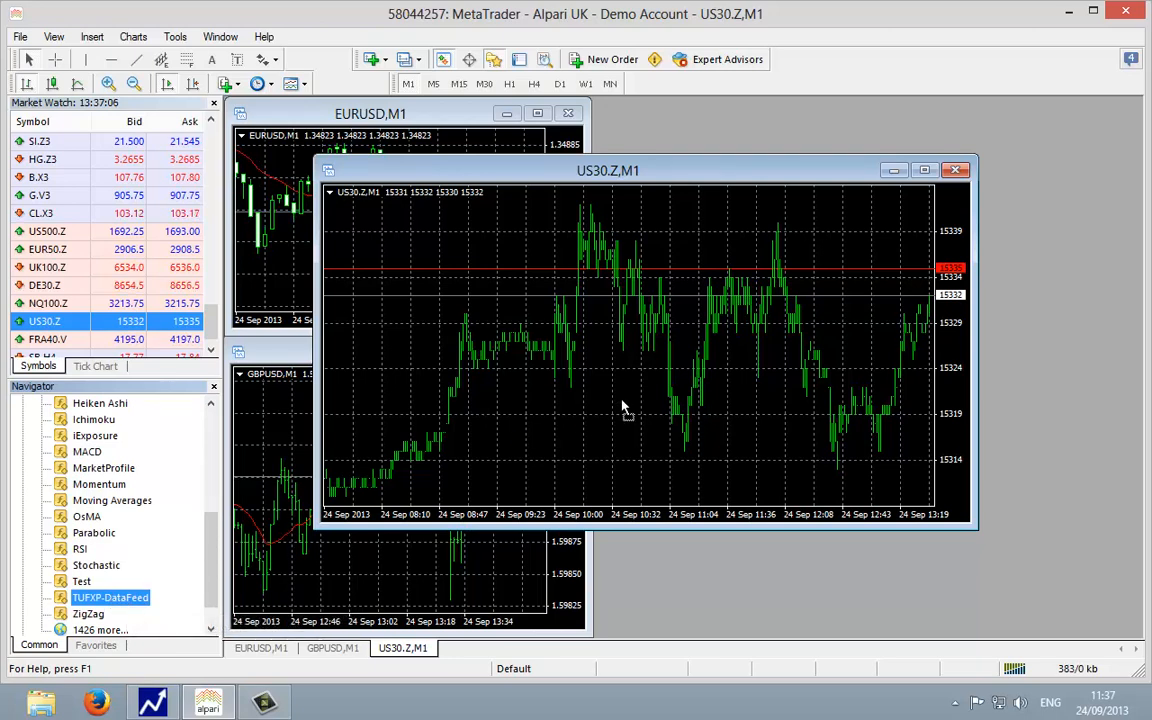
{"action": "double_click", "coordinate": [110, 596]}
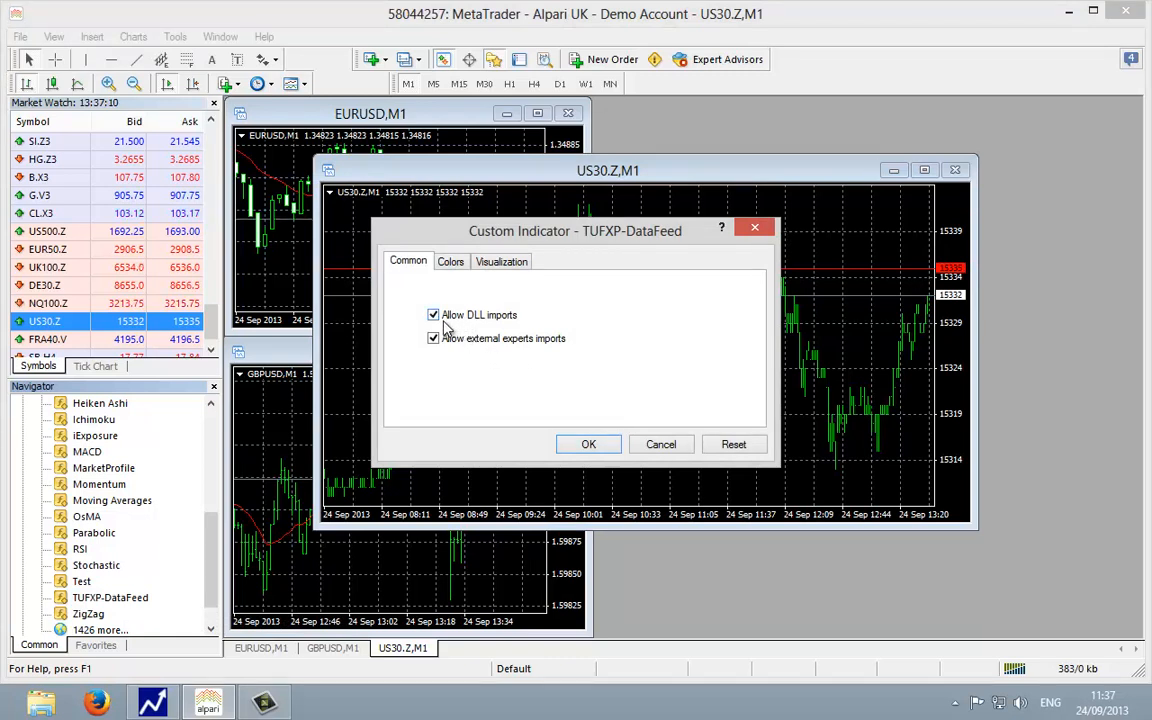
{"action": "mouse_move", "coordinate": [464, 330]}
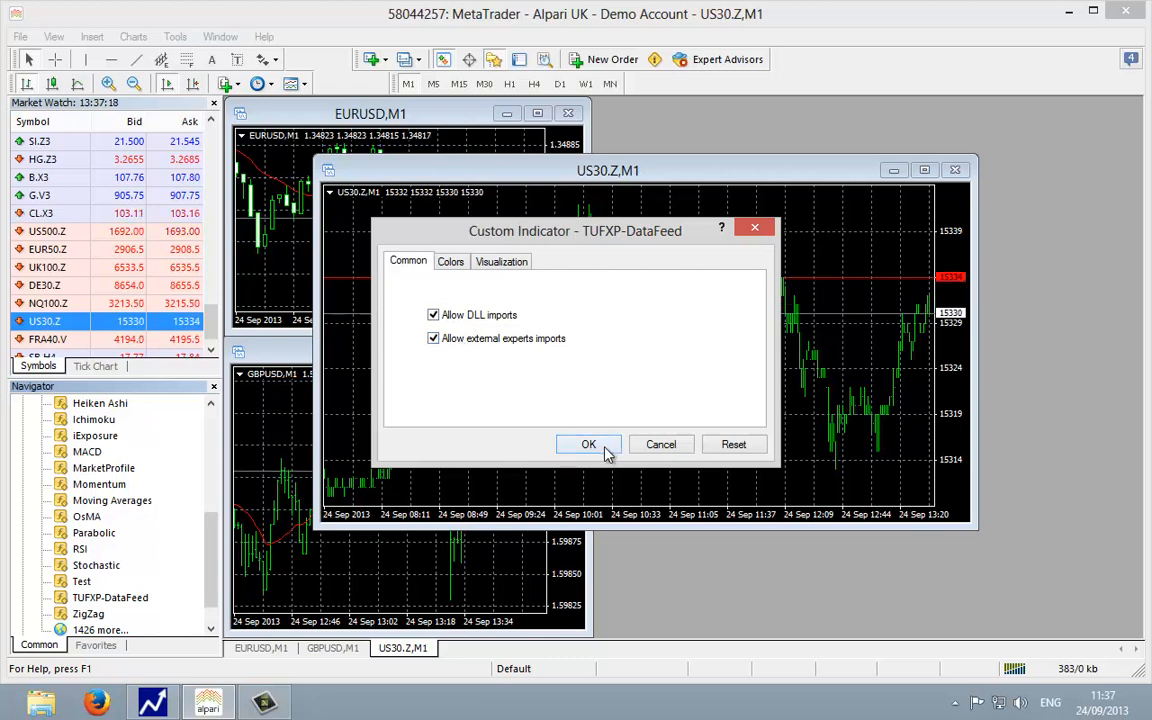
Confirm the indicator with DLL imports allowed and dismiss the data feed version alert.
{"action": "left_click", "coordinate": [588, 444]}
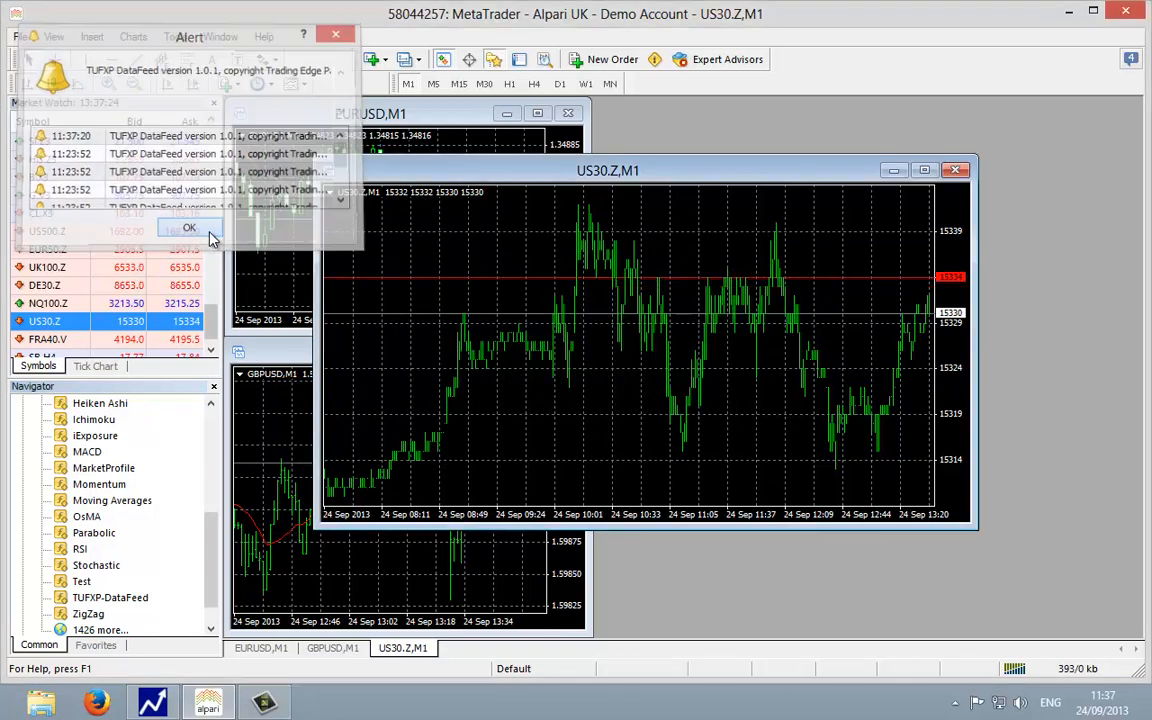
{"action": "left_click", "coordinate": [188, 228]}
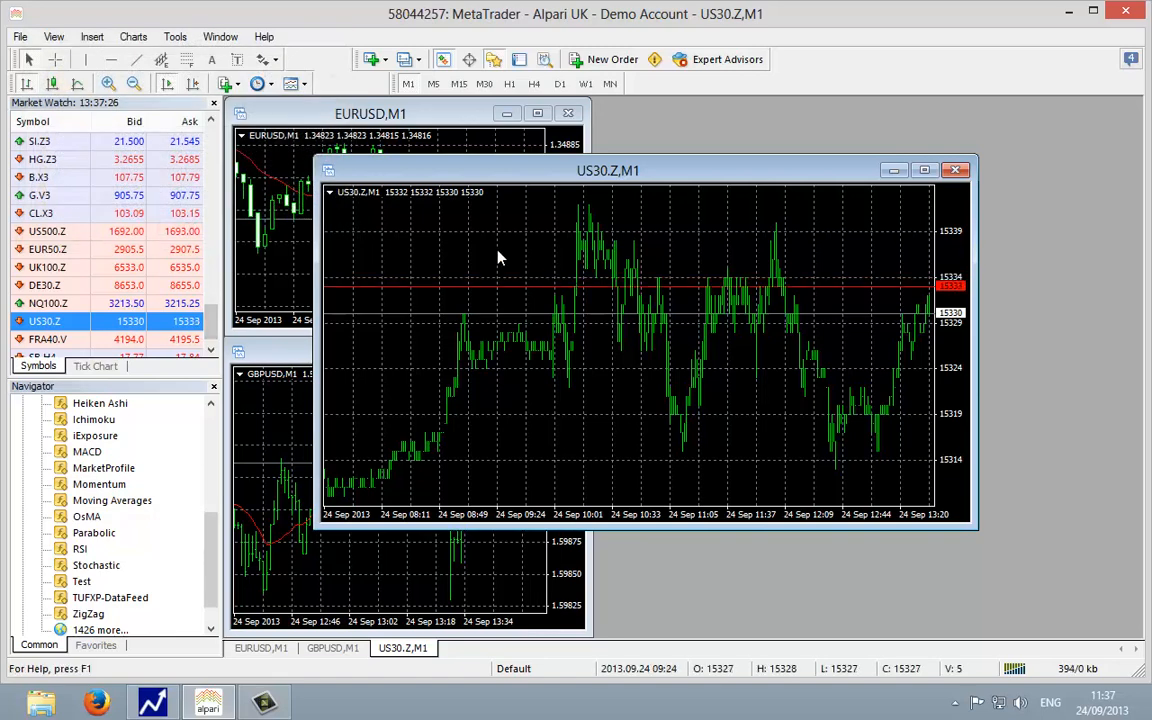
{"action": "right_click", "coordinate": [500, 258]}
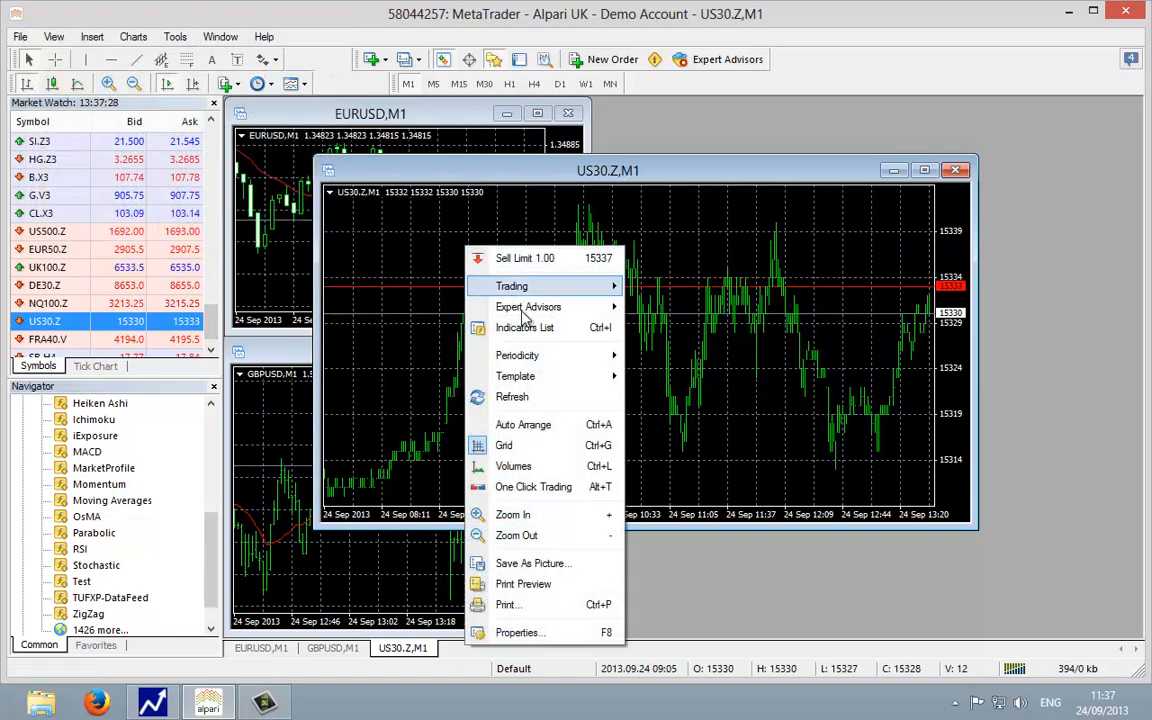
{"action": "mouse_move", "coordinate": [524, 328]}
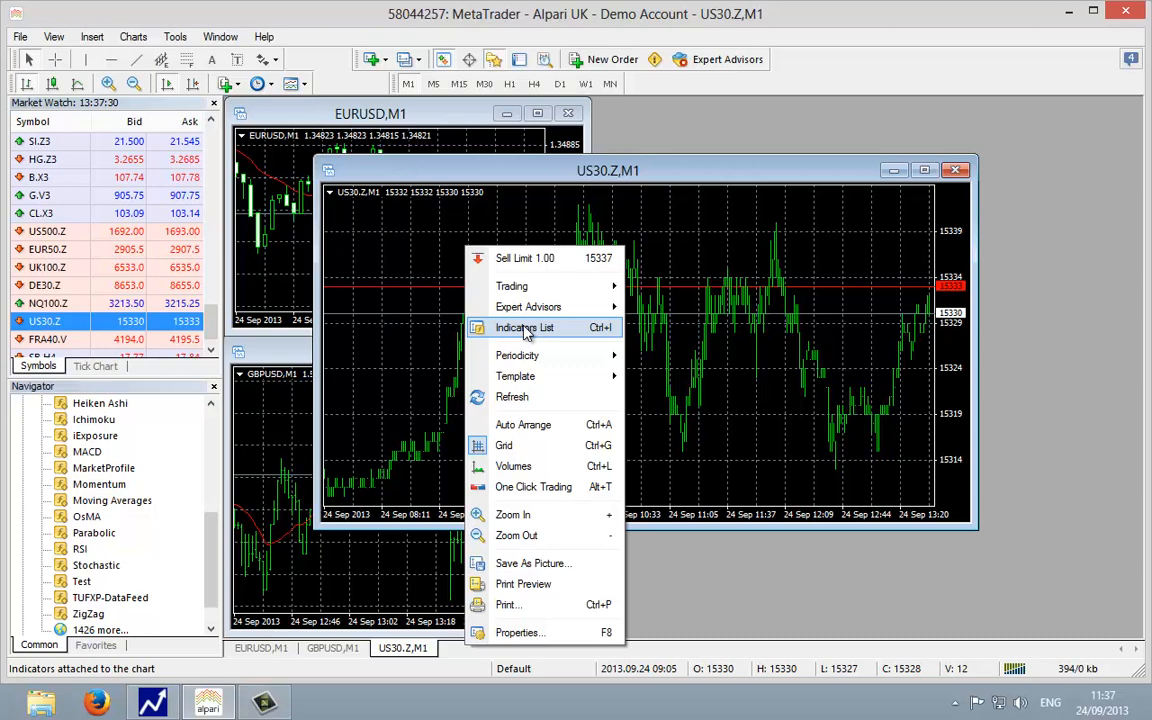
{"action": "left_click", "coordinate": [524, 328]}
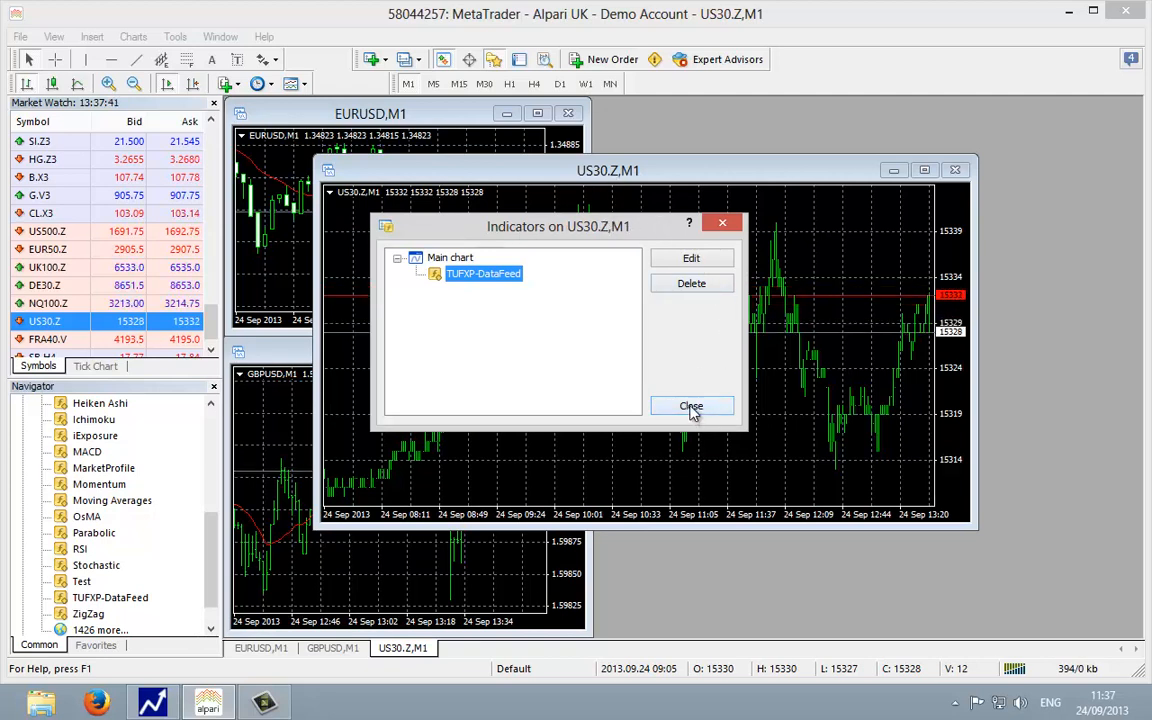
{"action": "left_click", "coordinate": [692, 406]}
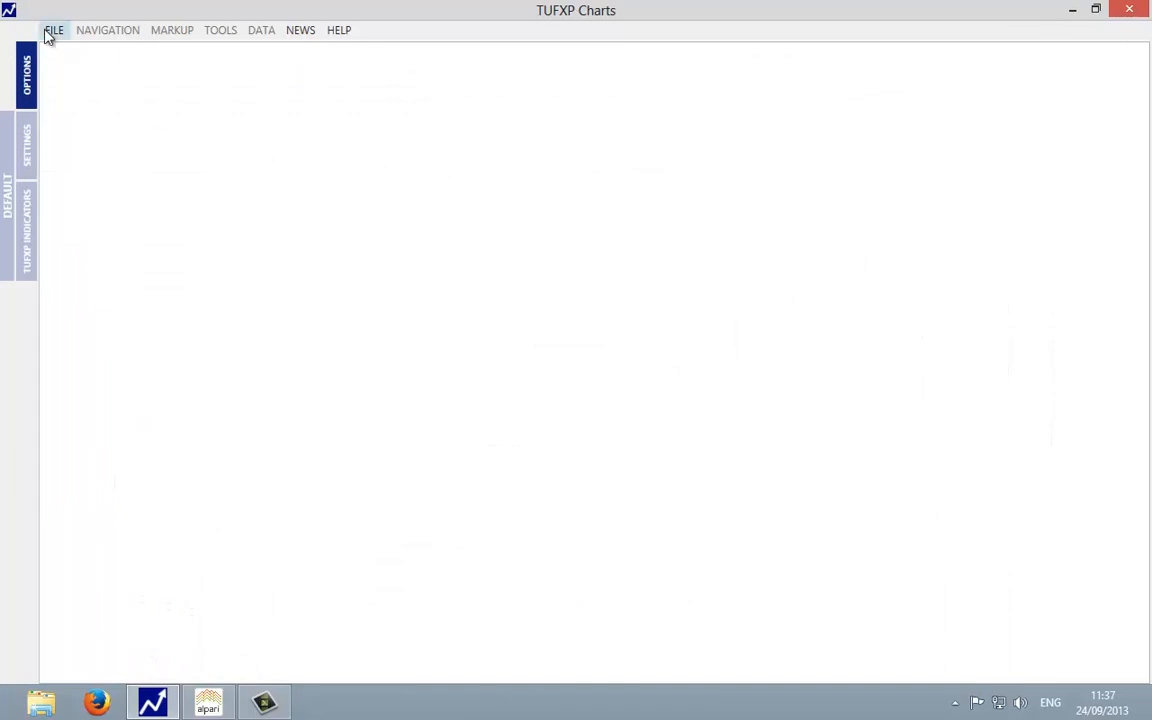
{"action": "mouse_move", "coordinate": [108, 62]}
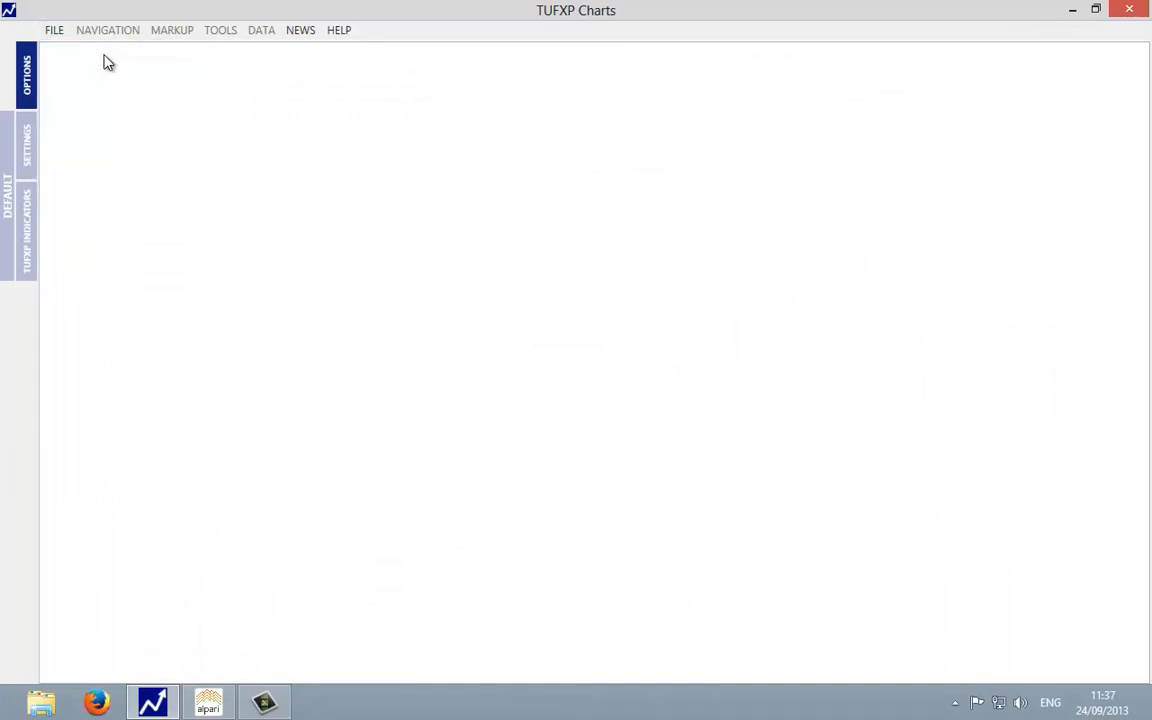
In the Options tab choose US30.Z as the symbol, keeping 5 Minute and 7200 max bars.
{"action": "left_click", "coordinate": [102, 60]}
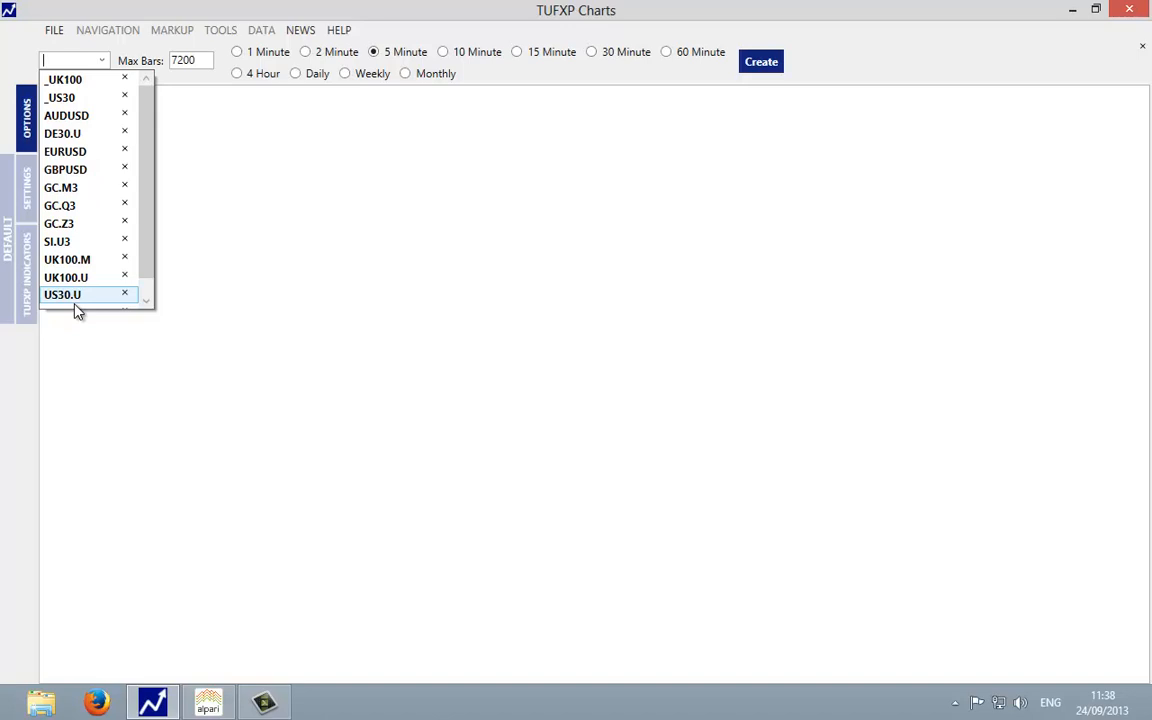
{"action": "mouse_move", "coordinate": [80, 308]}
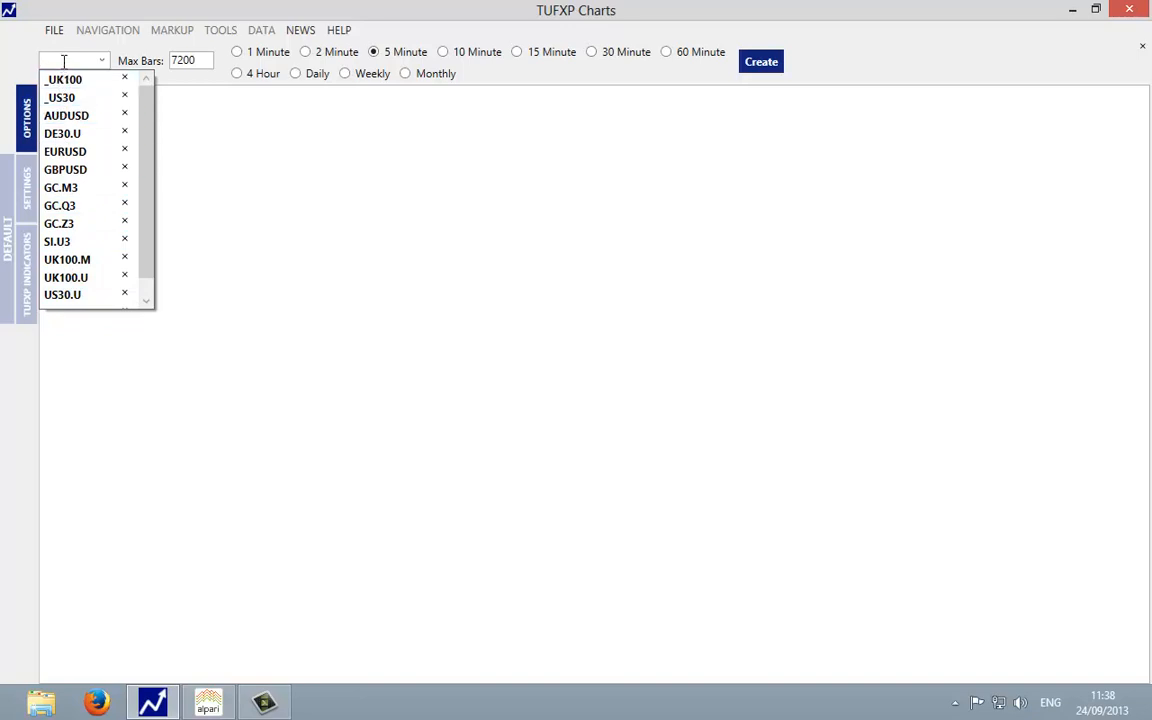
{"action": "left_click", "coordinate": [68, 260]}
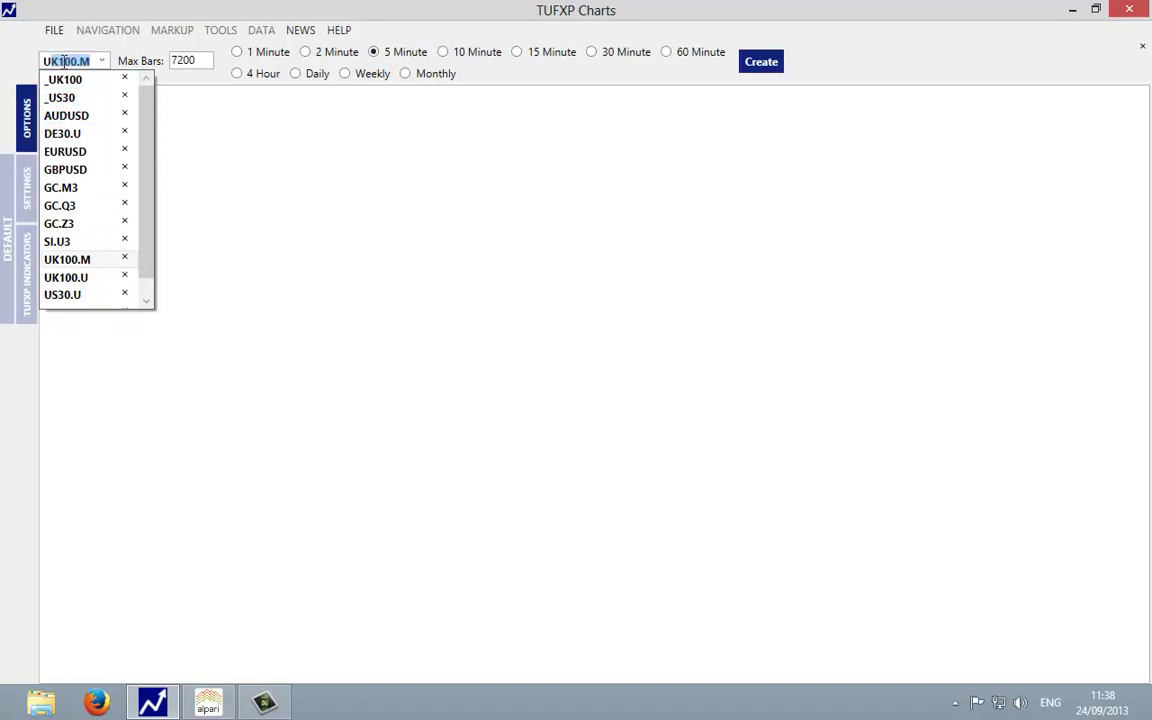
{"action": "left_click", "coordinate": [62, 294]}
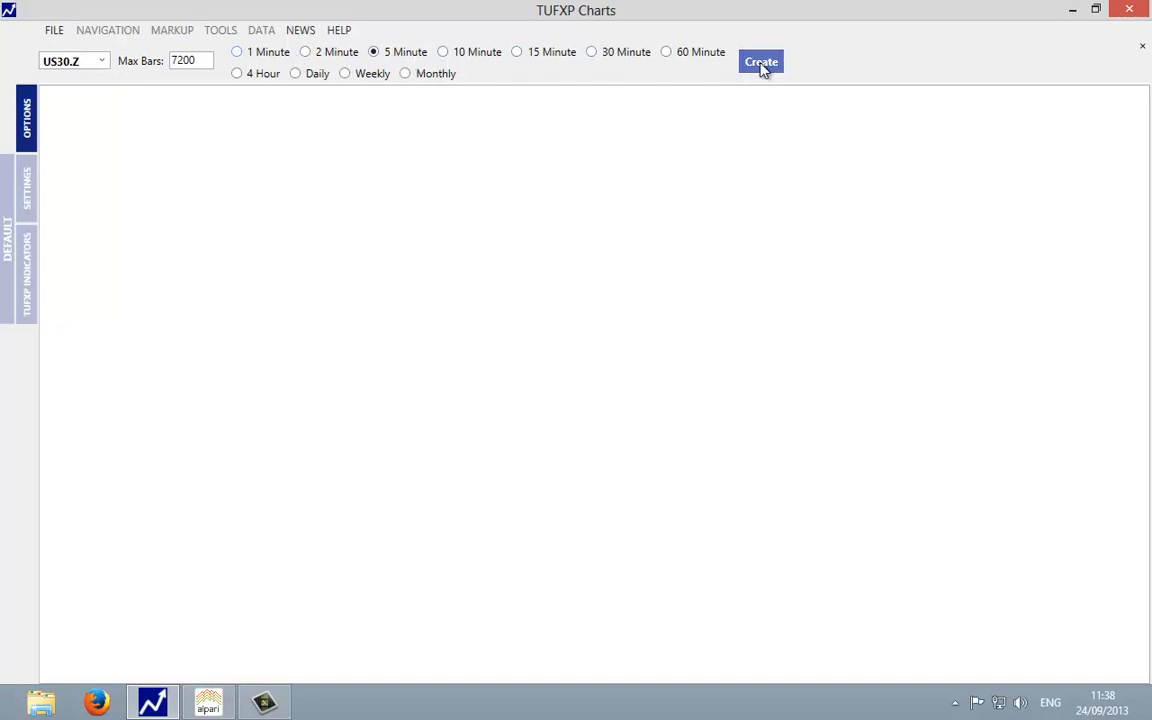
Create the US30.Z 5-minute candlestick chart and add the VOL volume pane beneath it.
{"action": "left_click", "coordinate": [760, 60]}
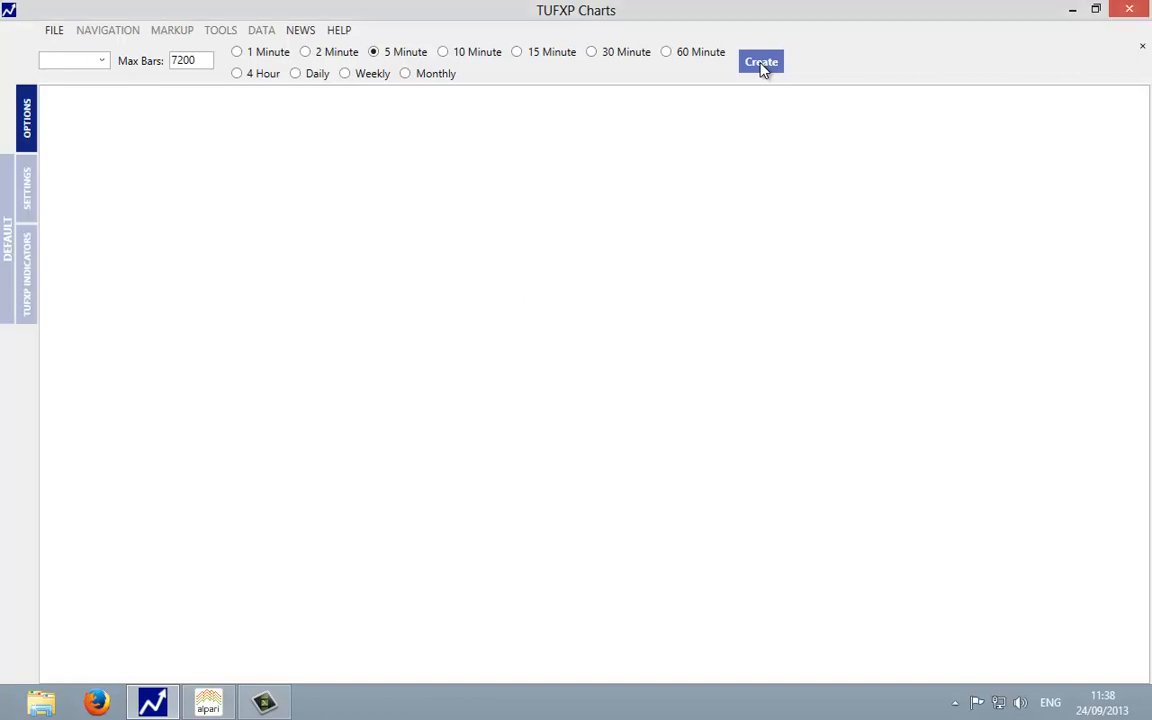
{"action": "left_click", "coordinate": [760, 62]}
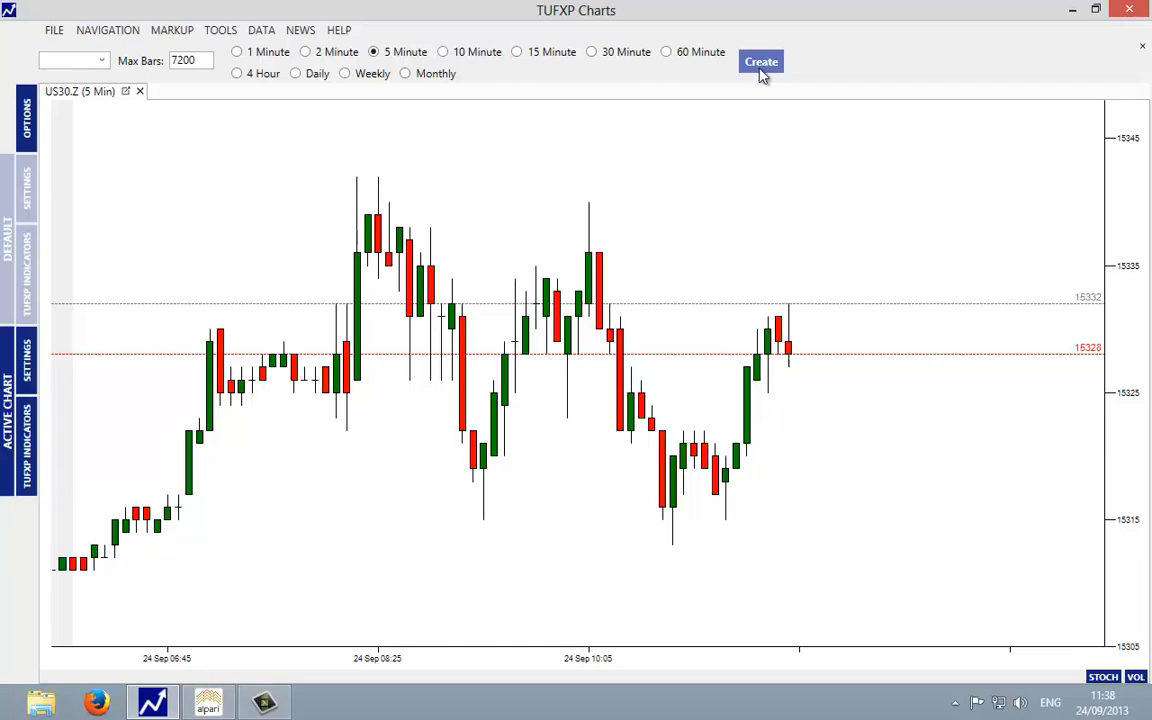
{"action": "mouse_move", "coordinate": [948, 556]}
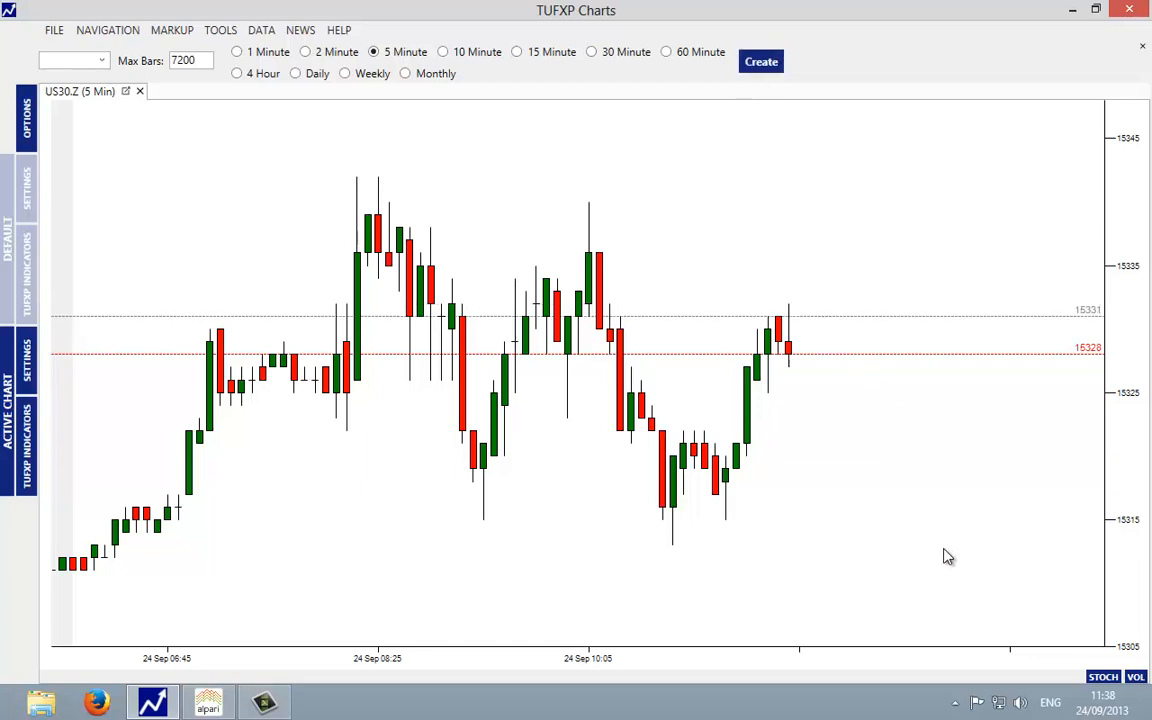
{"action": "left_click", "coordinate": [1136, 676]}
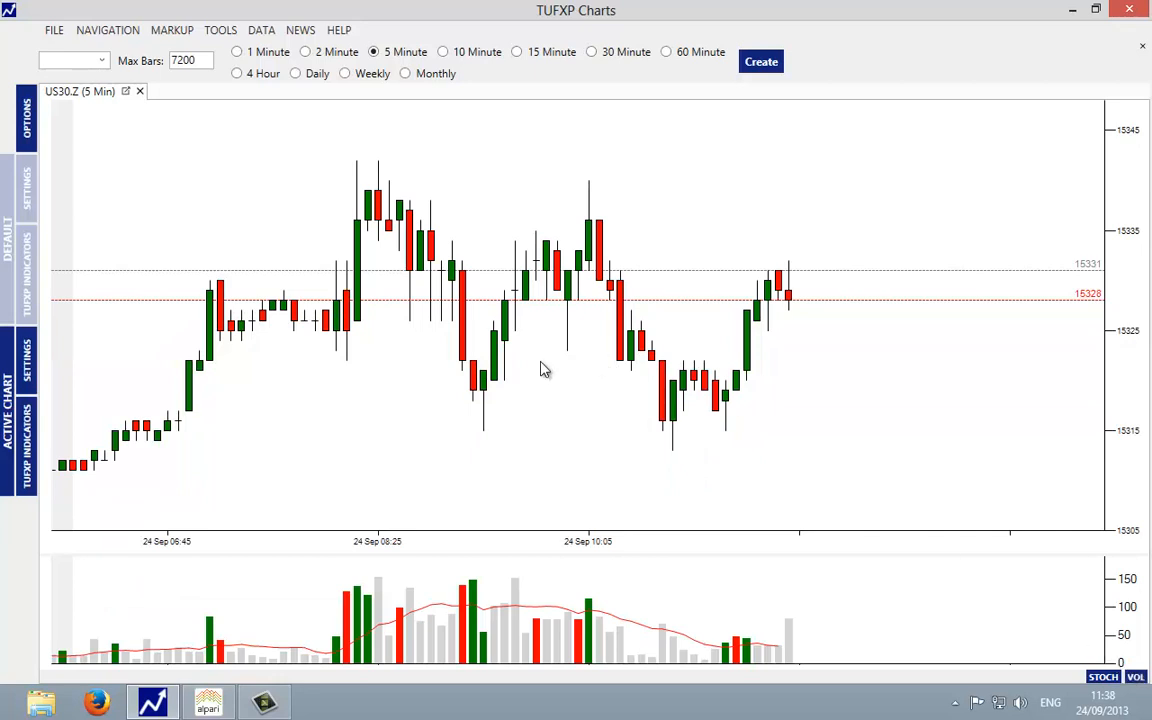
Apply the 20, 50, 176 and 200-bar moving averages from the Active Chart settings.
{"action": "left_click", "coordinate": [24, 356]}
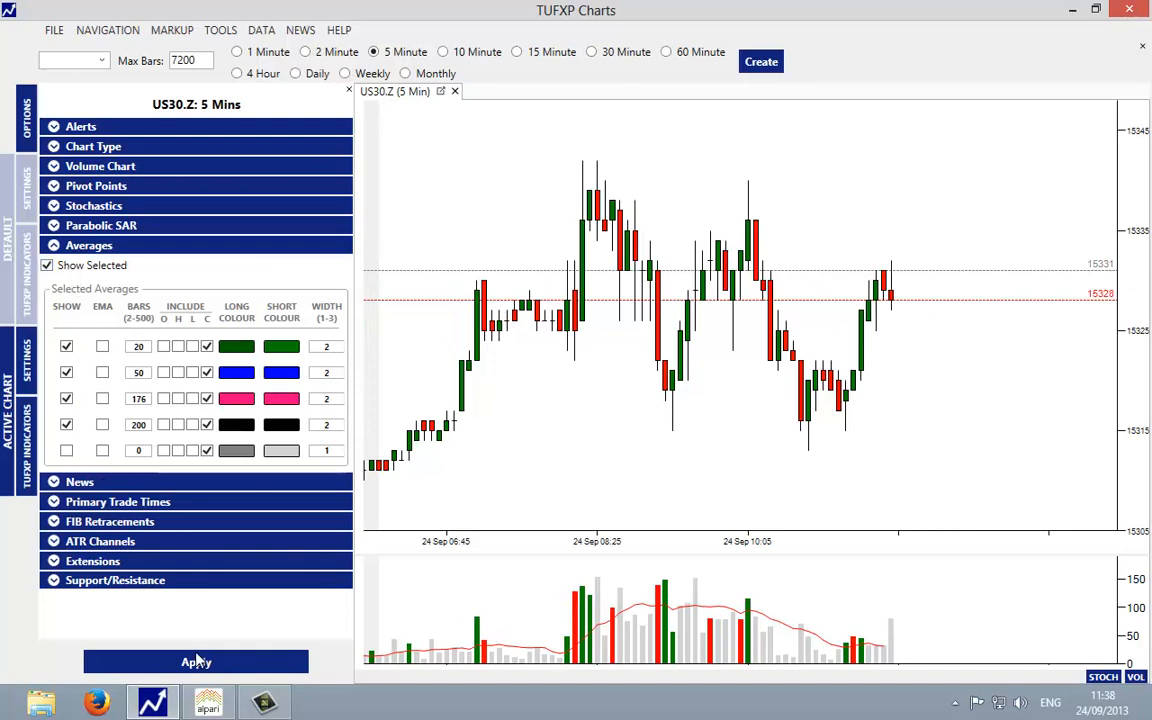
{"action": "left_click", "coordinate": [196, 660]}
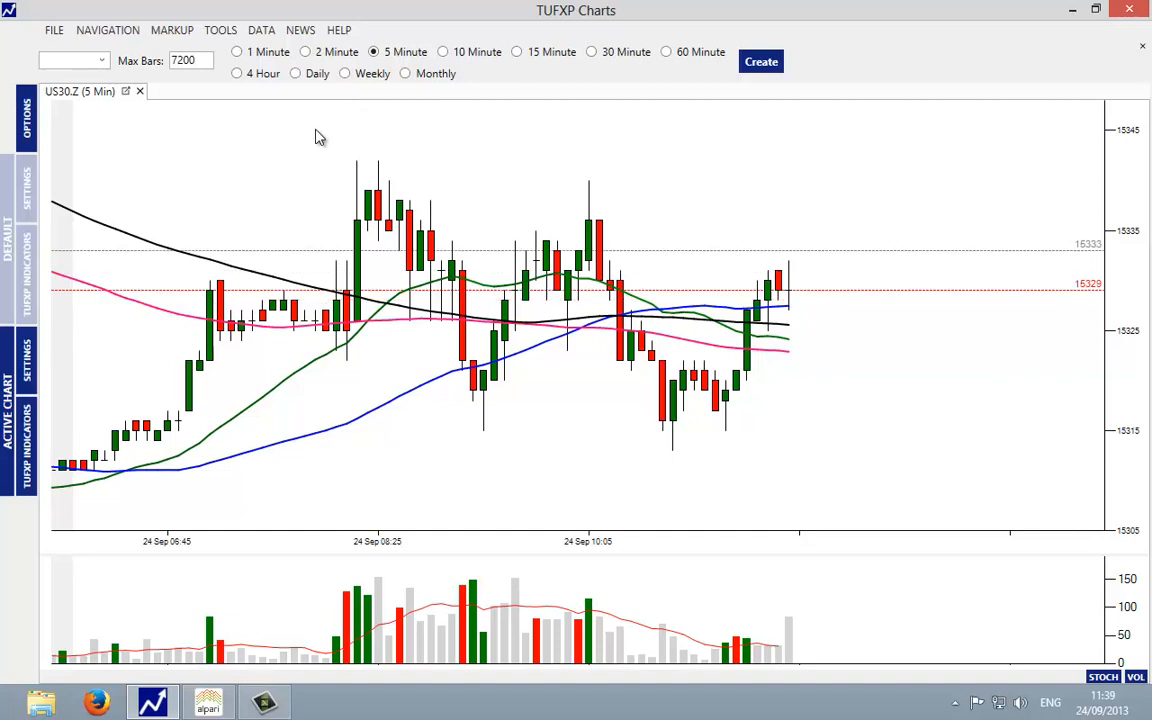
Save the workspace as 'Dow Jones 5 min chart' via Save Workspace As.
{"action": "left_click", "coordinate": [54, 30]}
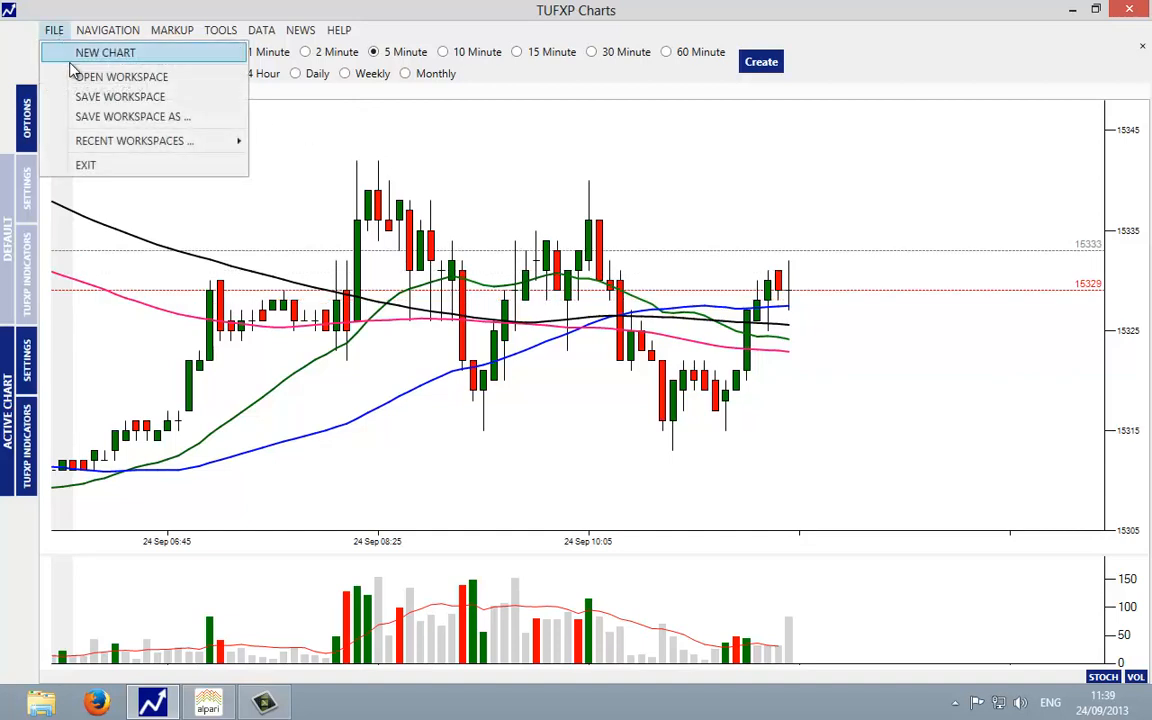
{"action": "left_click", "coordinate": [104, 52]}
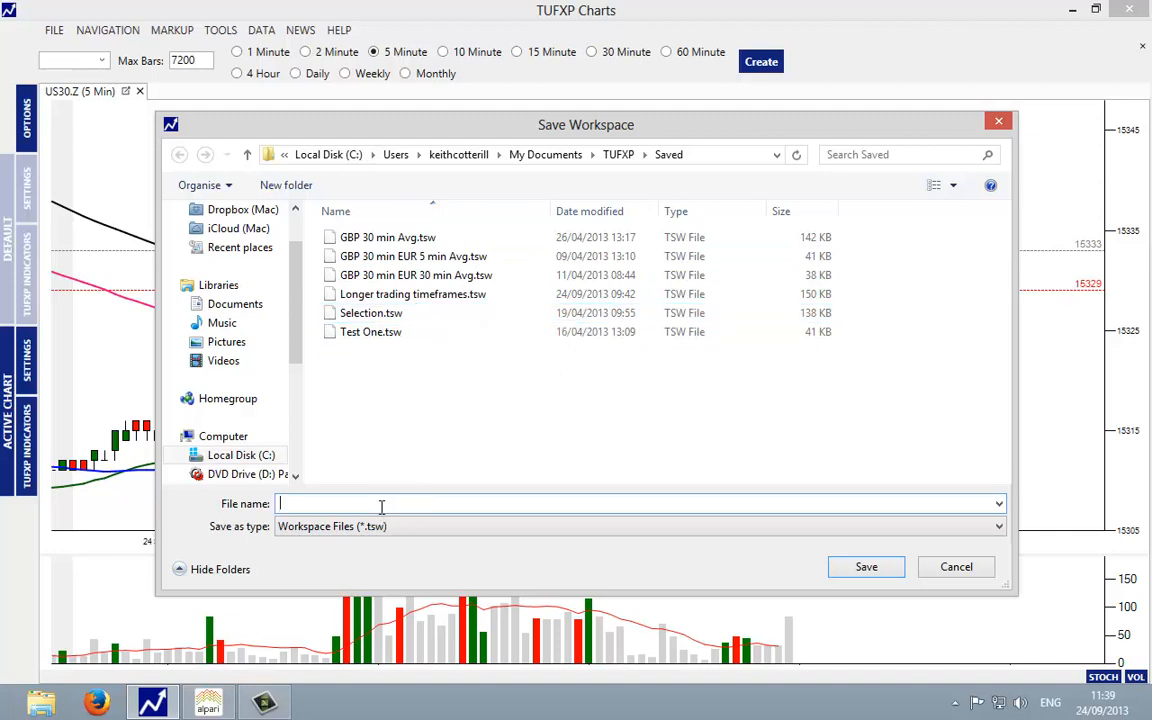
{"action": "type", "text": "Dow"}
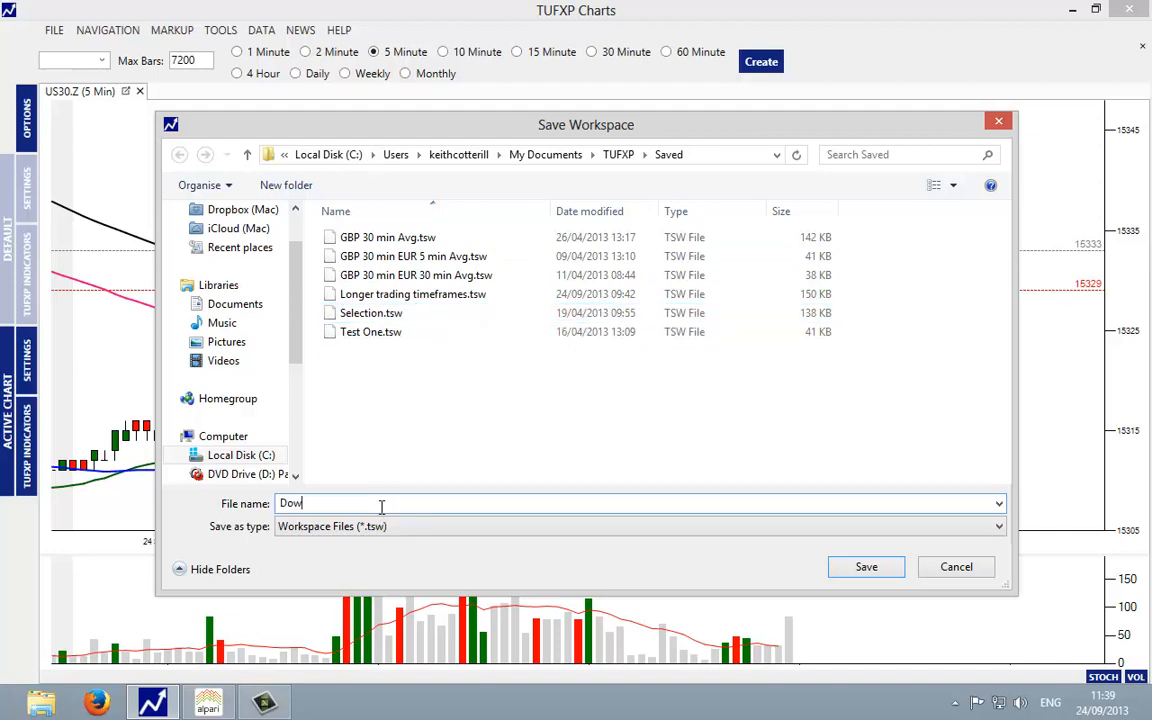
{"action": "type", "text": "Jones"}
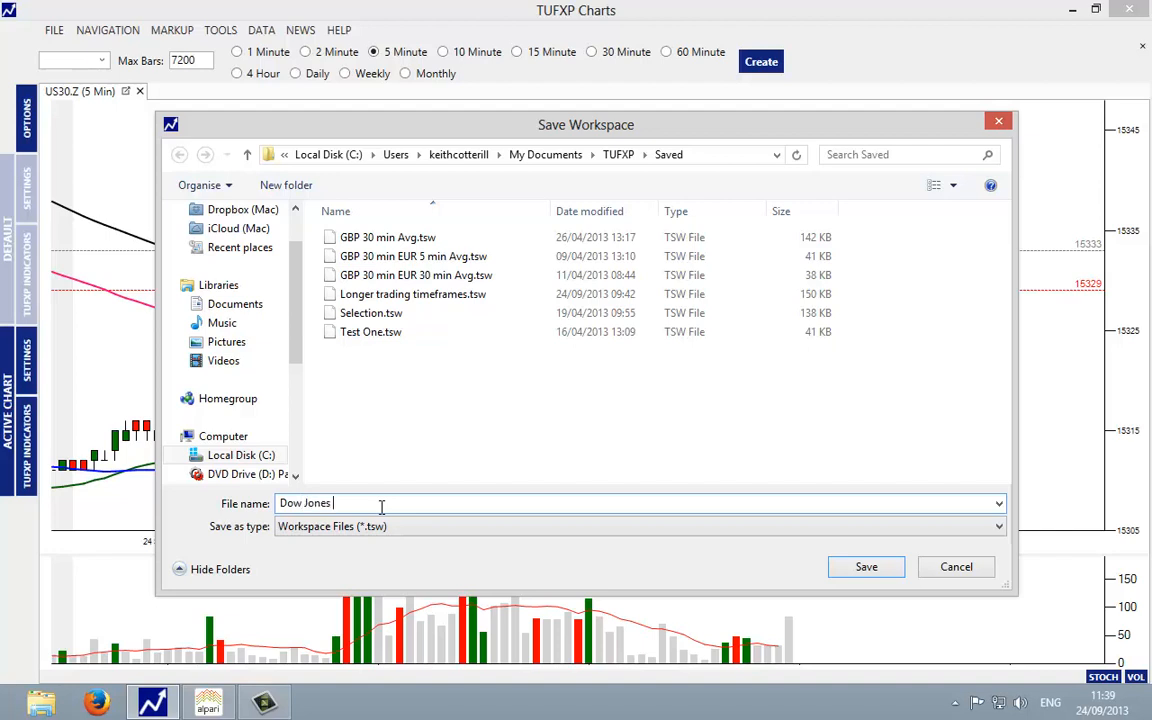
{"action": "type", "text": "5 min chart"}
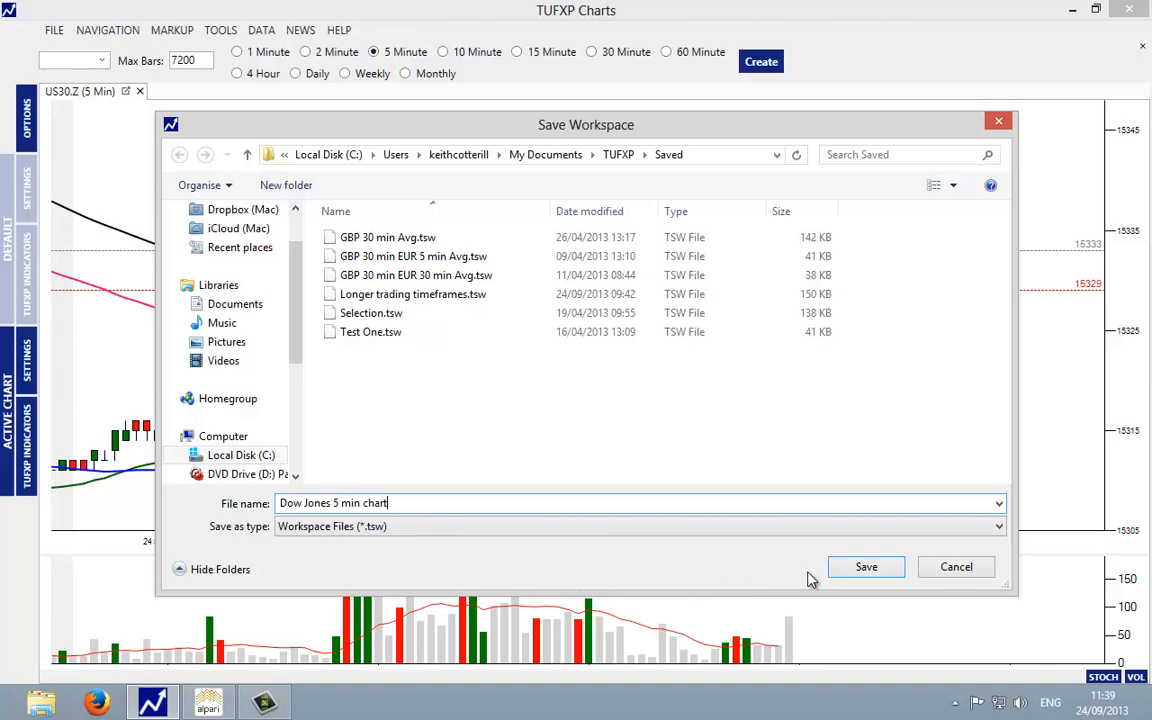
{"action": "left_click", "coordinate": [864, 566]}
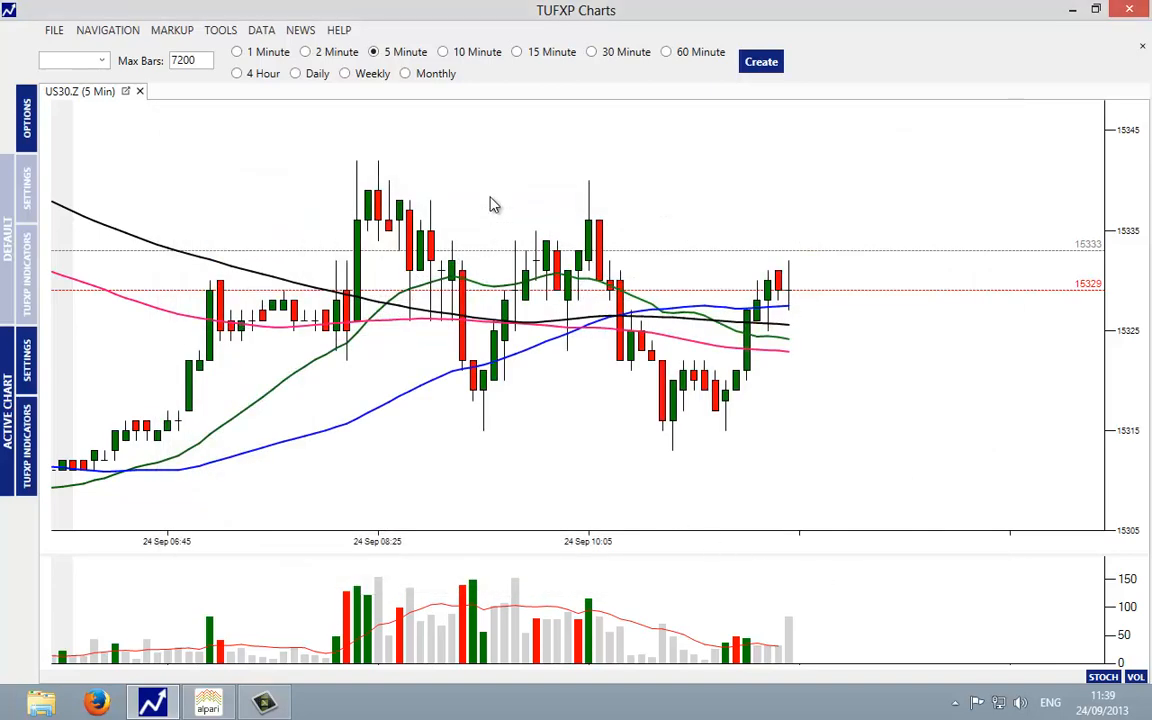
{"action": "mouse_move", "coordinate": [500, 206]}
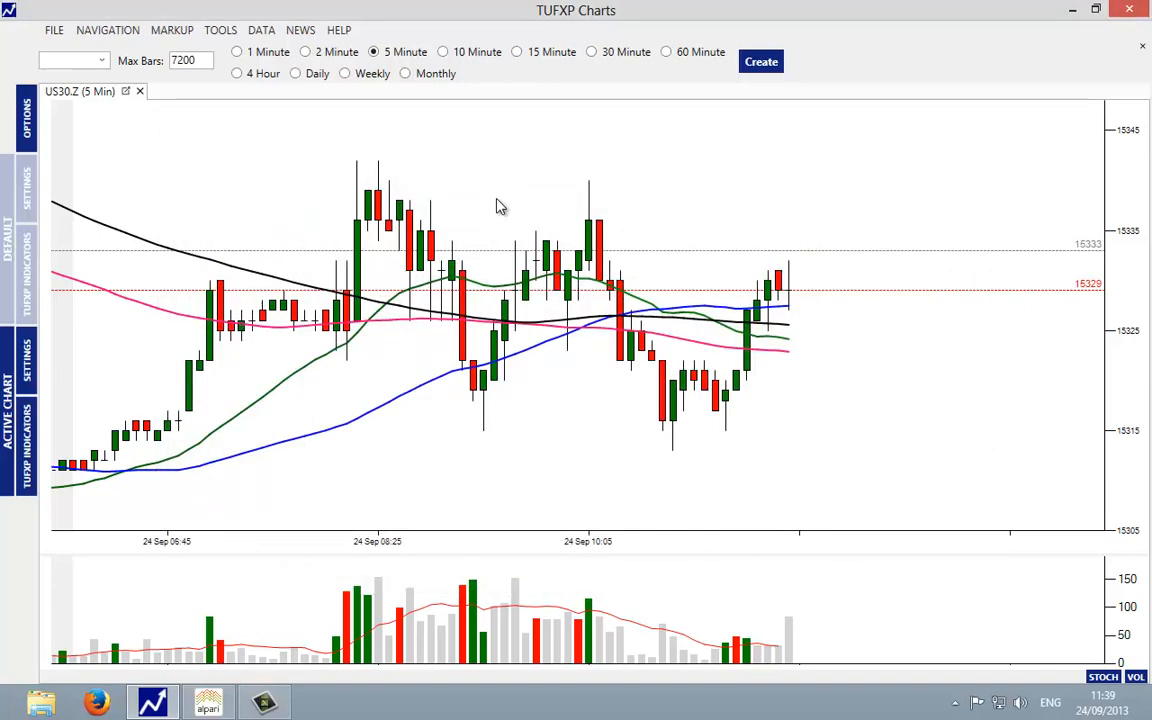
{"action": "mouse_move", "coordinate": [208, 96]}
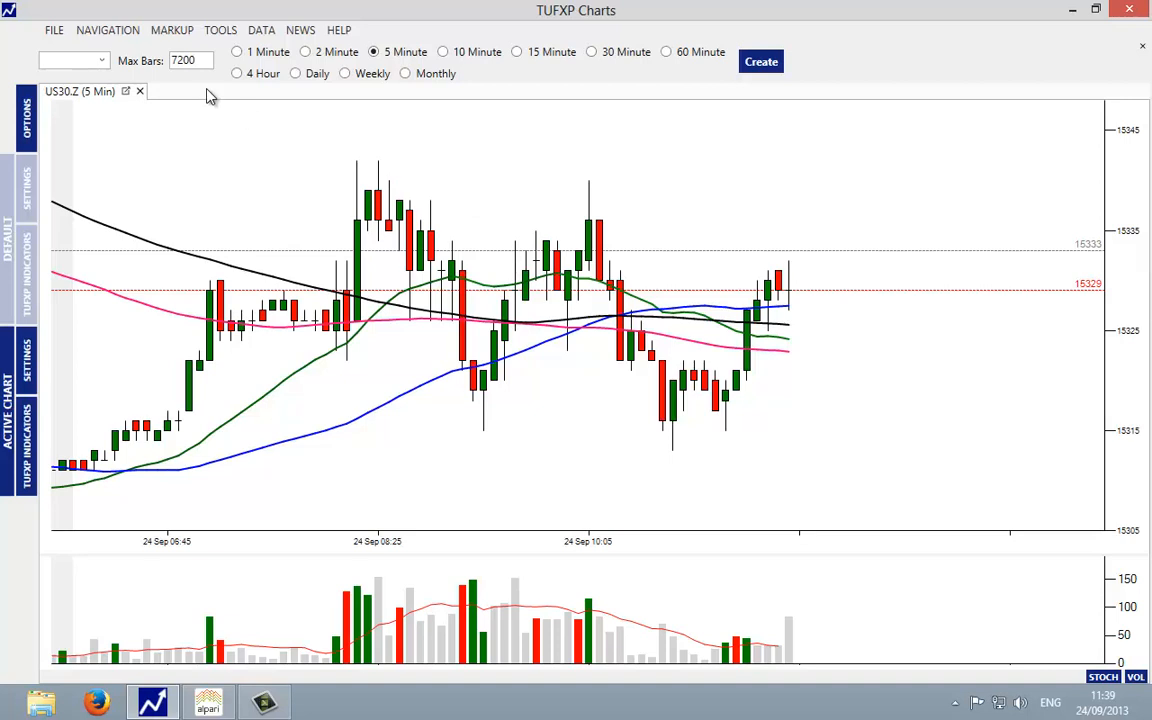
{"action": "mouse_move", "coordinate": [208, 704]}
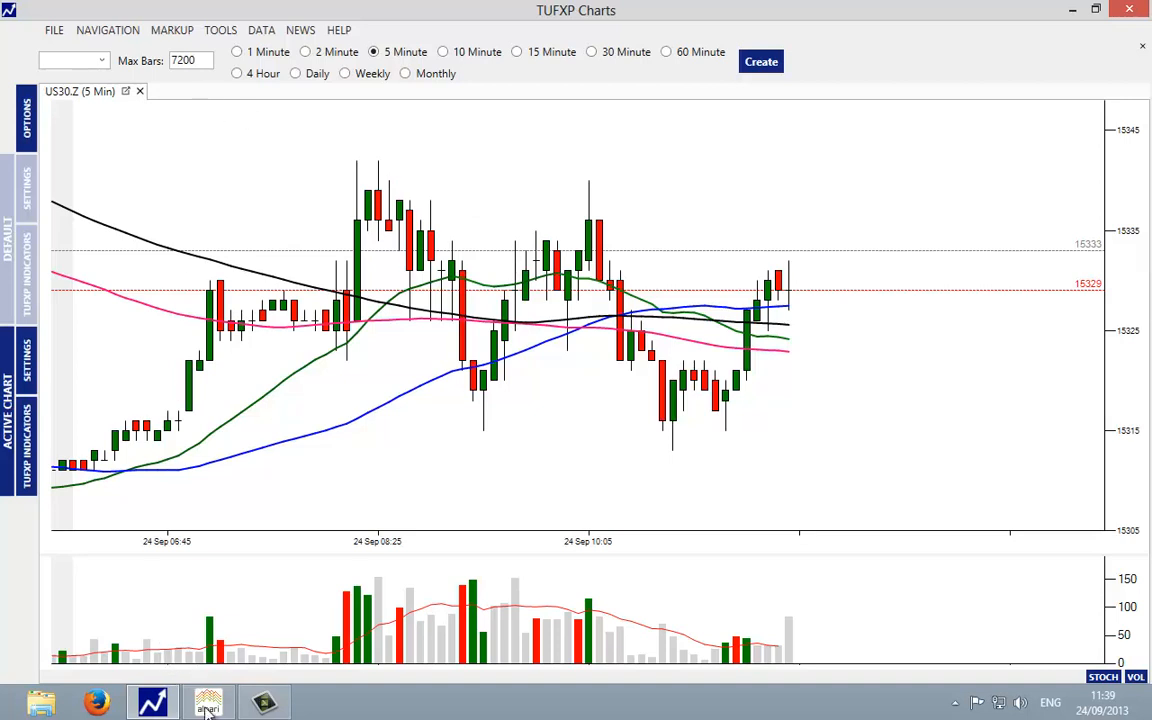
Return to MetaTrader 4 and bring the GC.Z3 gold futures symbol into the Market Watch list.
{"action": "left_click", "coordinate": [208, 700]}
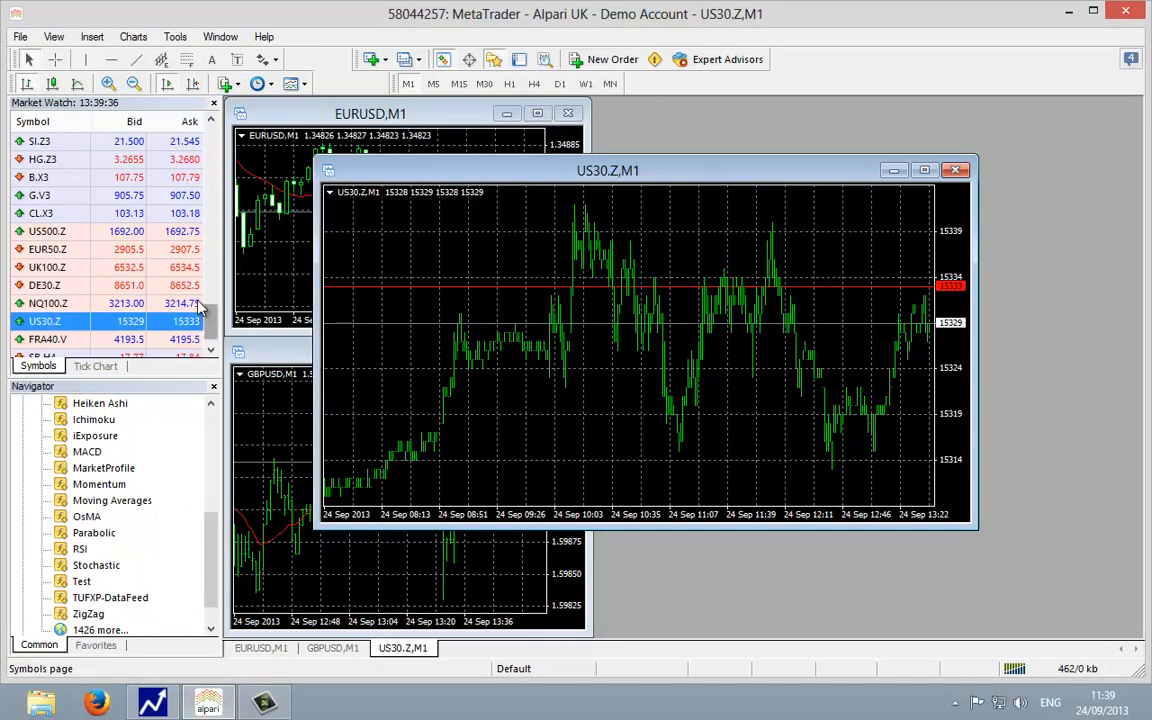
{"action": "left_click", "coordinate": [40, 196]}
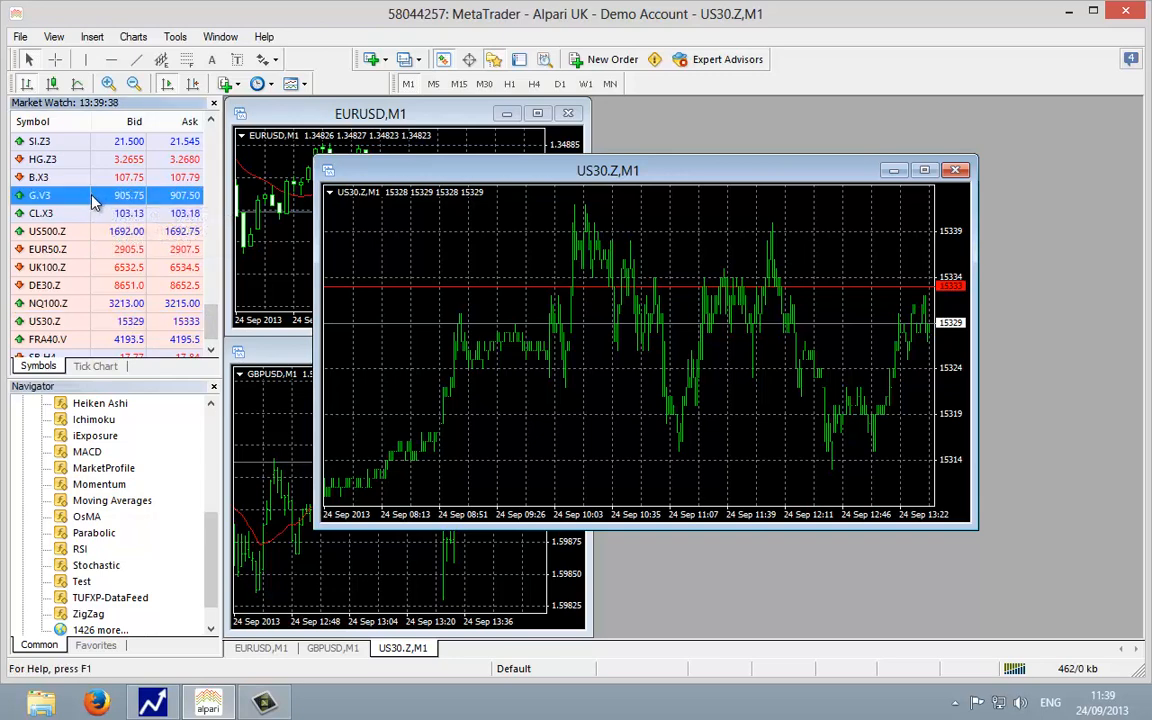
{"action": "mouse_move", "coordinate": [50, 204]}
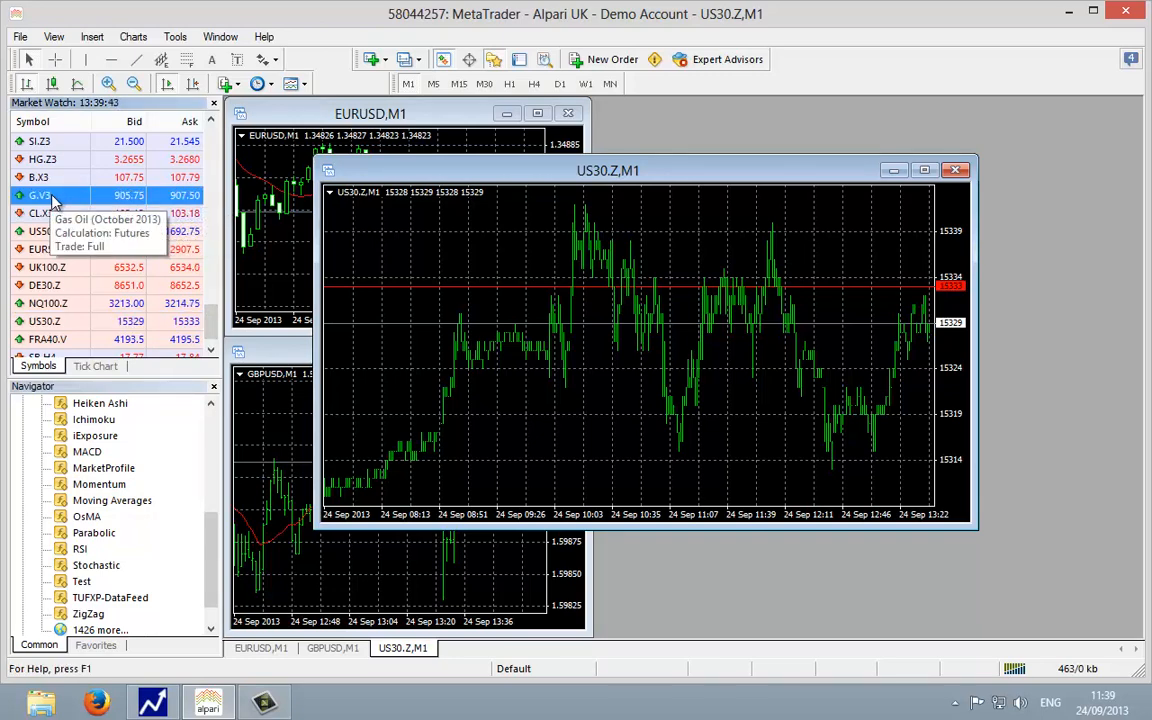
{"action": "left_click", "coordinate": [210, 120]}
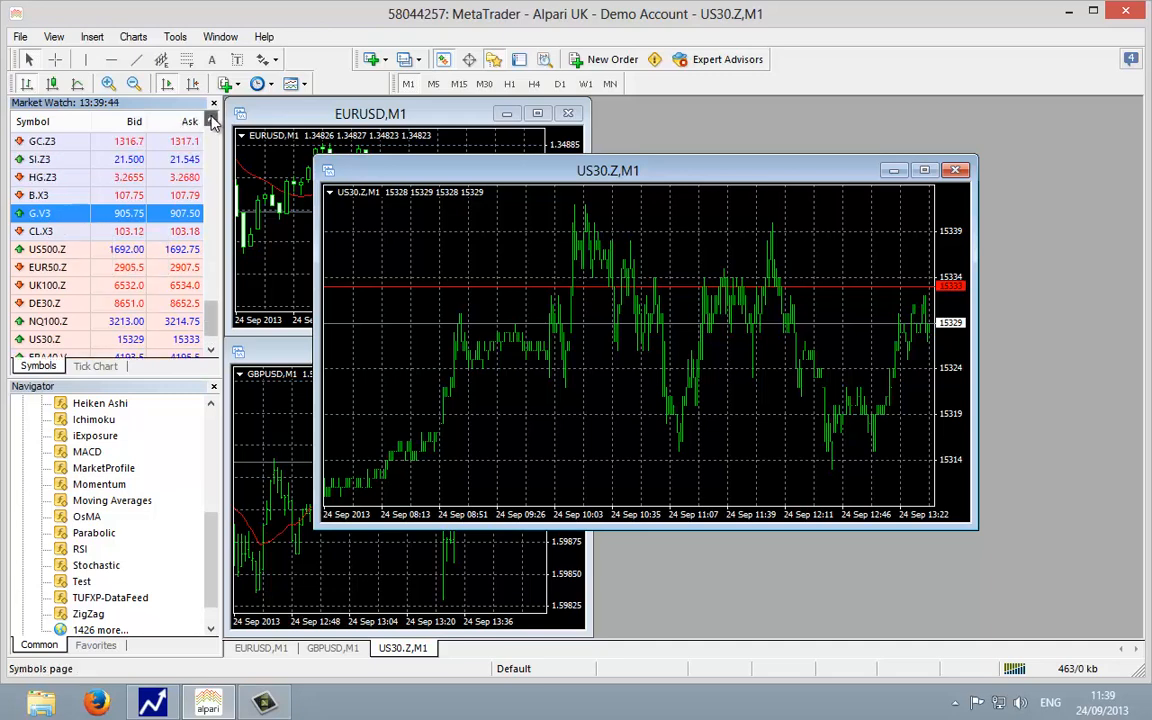
{"action": "mouse_move", "coordinate": [42, 160]}
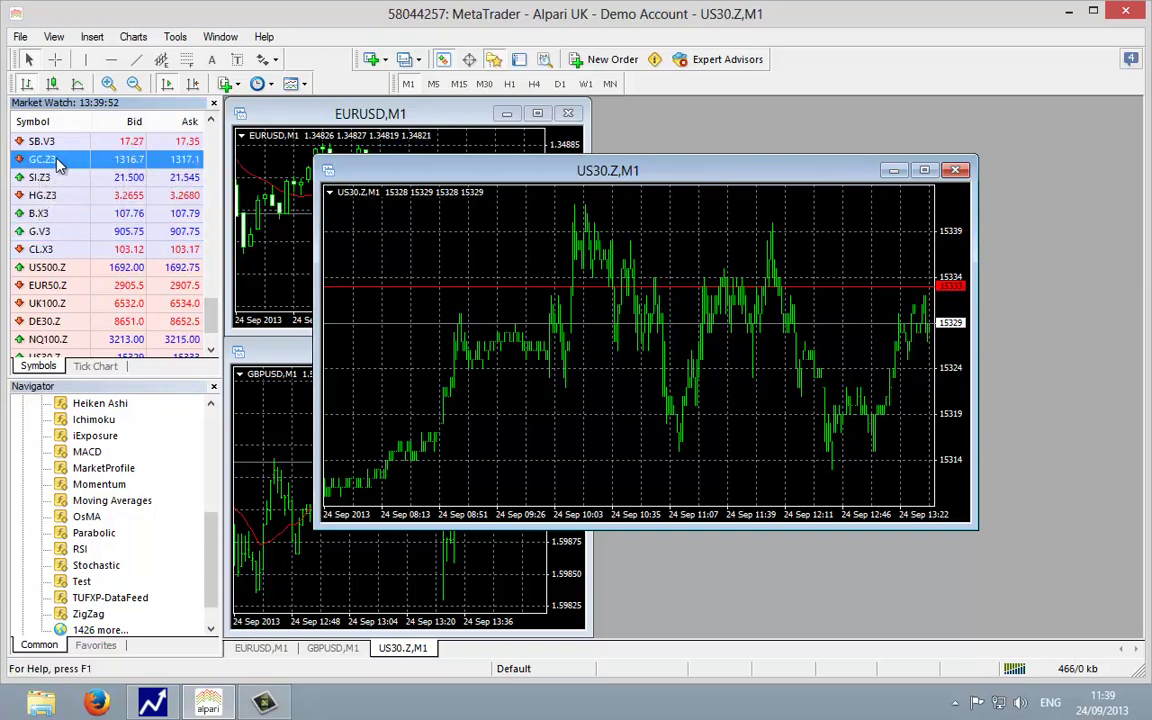
{"action": "mouse_move", "coordinate": [56, 160]}
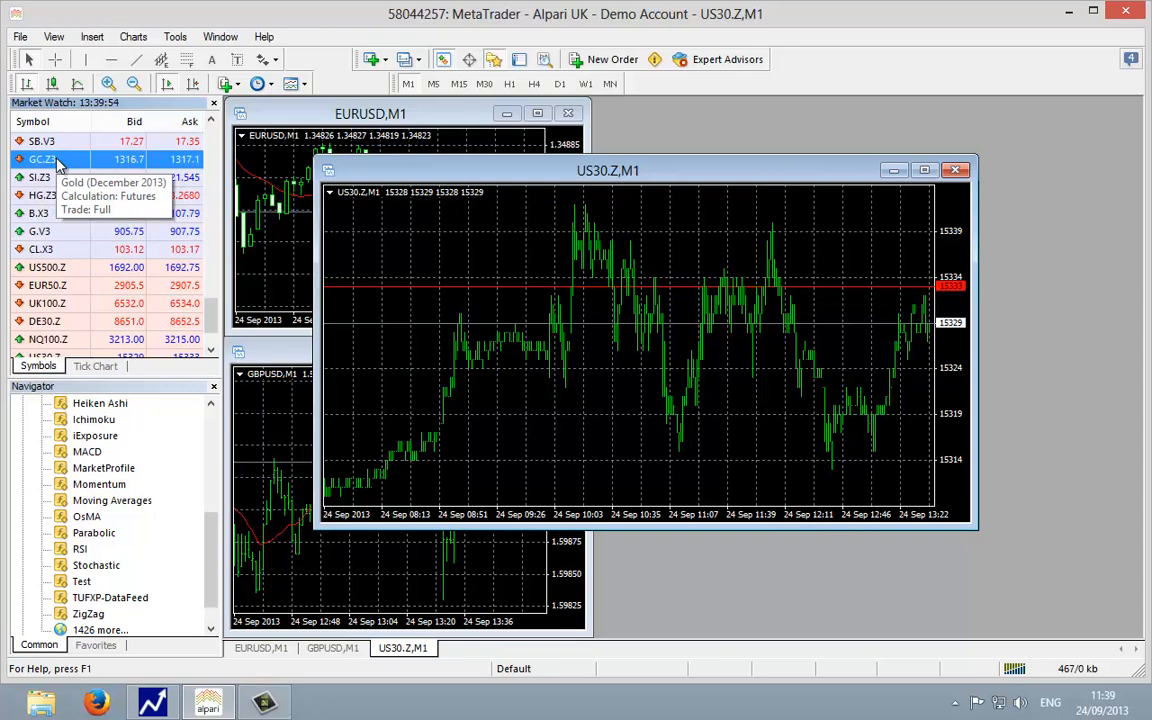
{"action": "mouse_move", "coordinate": [1030, 490]}
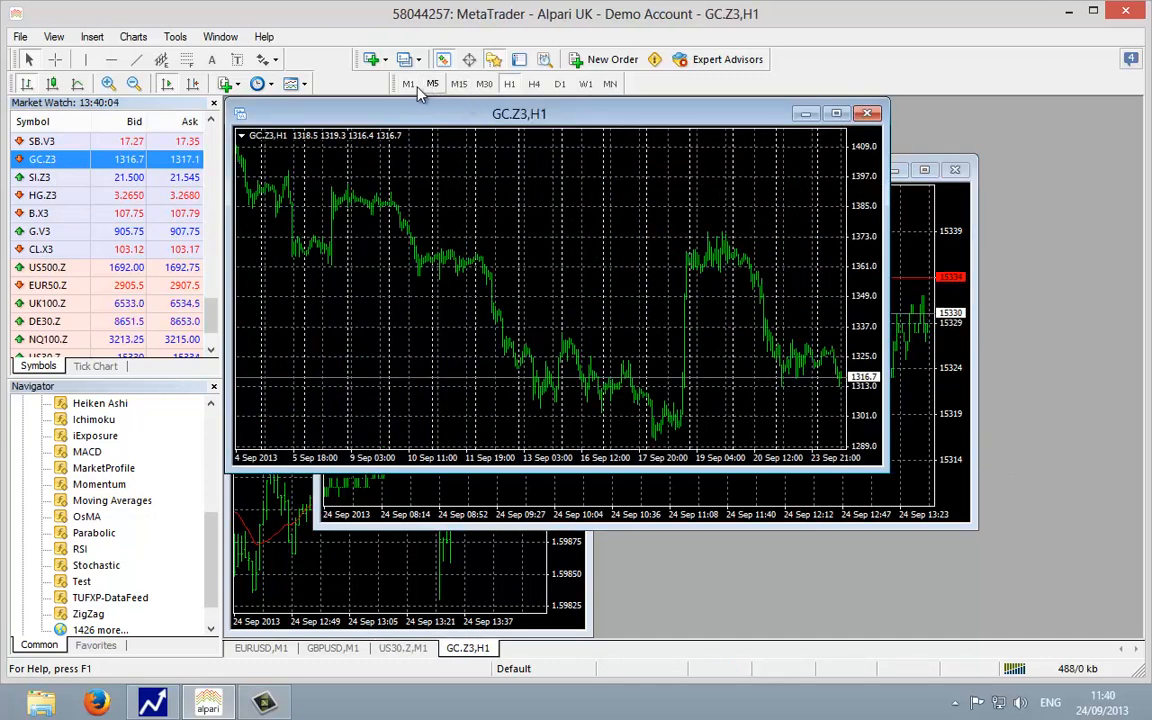
Show the GC.Z3 gold chart in 1-minute bars, zoomed in, with TUFXP-DataFeed selected in Navigator.
{"action": "left_click", "coordinate": [408, 84]}
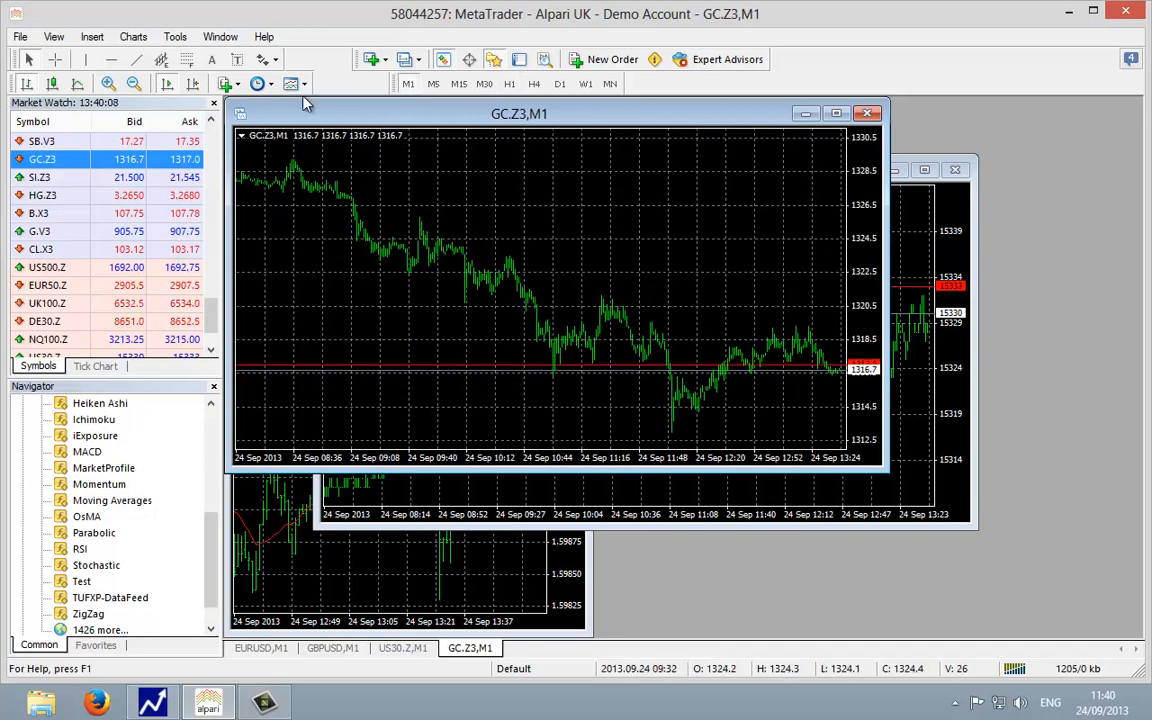
{"action": "left_click", "coordinate": [108, 84]}
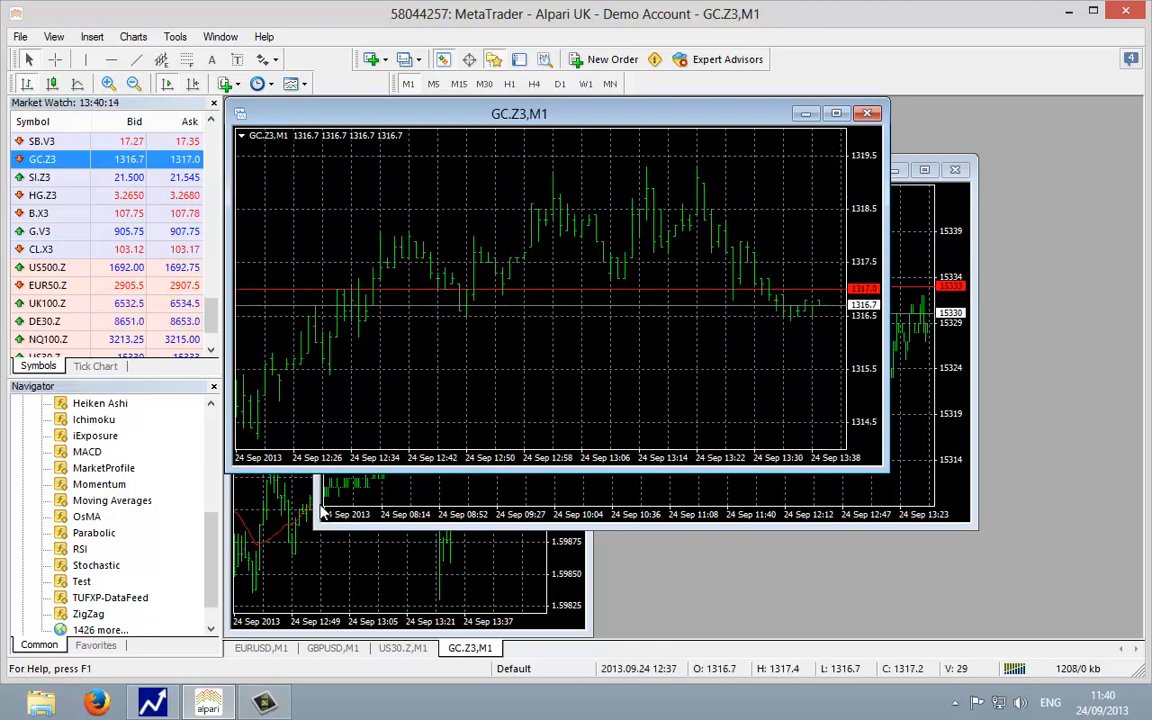
{"action": "left_click", "coordinate": [110, 596]}
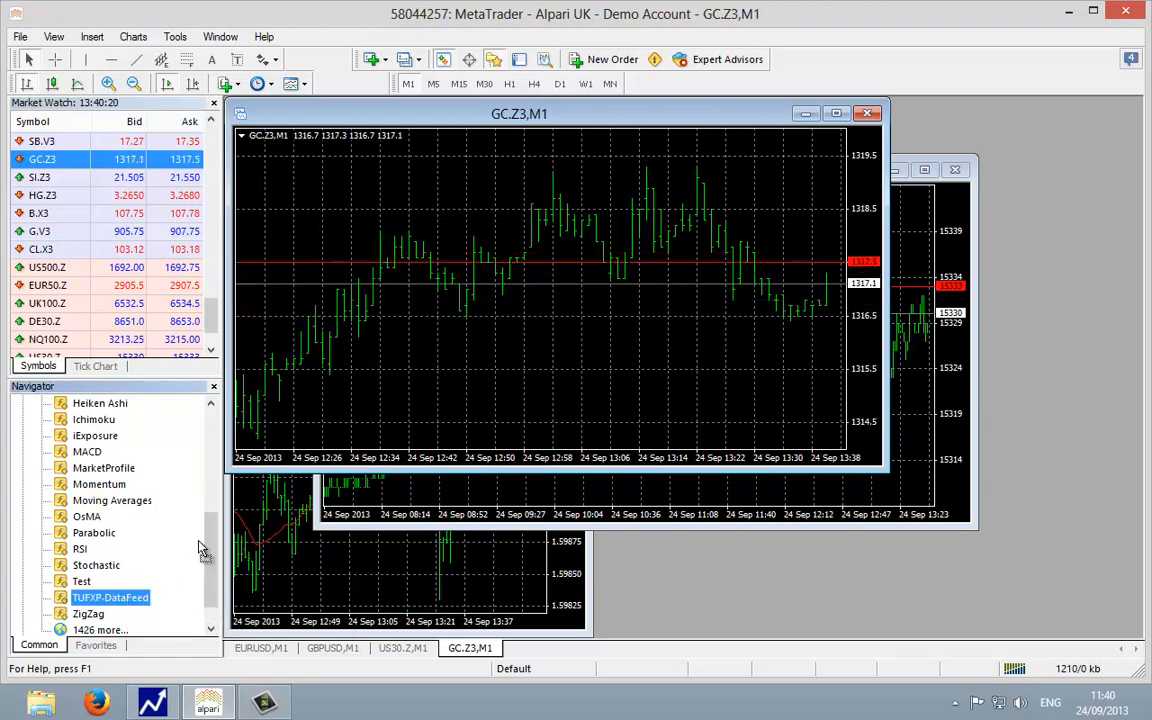
Attach TUFXP-DataFeed to the gold chart with DLL imports allowed and dismiss the version alert.
{"action": "double_click", "coordinate": [110, 596]}
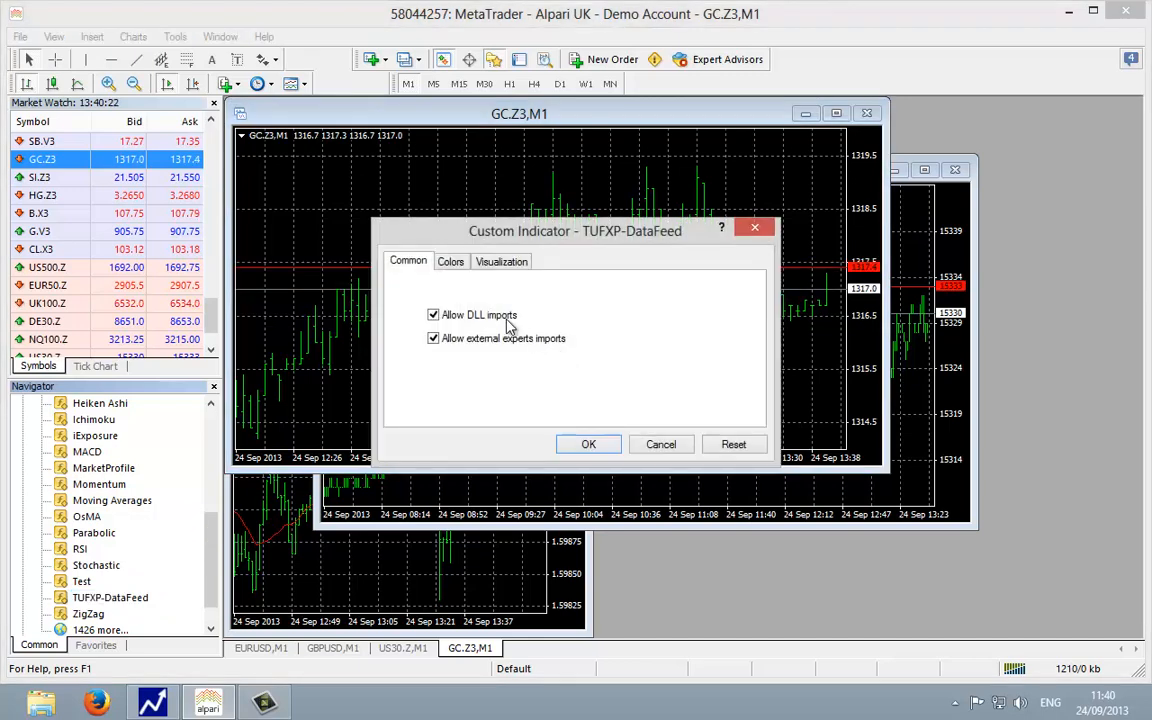
{"action": "mouse_move", "coordinate": [476, 328]}
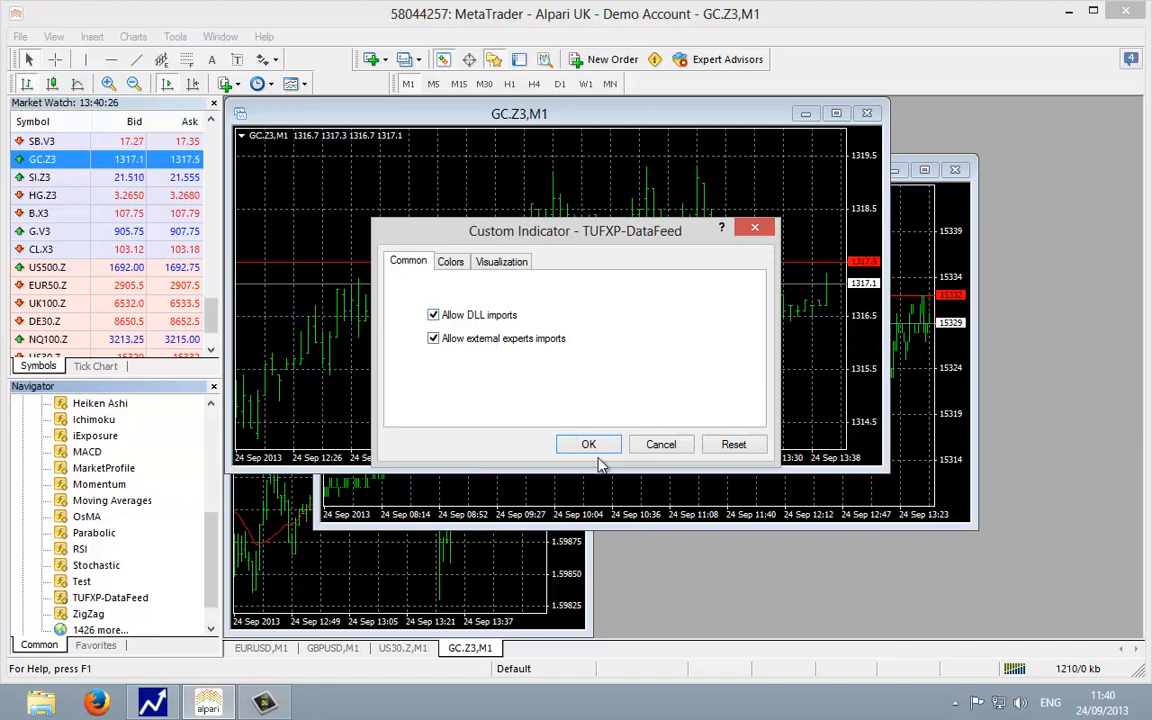
{"action": "left_click", "coordinate": [588, 444]}
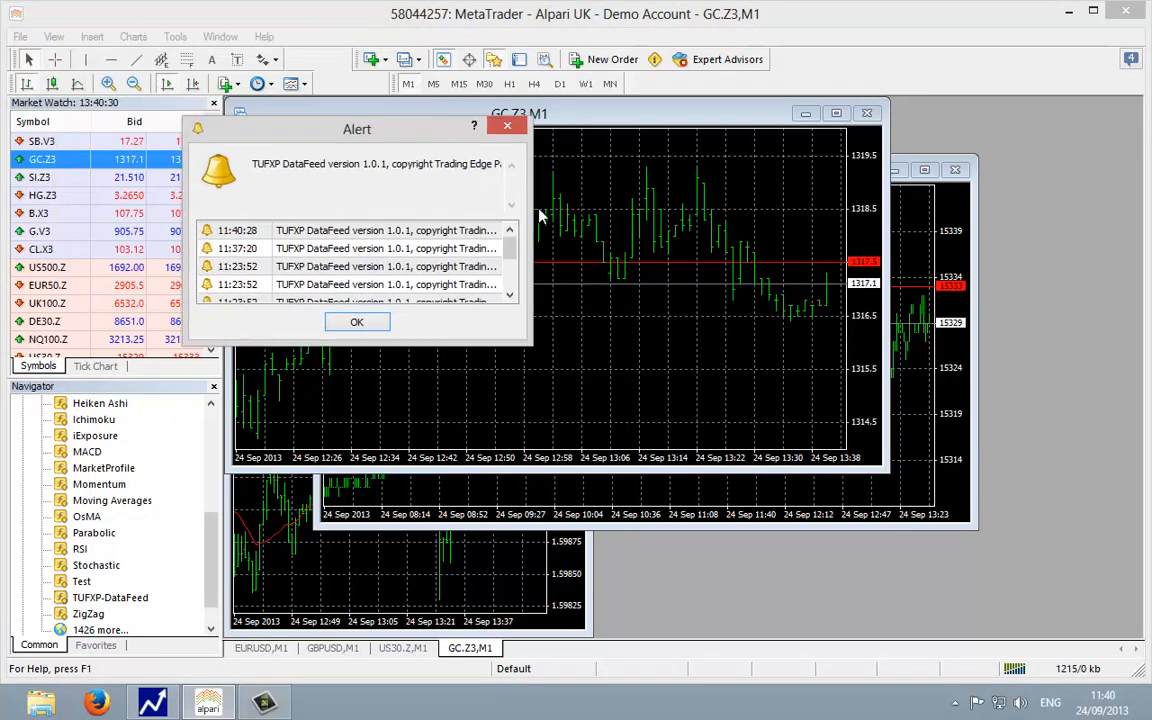
{"action": "left_click", "coordinate": [356, 320]}
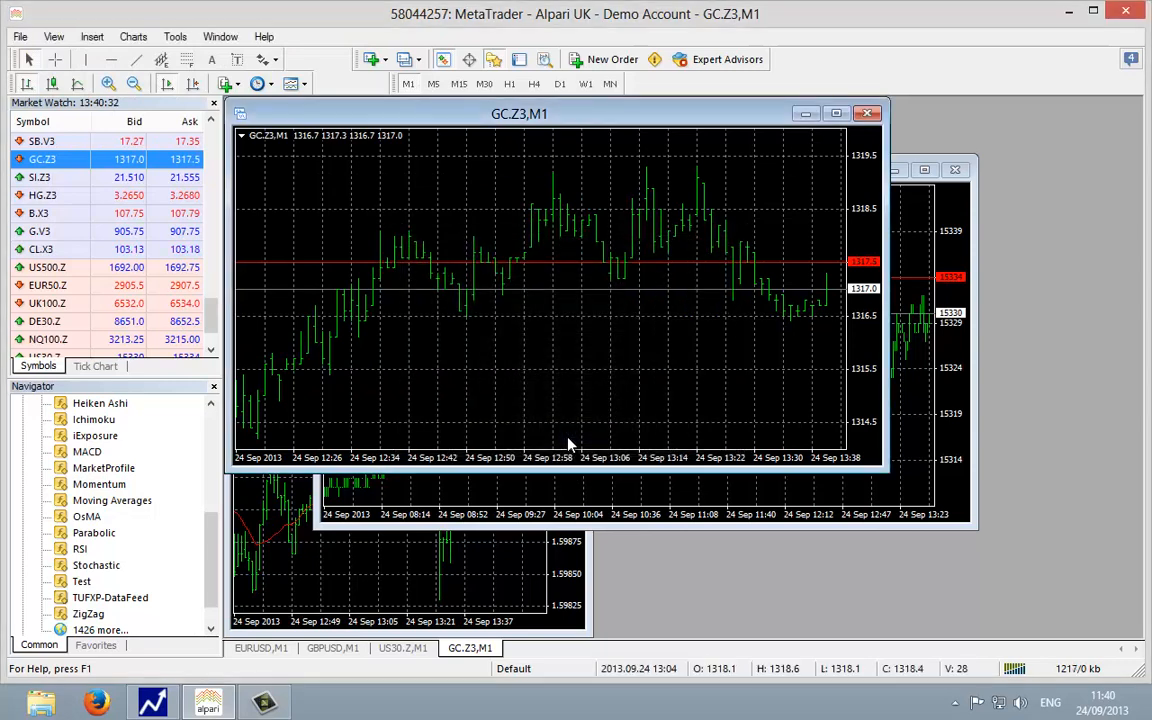
{"action": "mouse_move", "coordinate": [504, 398]}
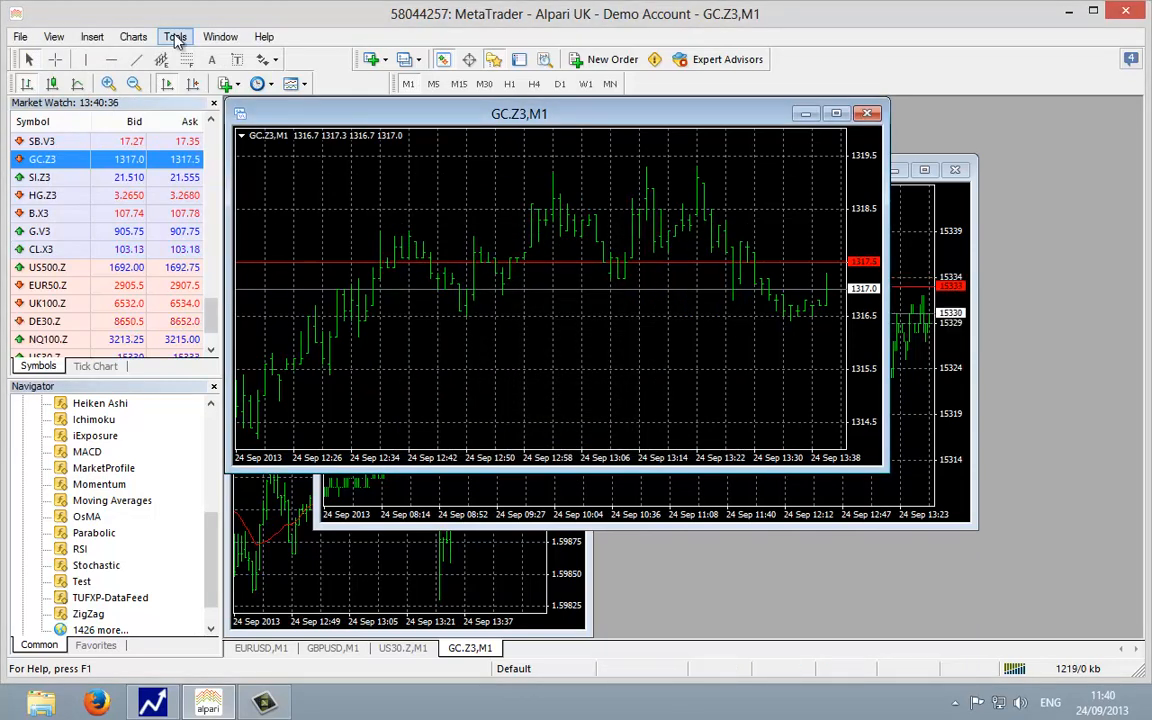
{"action": "left_click", "coordinate": [176, 36]}
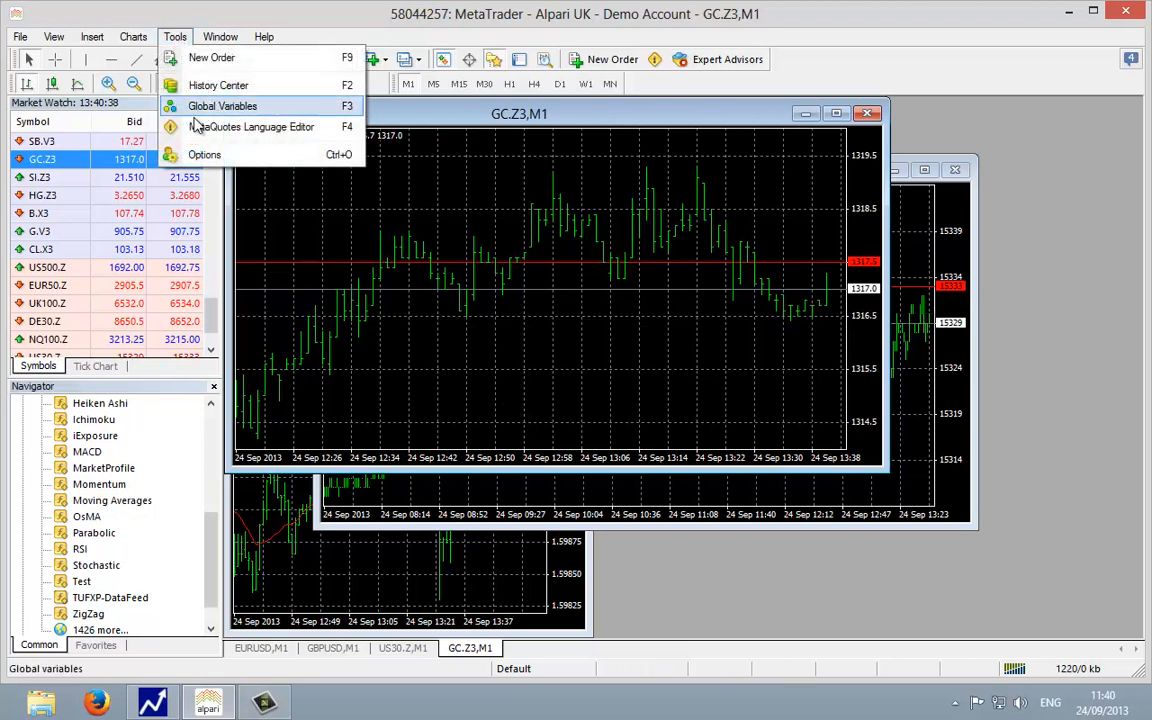
{"action": "left_click", "coordinate": [204, 154]}
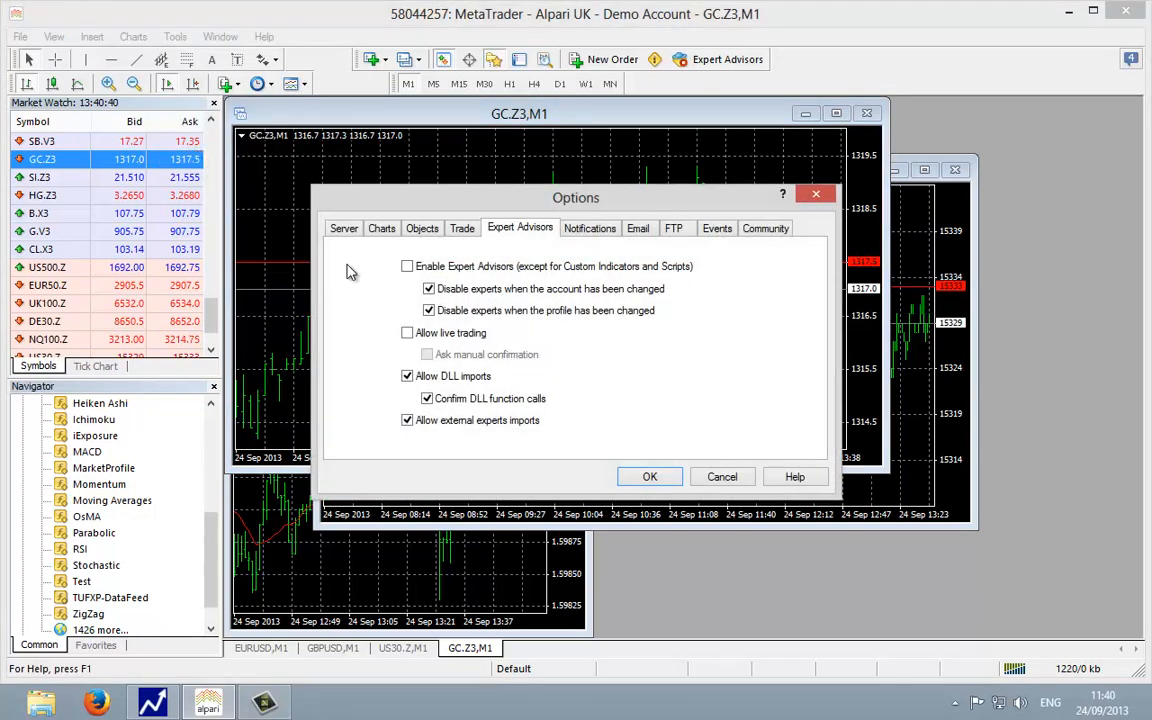
{"action": "mouse_move", "coordinate": [520, 256]}
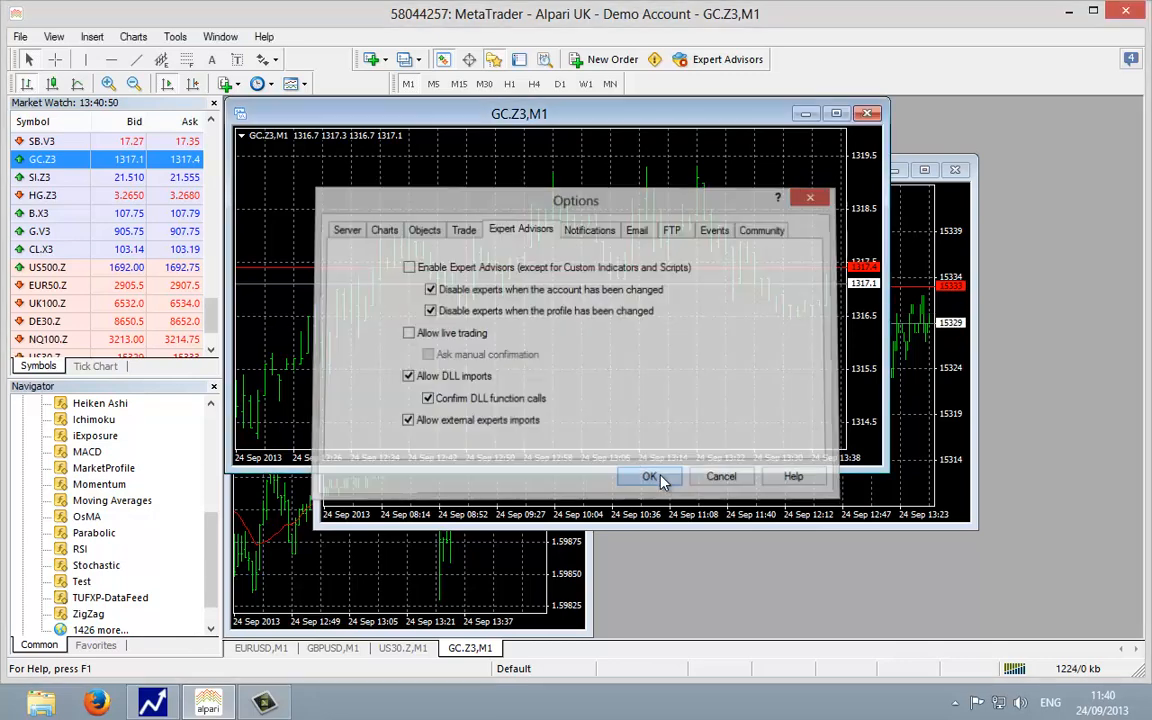
{"action": "left_click", "coordinate": [648, 476]}
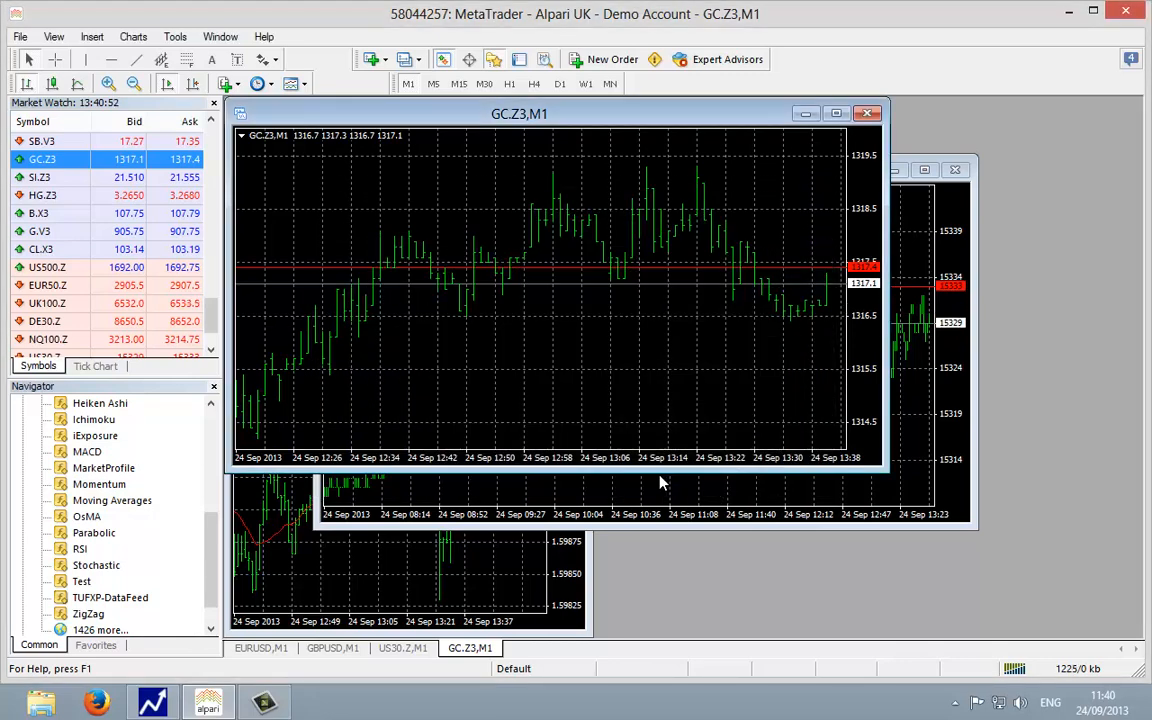
{"action": "mouse_move", "coordinate": [604, 216]}
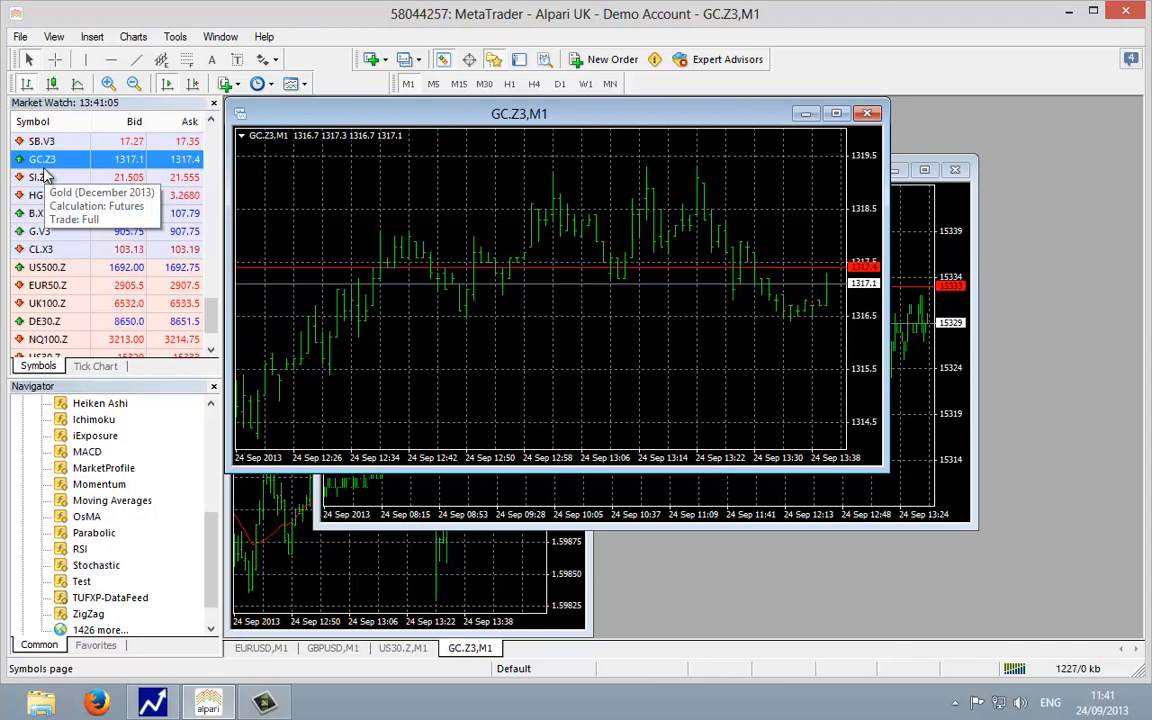
{"action": "mouse_move", "coordinate": [62, 168]}
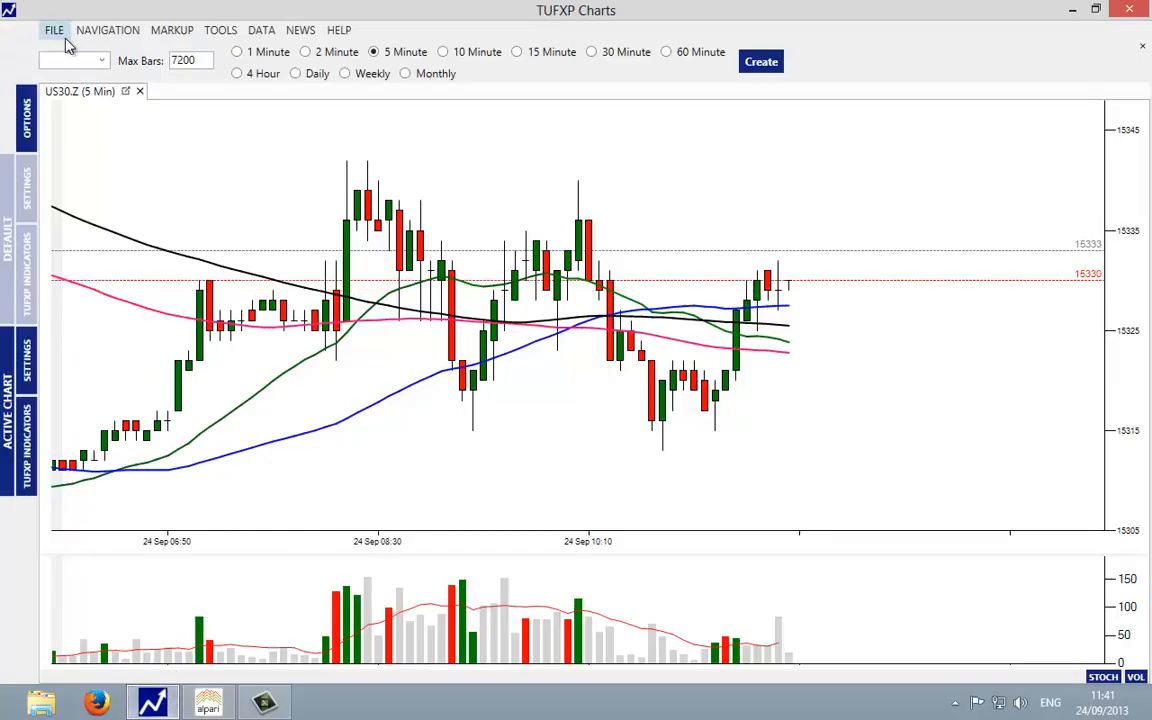
Choose GC.Z3 from the gold contracts as the symbol, keeping the 5 Minute interval.
{"action": "left_click", "coordinate": [100, 60]}
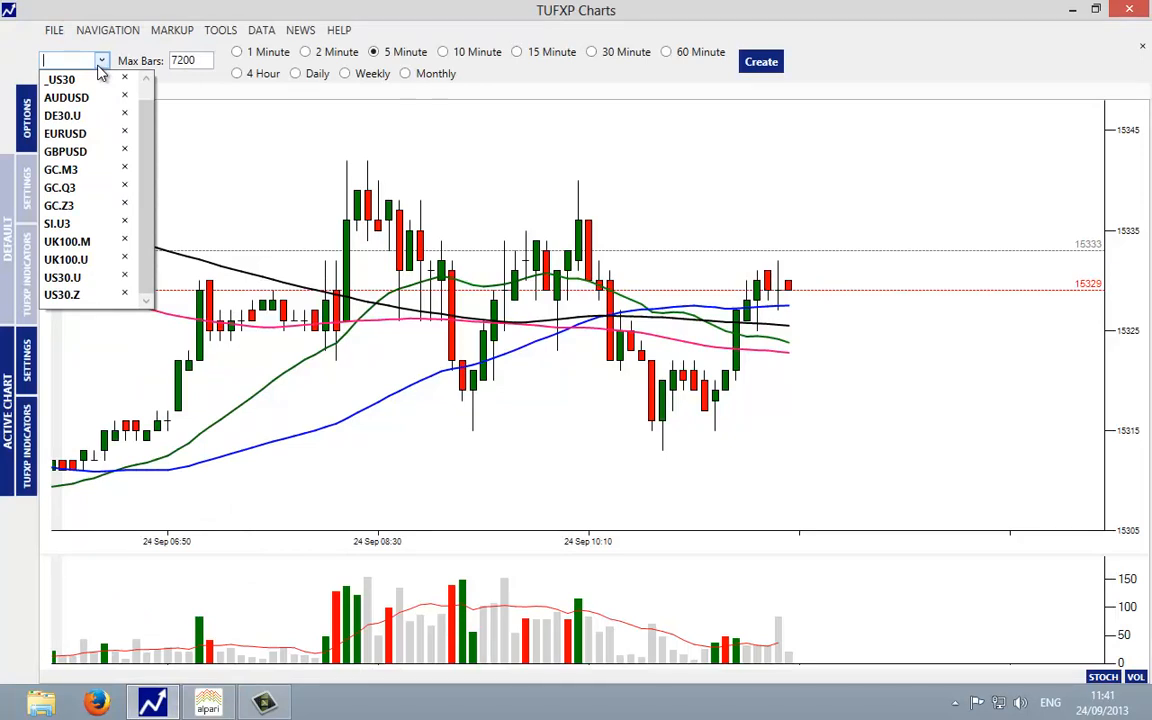
{"action": "left_click", "coordinate": [60, 168]}
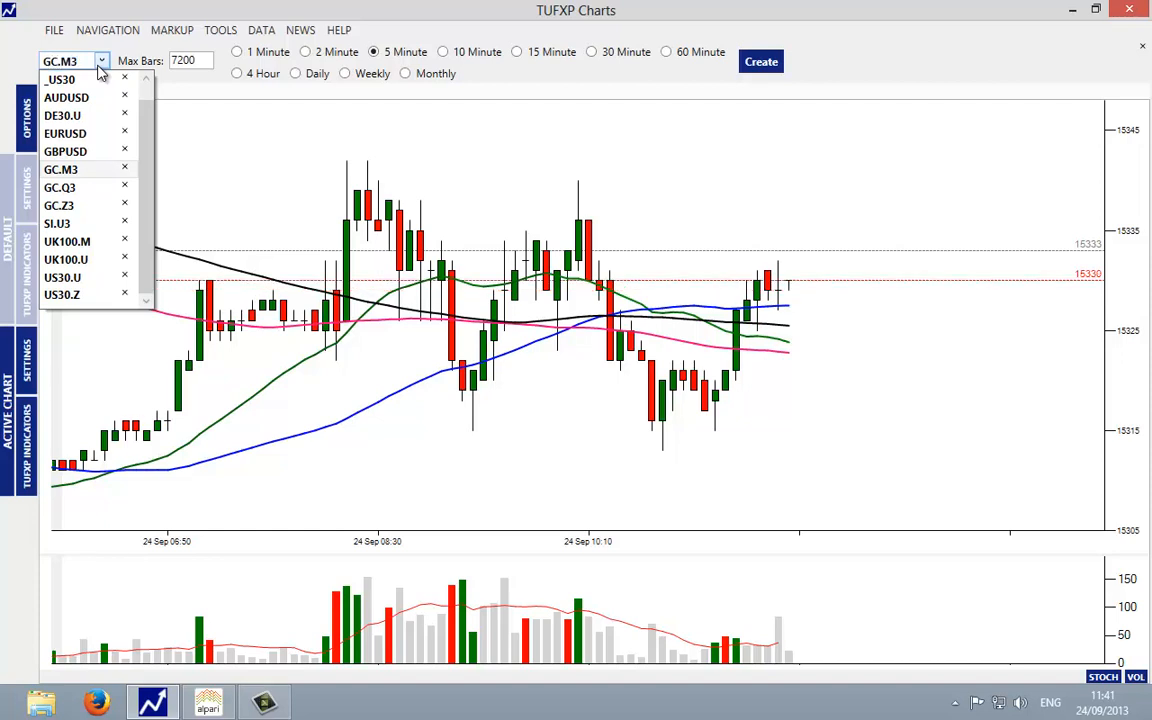
{"action": "left_click", "coordinate": [60, 168]}
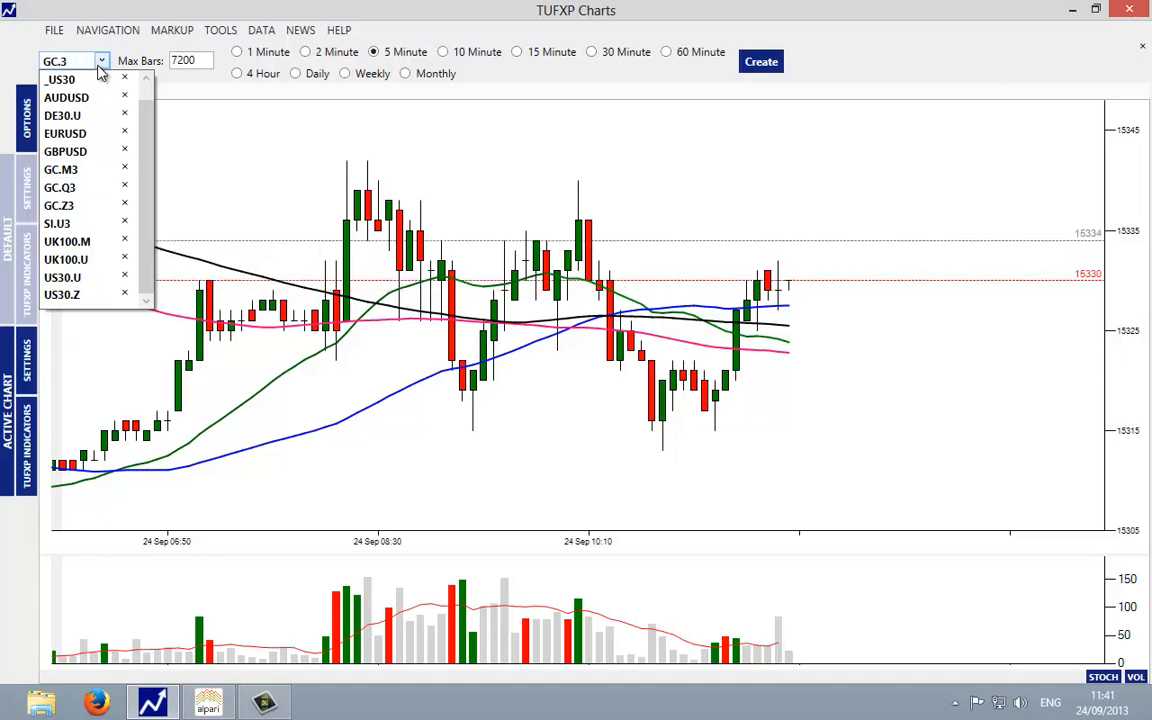
{"action": "left_click", "coordinate": [60, 204]}
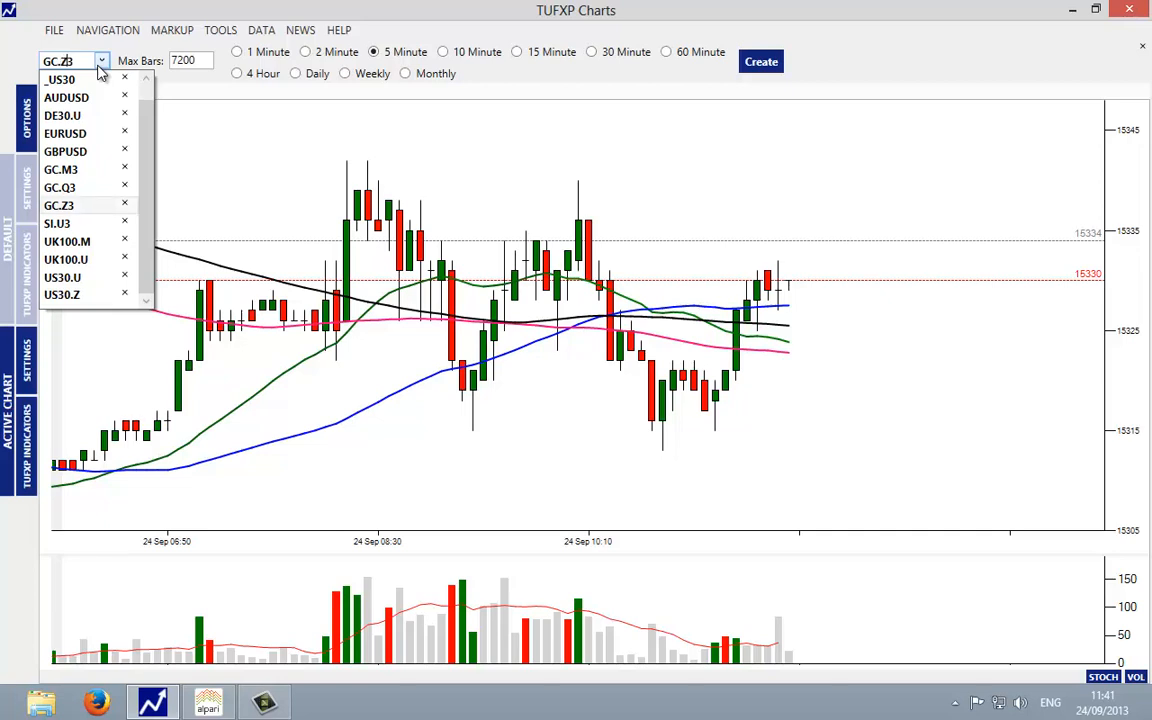
{"action": "left_click", "coordinate": [60, 294]}
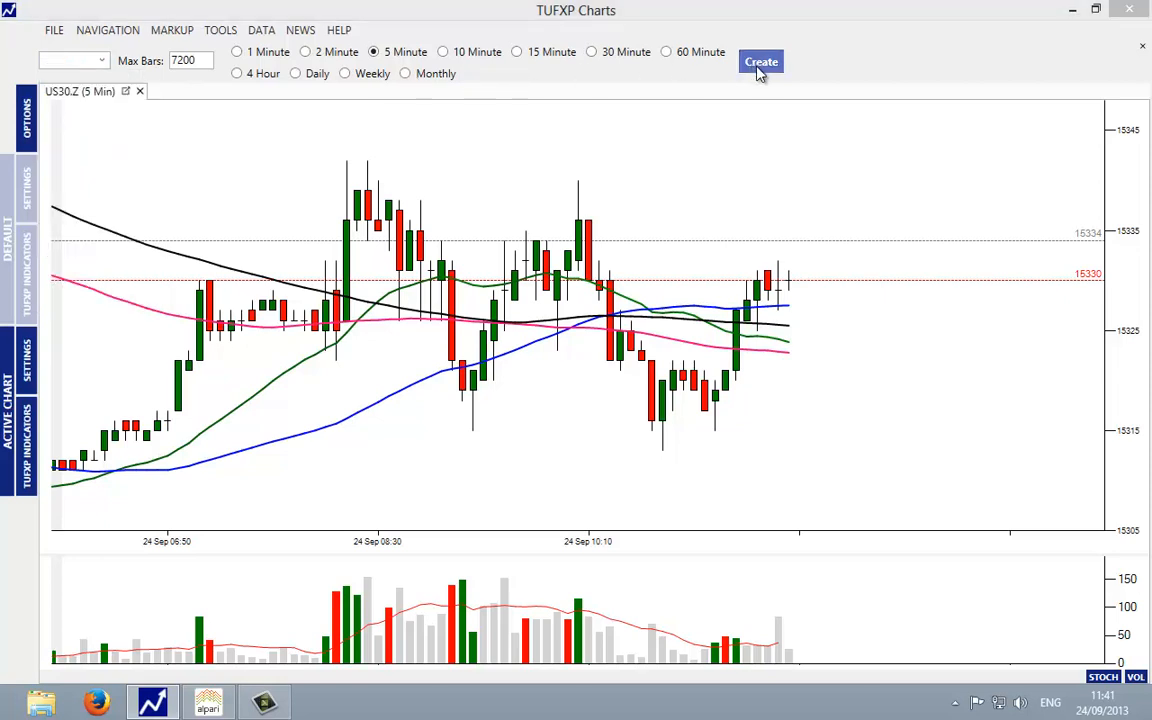
Create the GC.Z3 5-minute chart and add a volume panel beneath the price bars.
{"action": "left_click", "coordinate": [760, 60]}
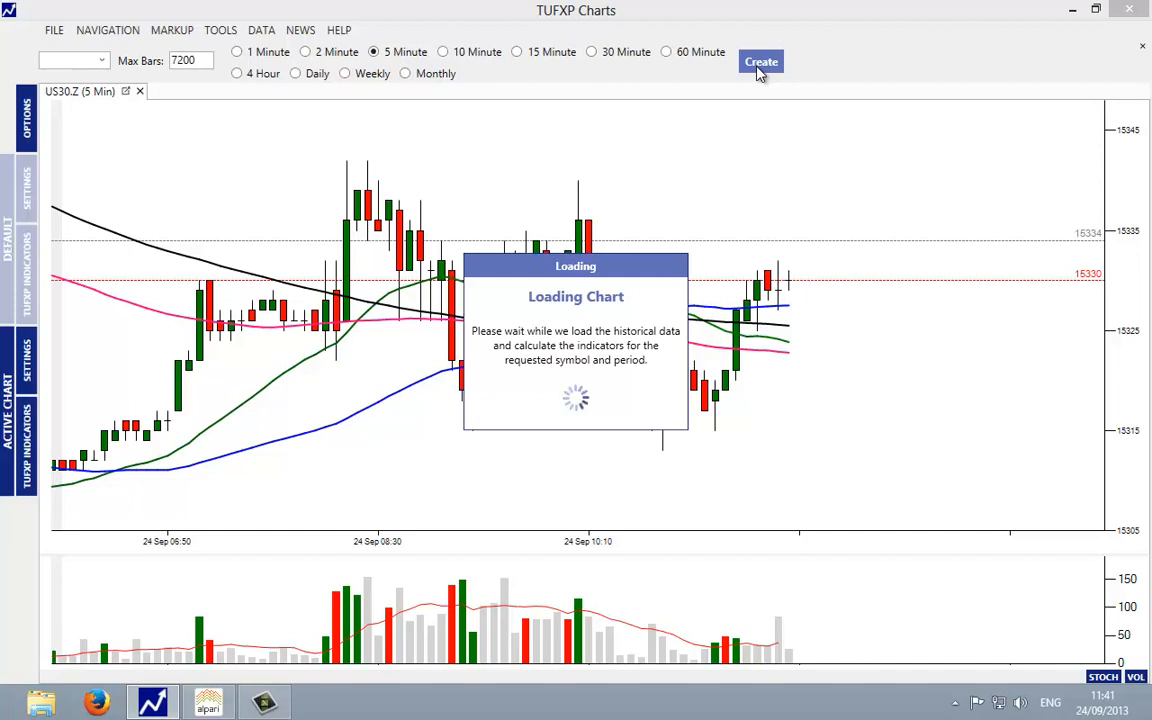
{"action": "left_click", "coordinate": [760, 60]}
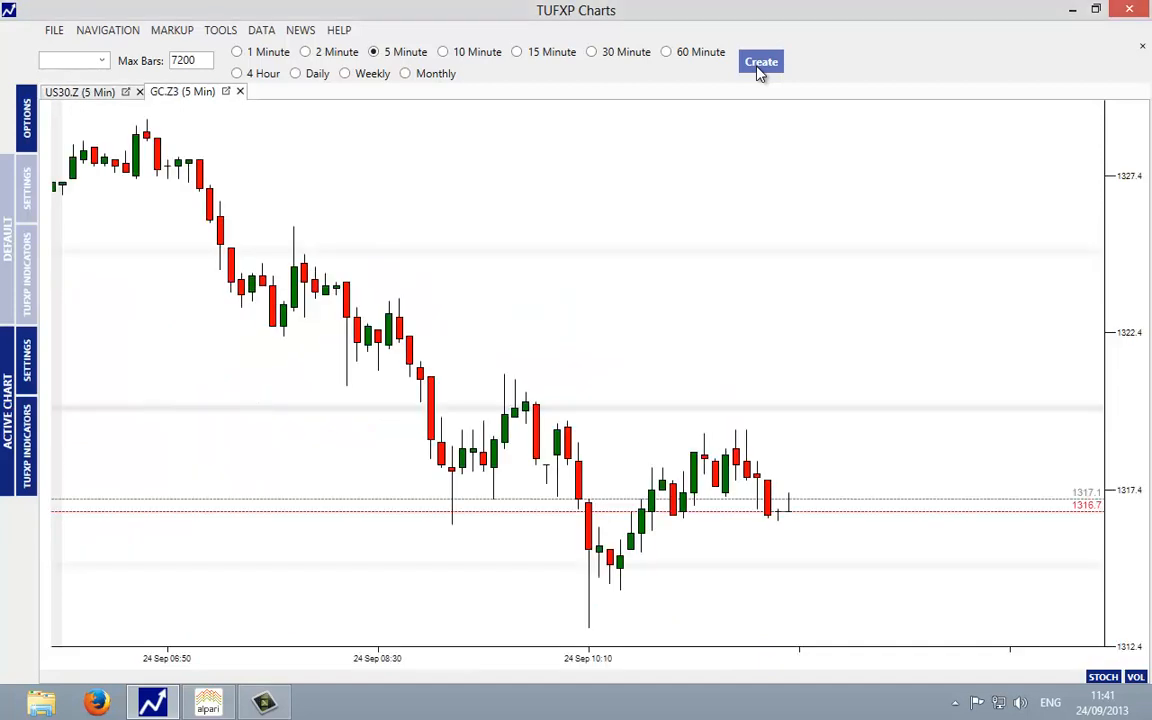
{"action": "mouse_move", "coordinate": [752, 108]}
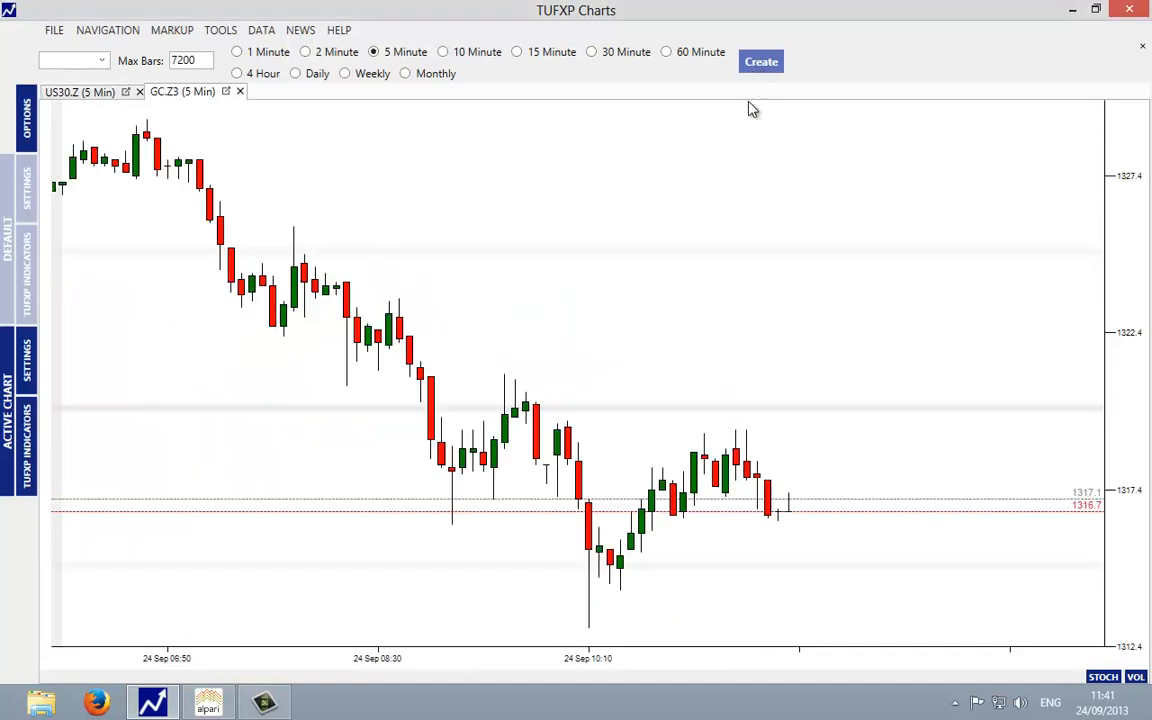
{"action": "left_click", "coordinate": [1136, 676]}
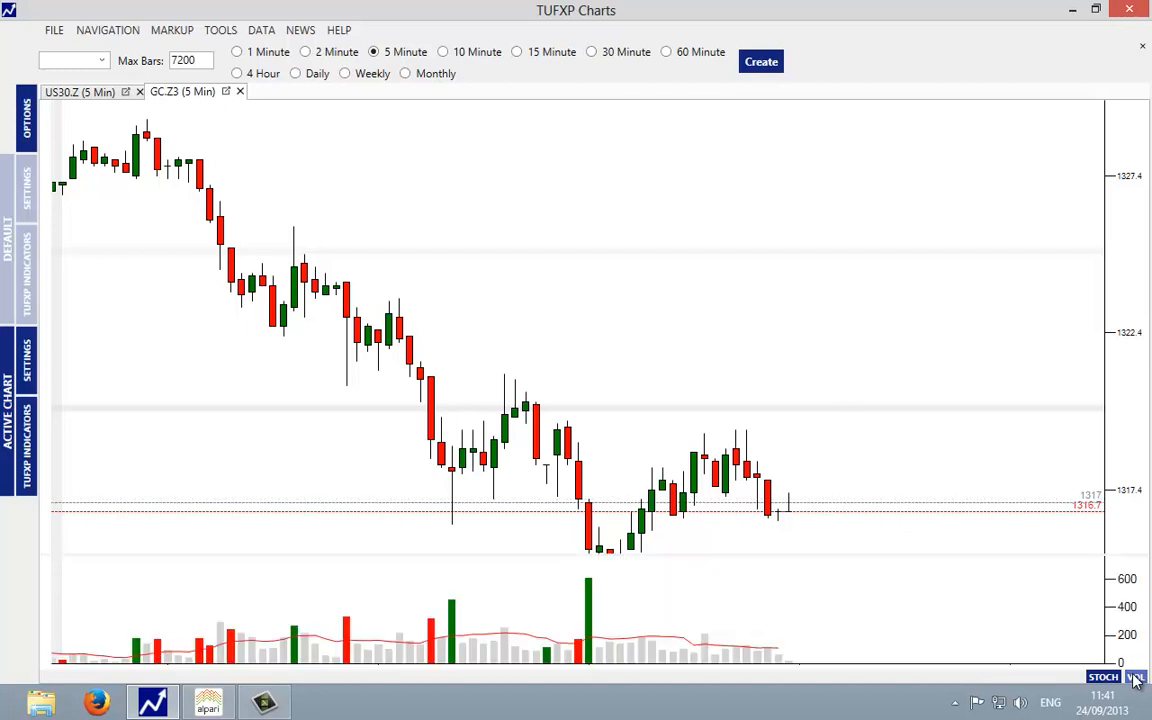